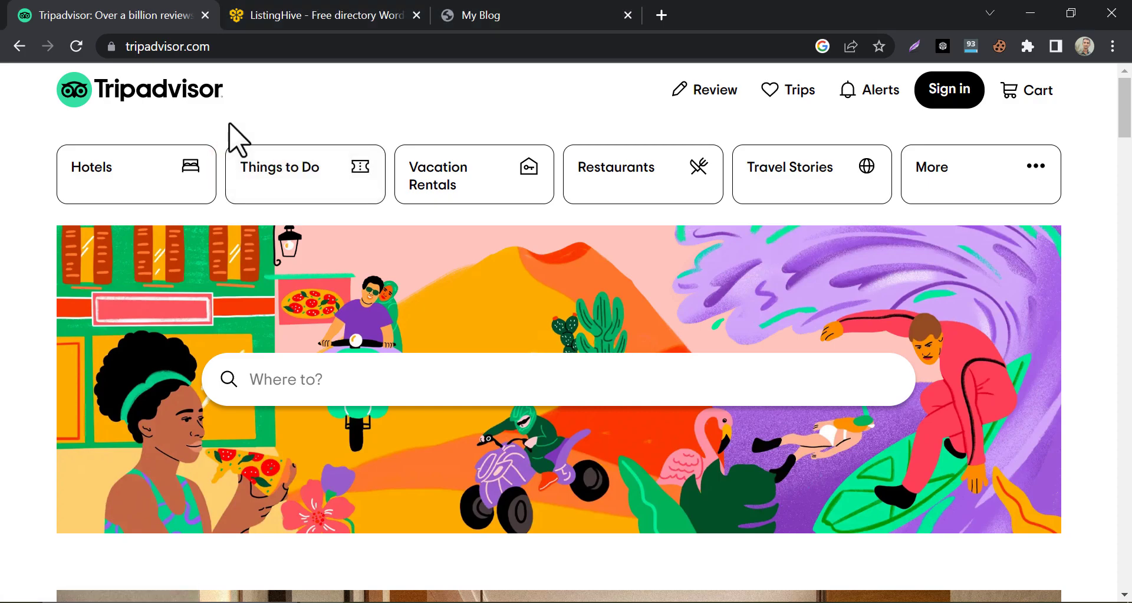
pyautogui.moveTo(17, 251)
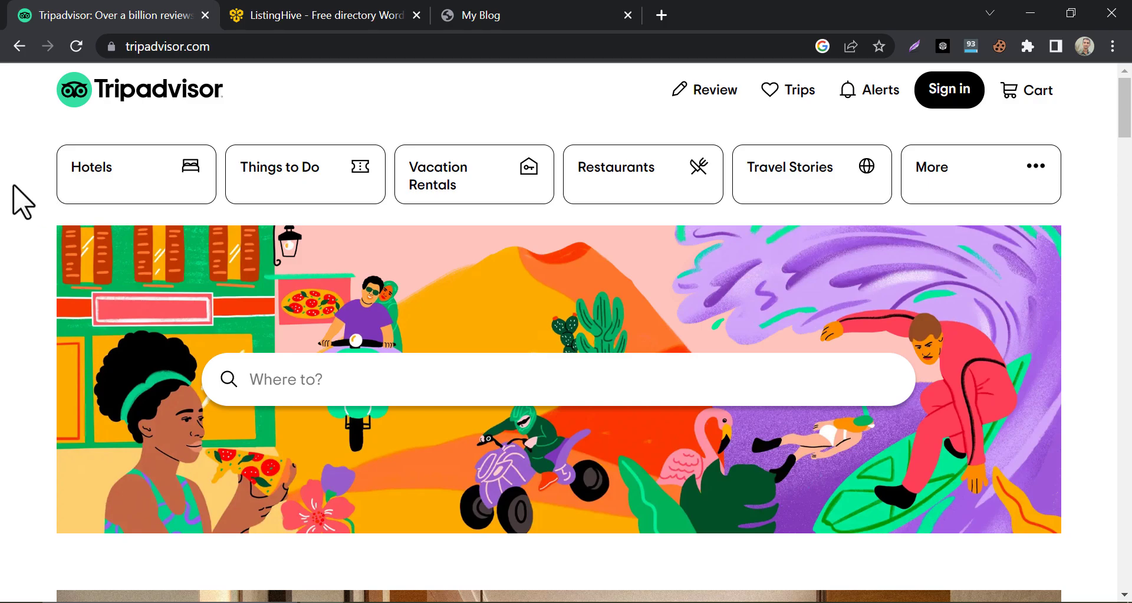
# Scroll down through the current HivePress page.
pyautogui.scroll(-3)
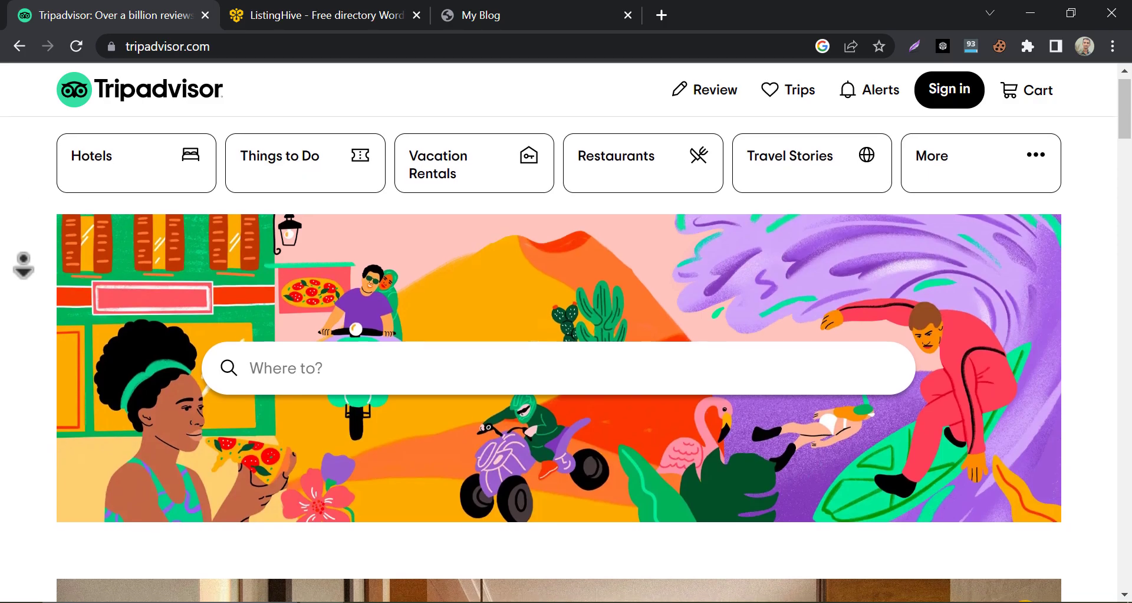
pyautogui.scroll(-3)
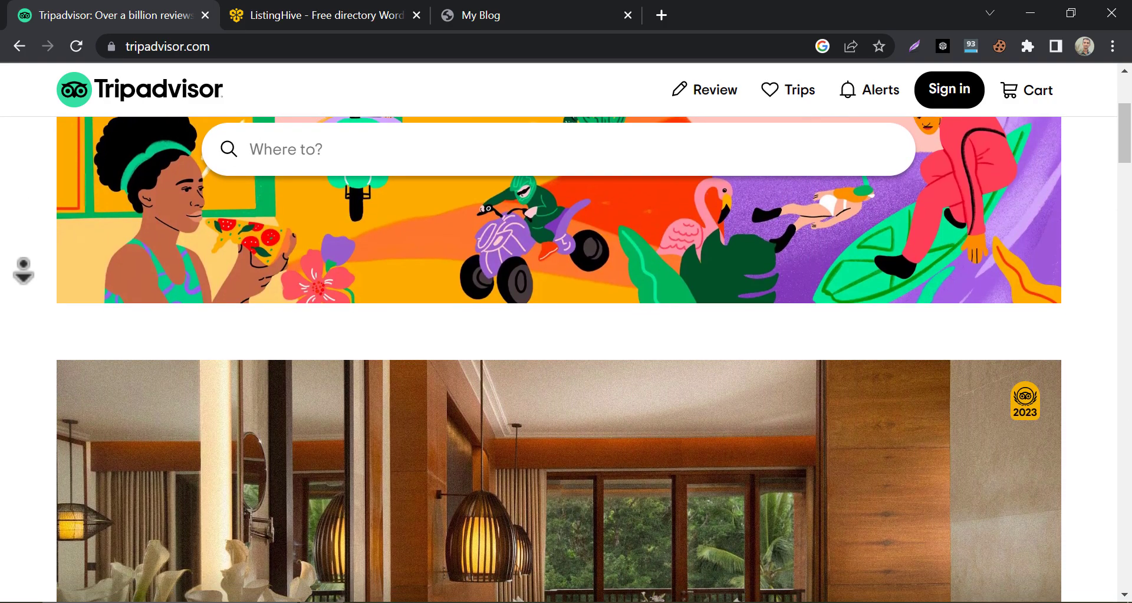
pyautogui.scroll(-3)
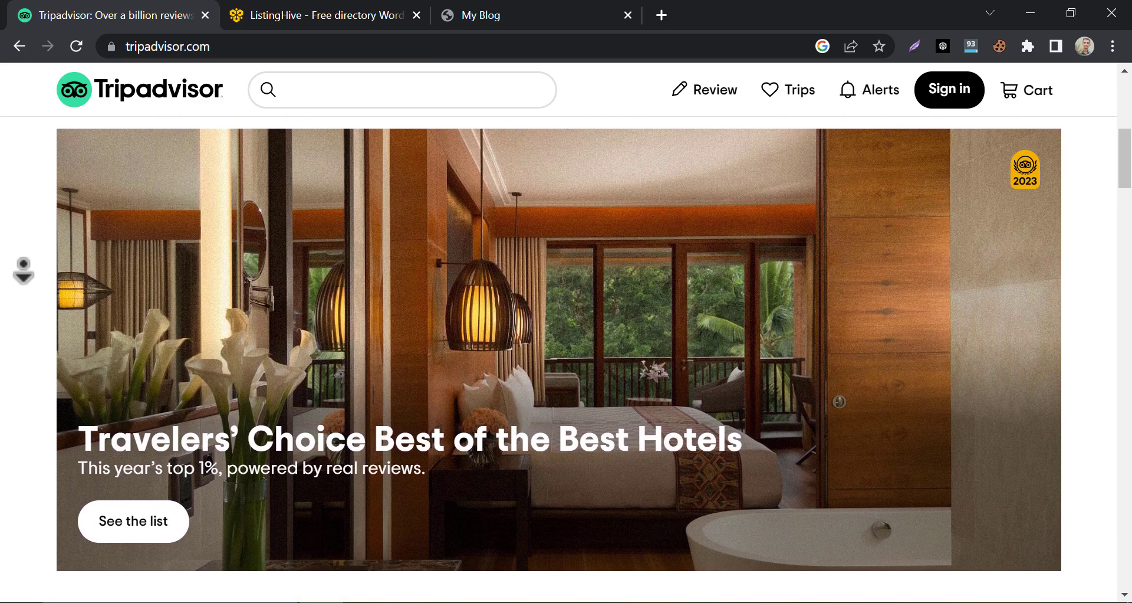
pyautogui.scroll(-3)
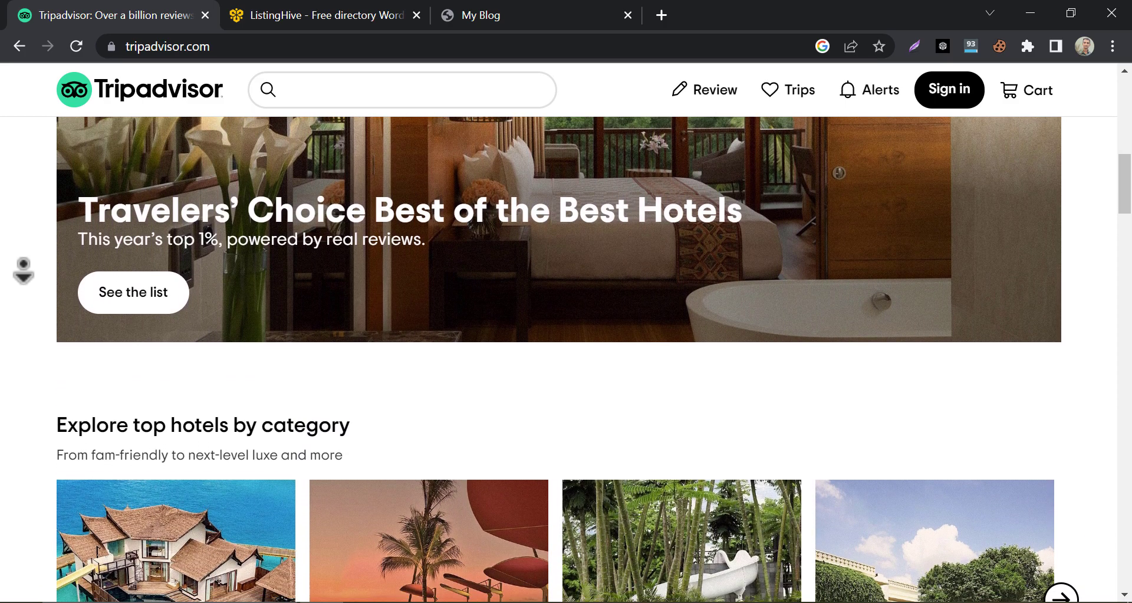
pyautogui.scroll(-3)
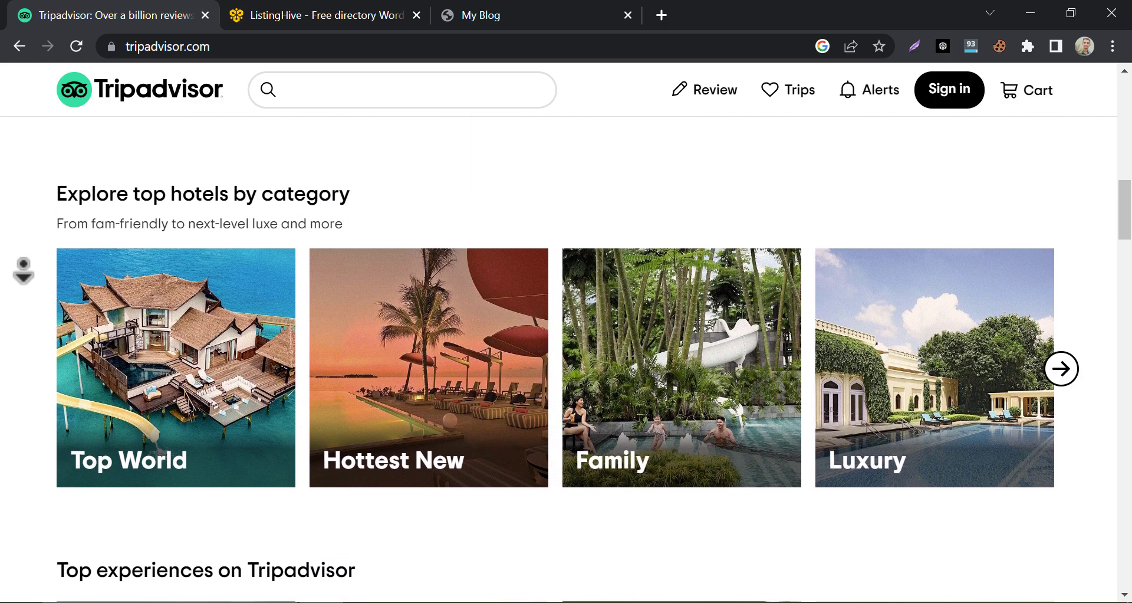
pyautogui.scroll(-3)
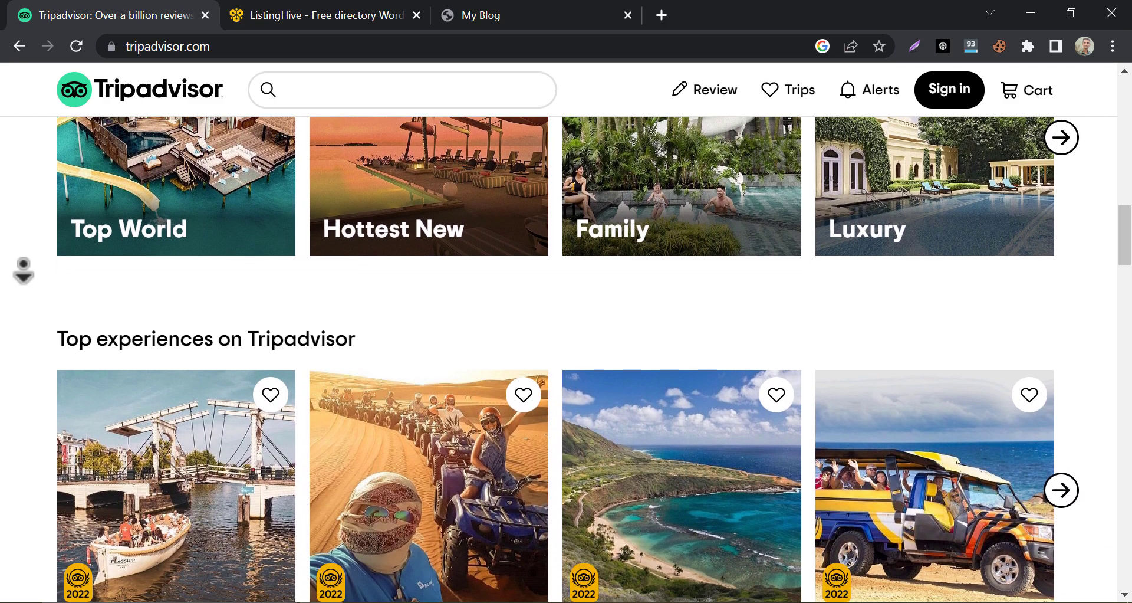
pyautogui.scroll(-3)
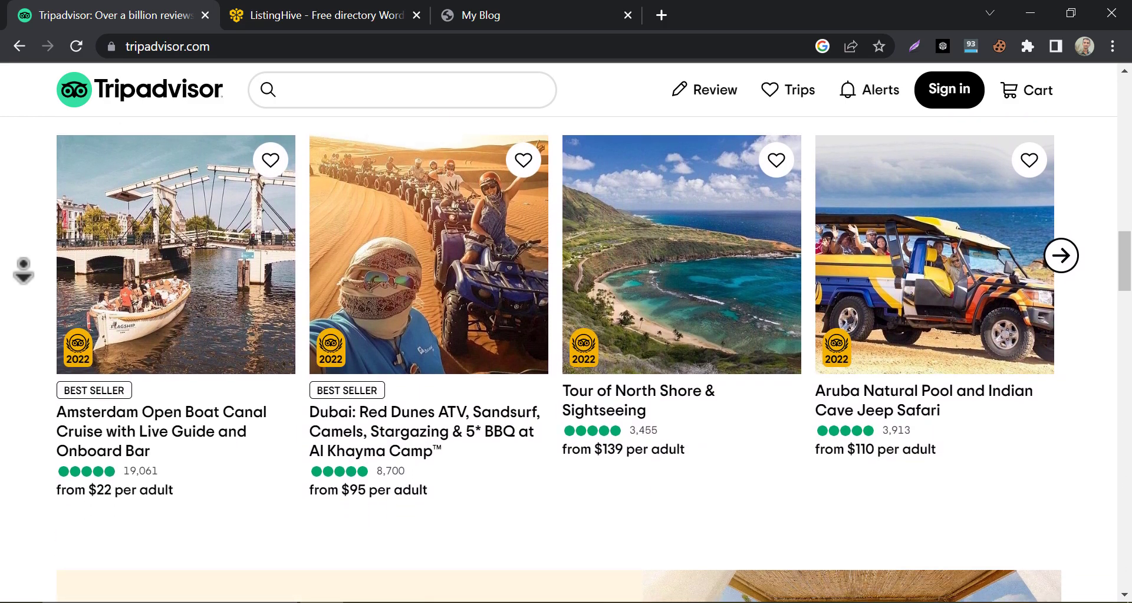
pyautogui.scroll(-3)
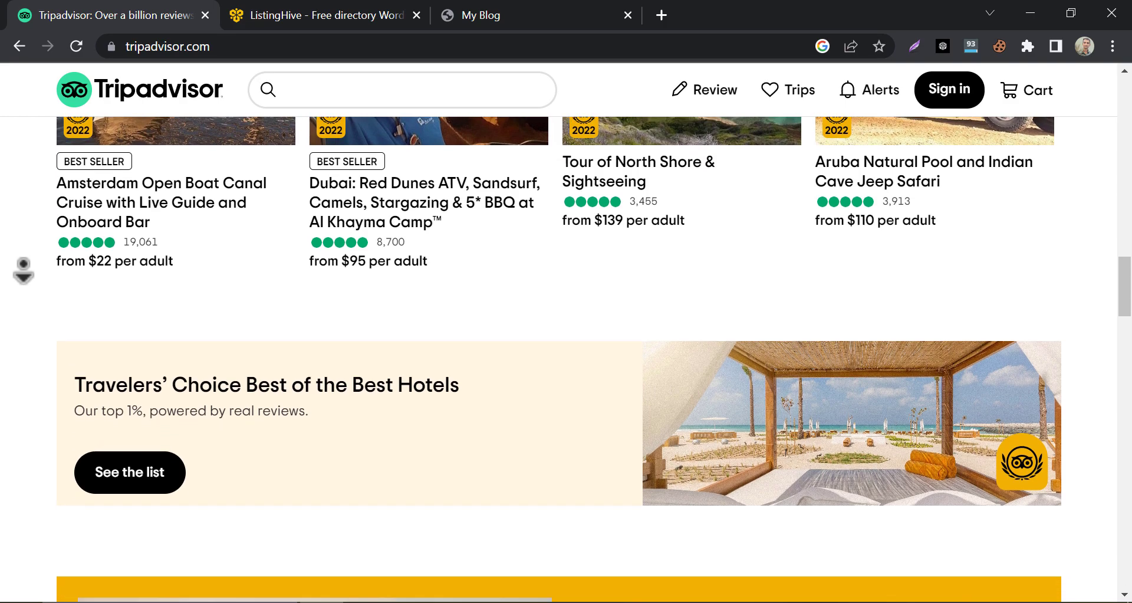
pyautogui.scroll(-3)
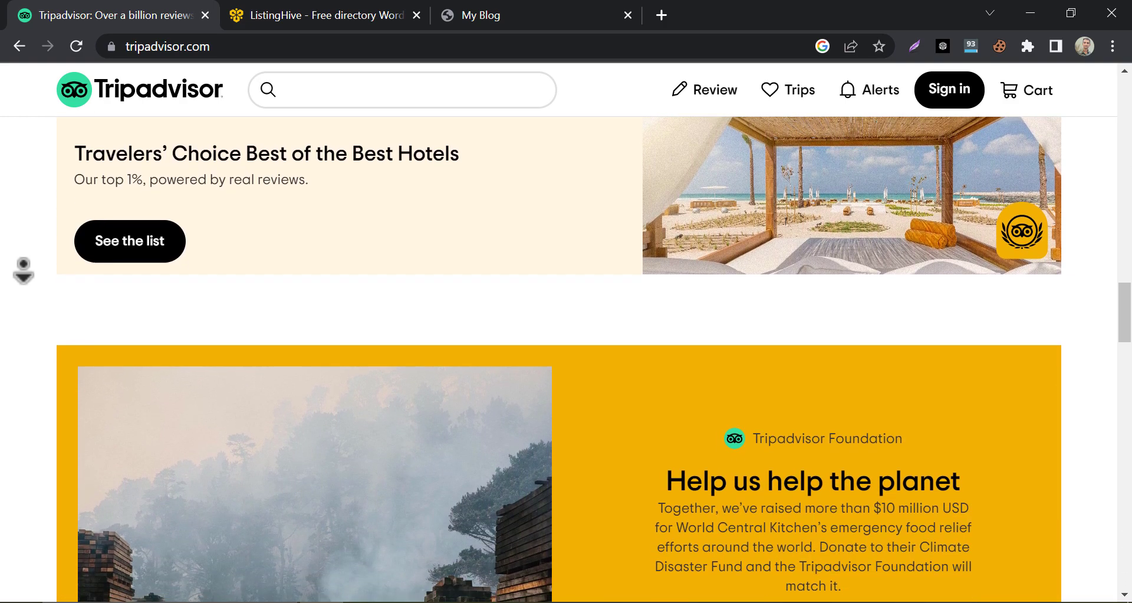
pyautogui.scroll(-3)
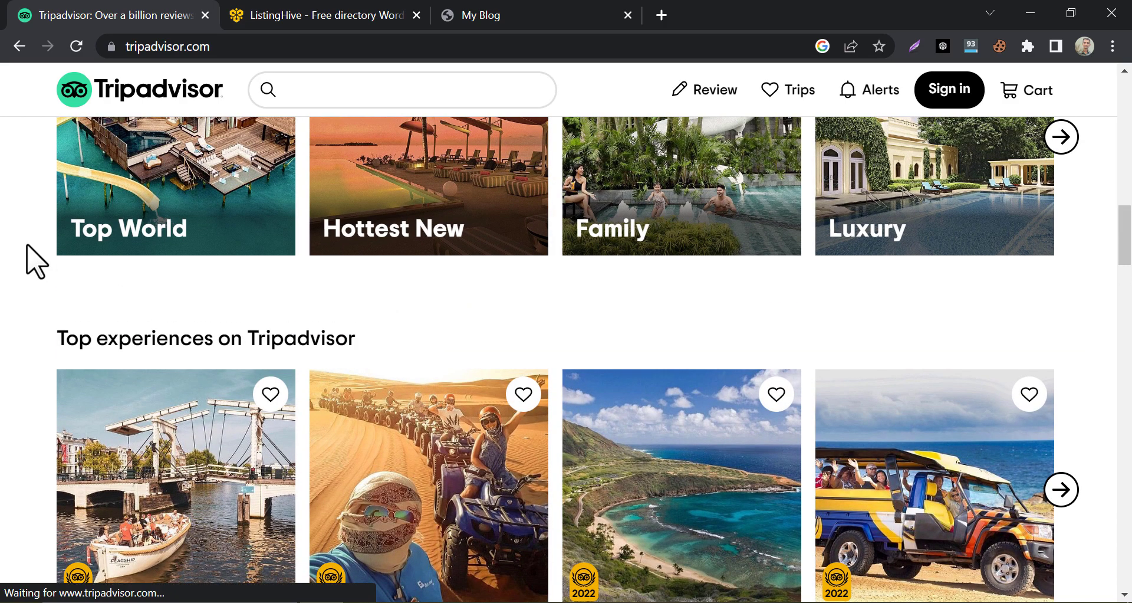
# Switch to the ListingHive theme page and scroll through its directory features.
pyautogui.click(324, 15)
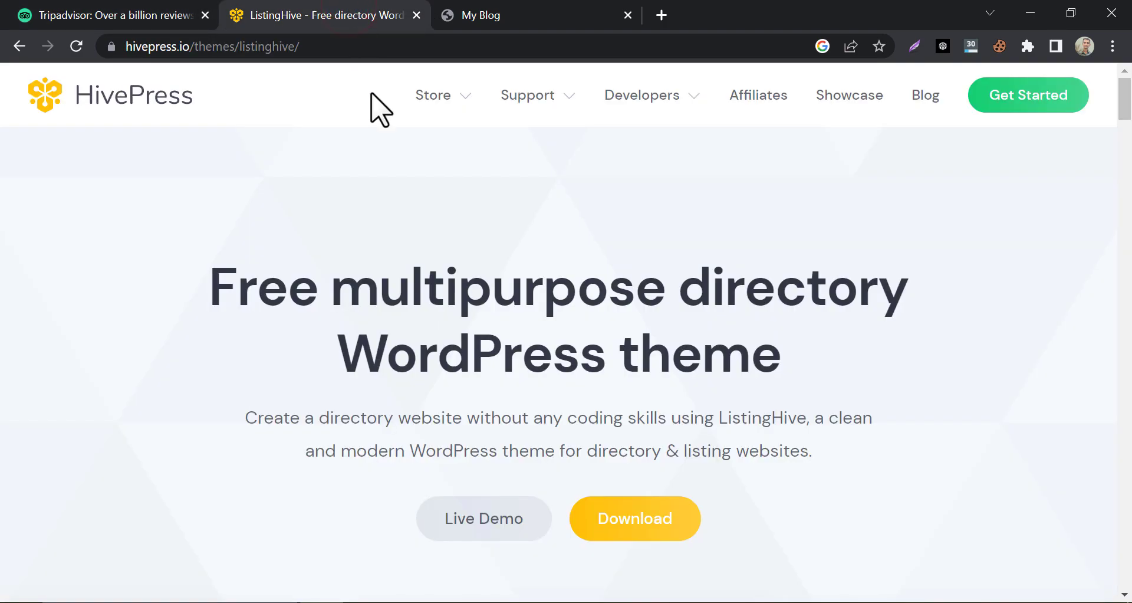
pyautogui.moveTo(162, 293)
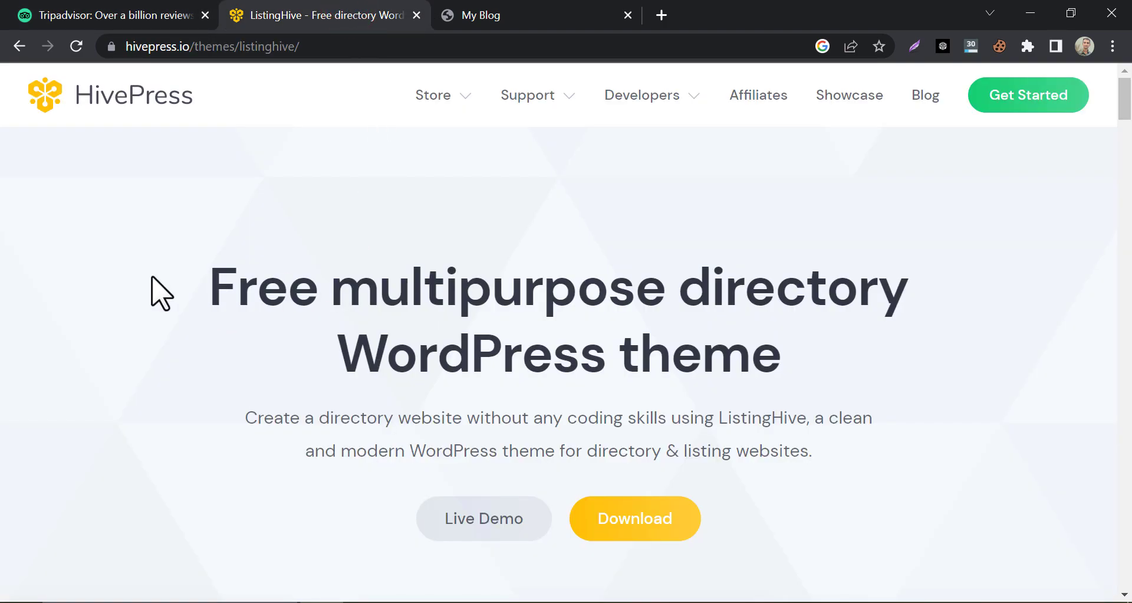
pyautogui.moveTo(121, 286)
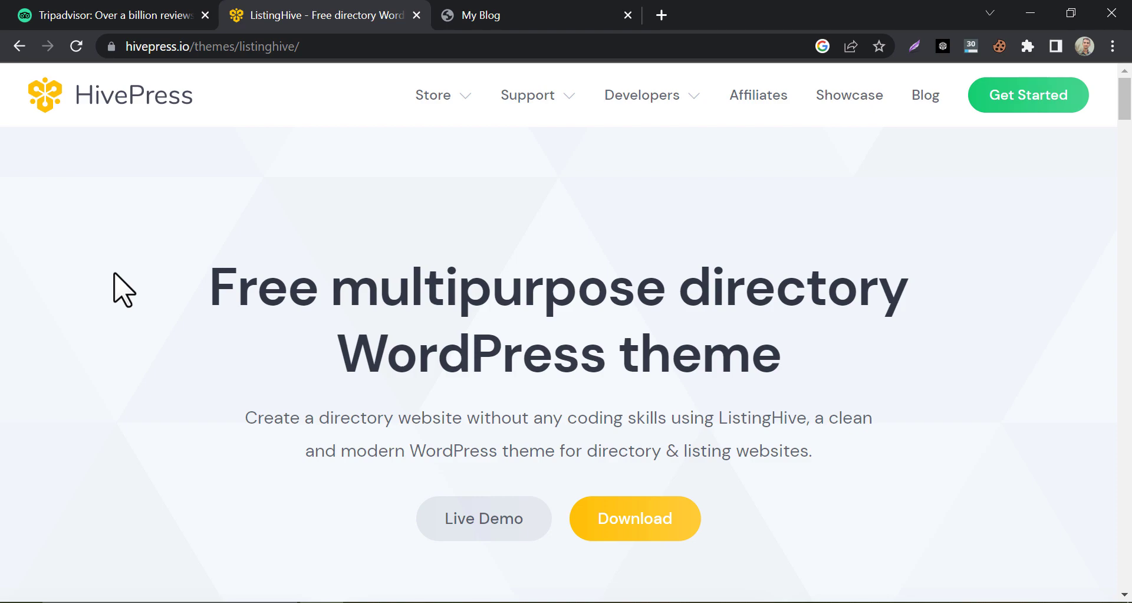
pyautogui.scroll(-3)
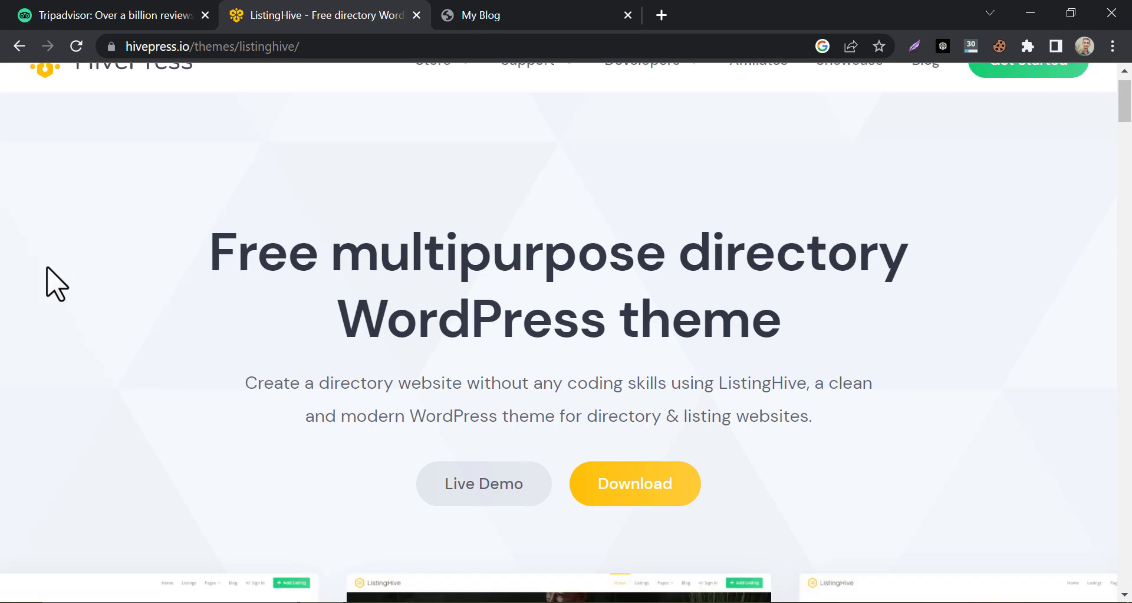
pyautogui.scroll(-3)
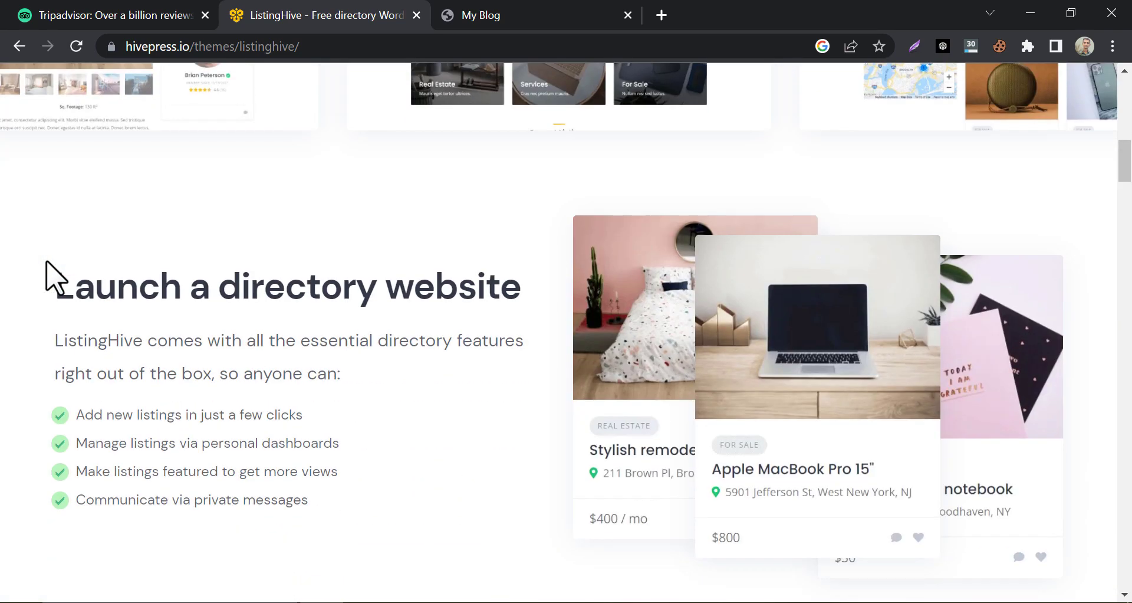
pyautogui.scroll(-3)
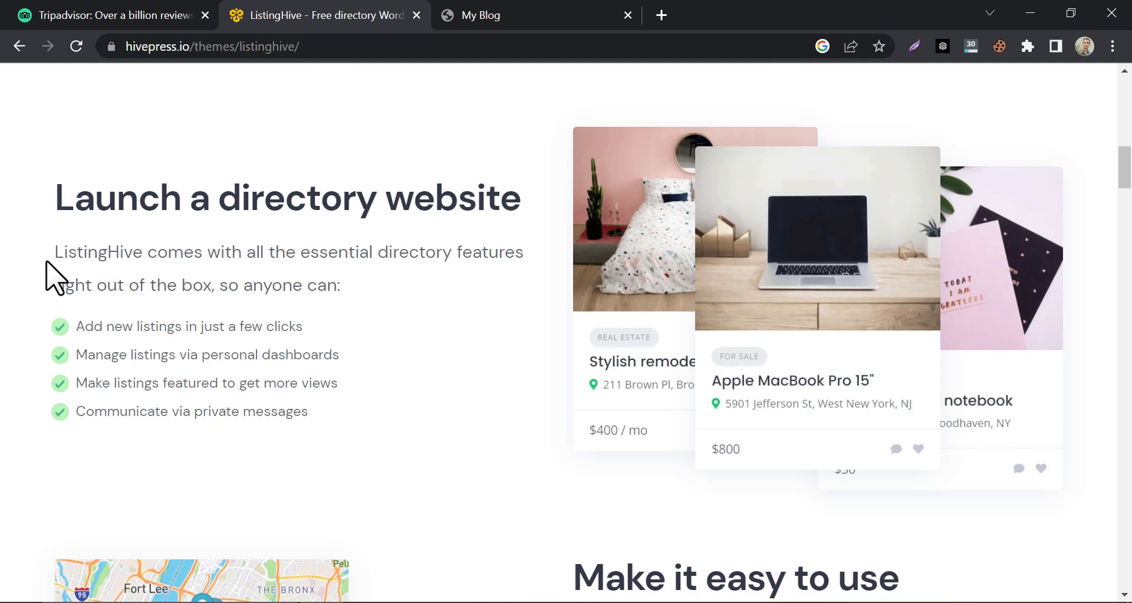
pyautogui.moveTo(18, 278)
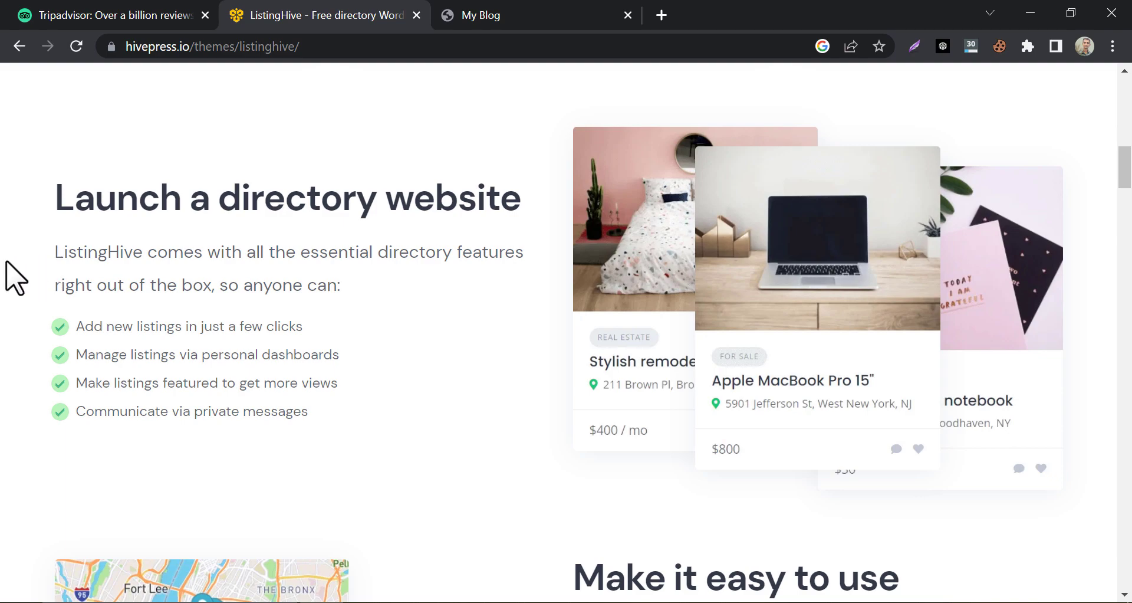
pyautogui.scroll(-3)
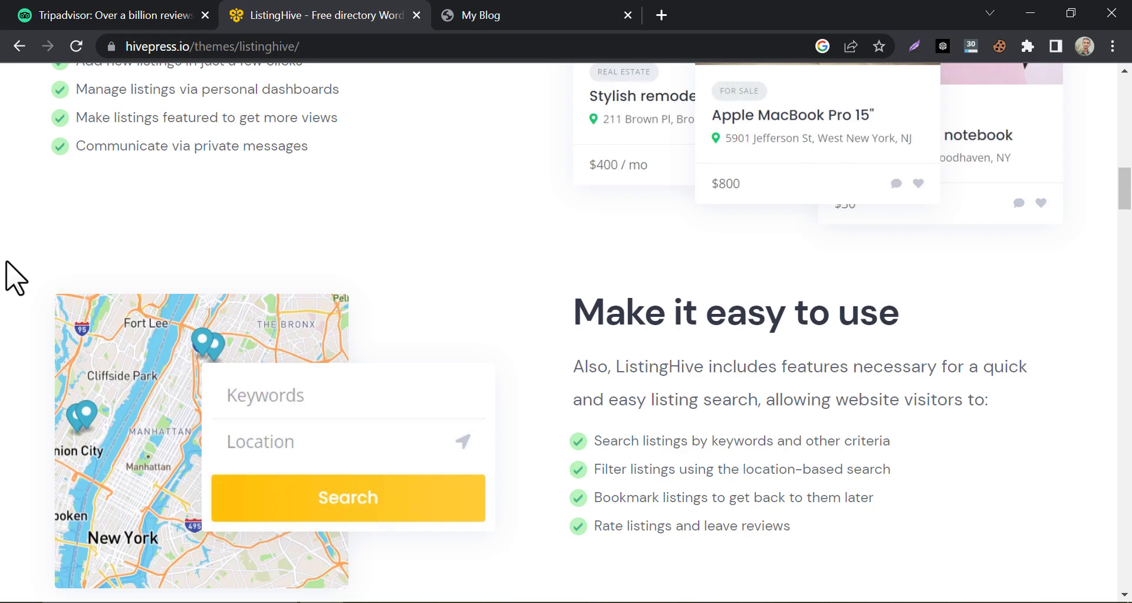
pyautogui.scroll(-3)
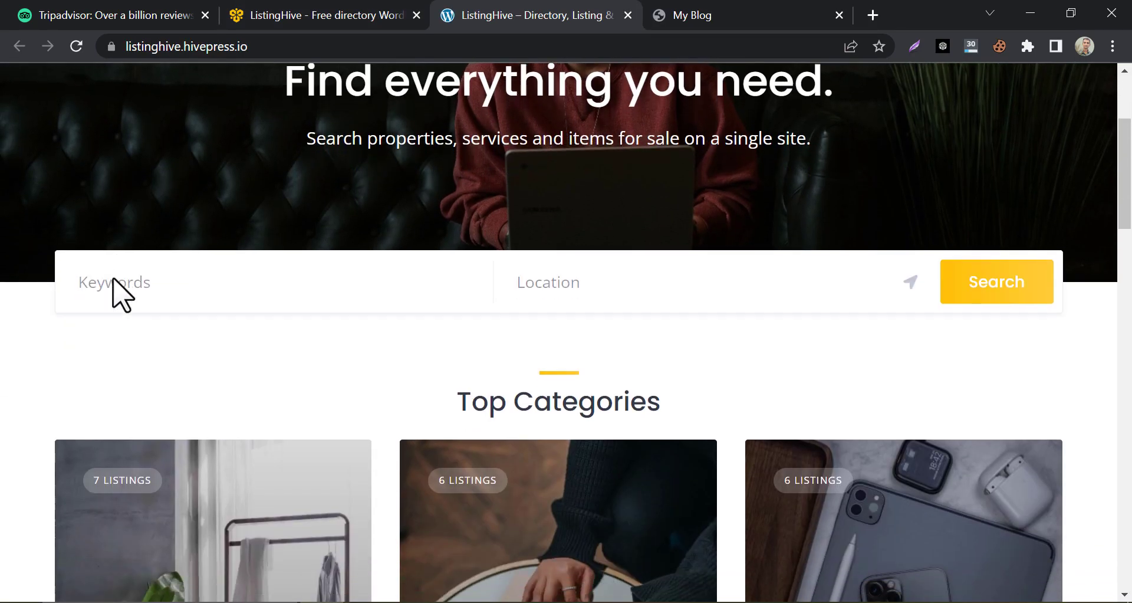
# Scroll the demo to Recent Listings and through the Bang & Olufsen speaker listing.
pyautogui.scroll(-3)
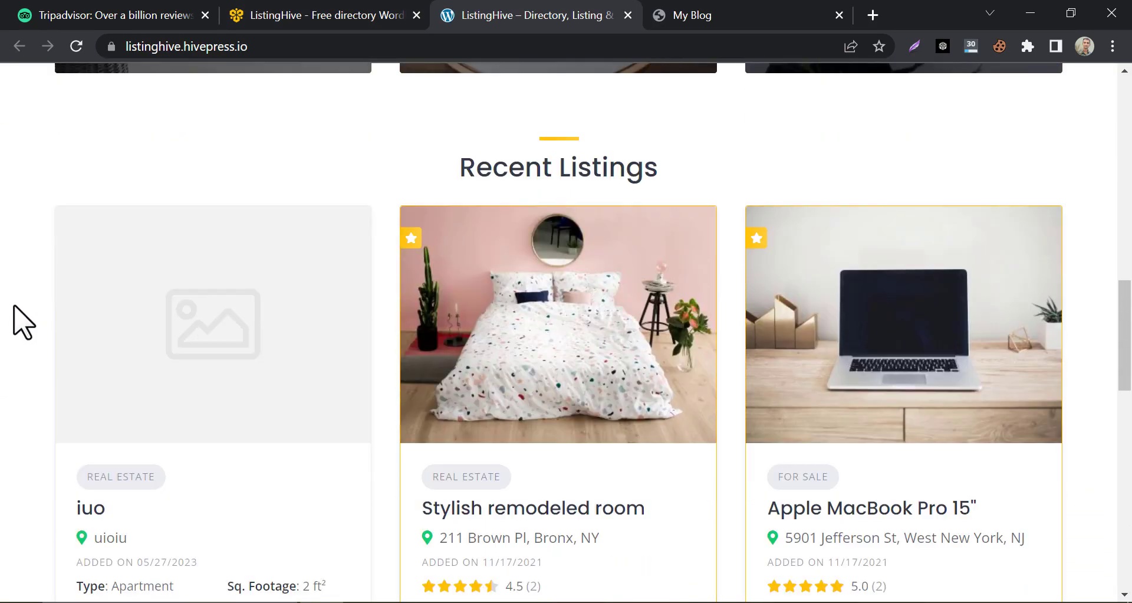
pyautogui.scroll(-3)
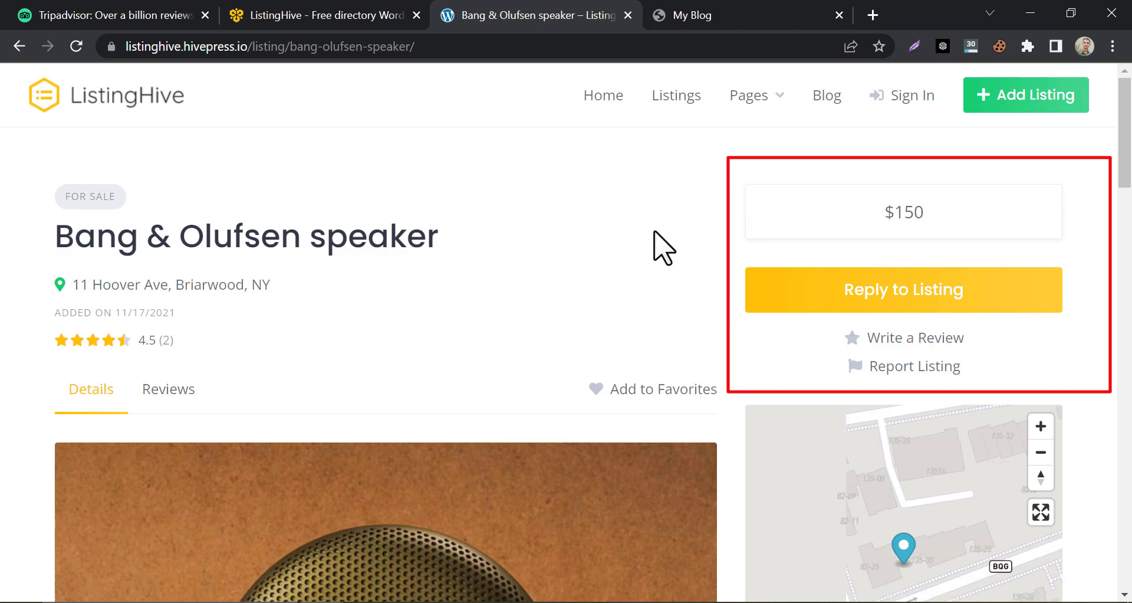
pyautogui.scroll(-3)
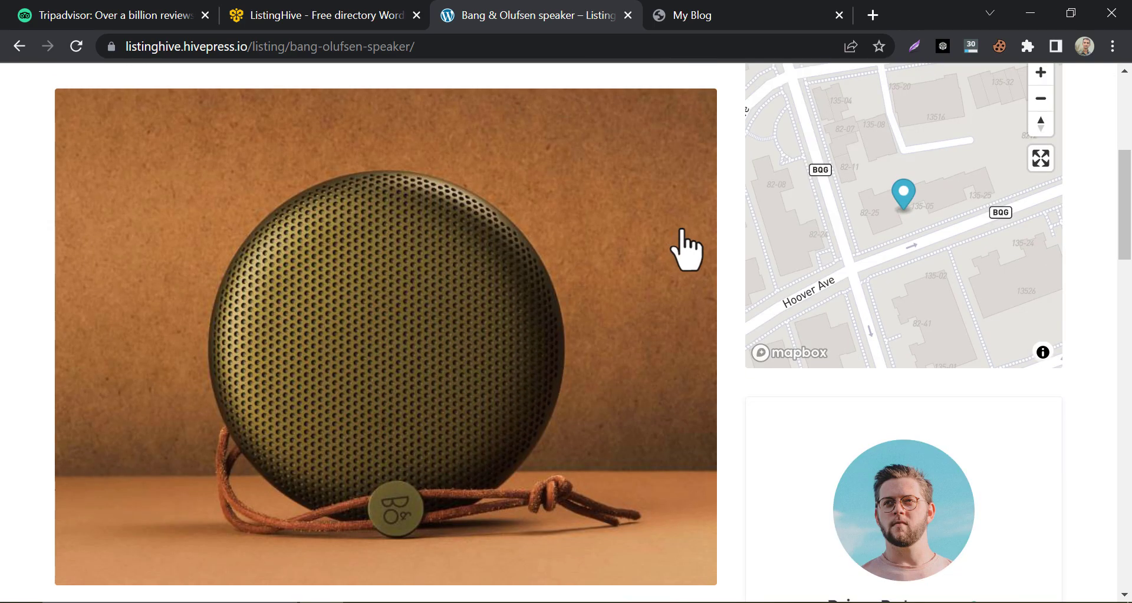
pyautogui.scroll(-3)
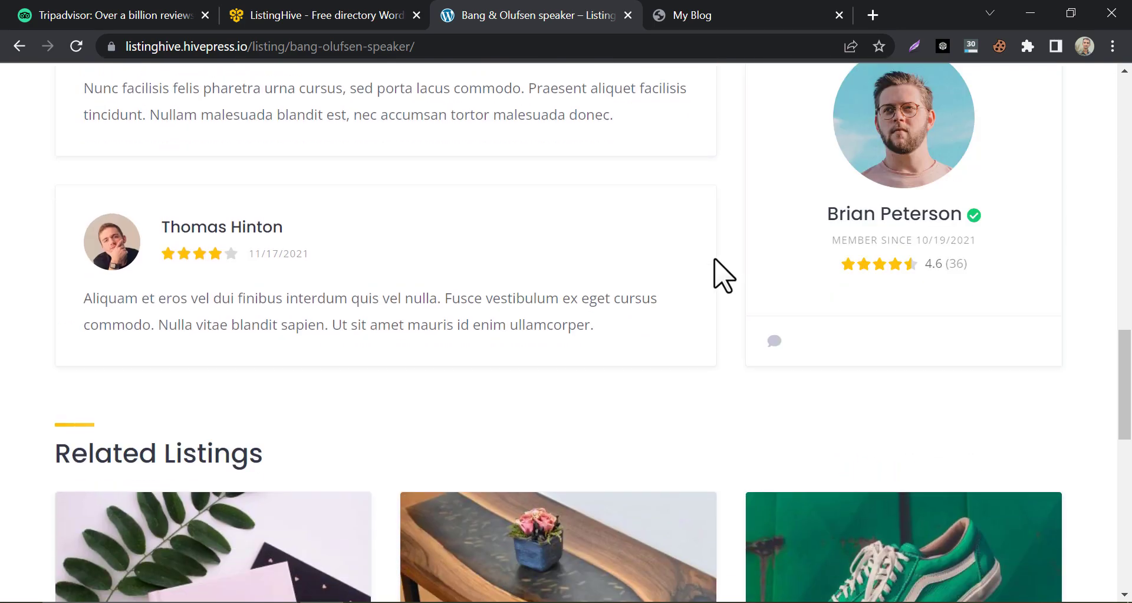
pyautogui.scroll(-3)
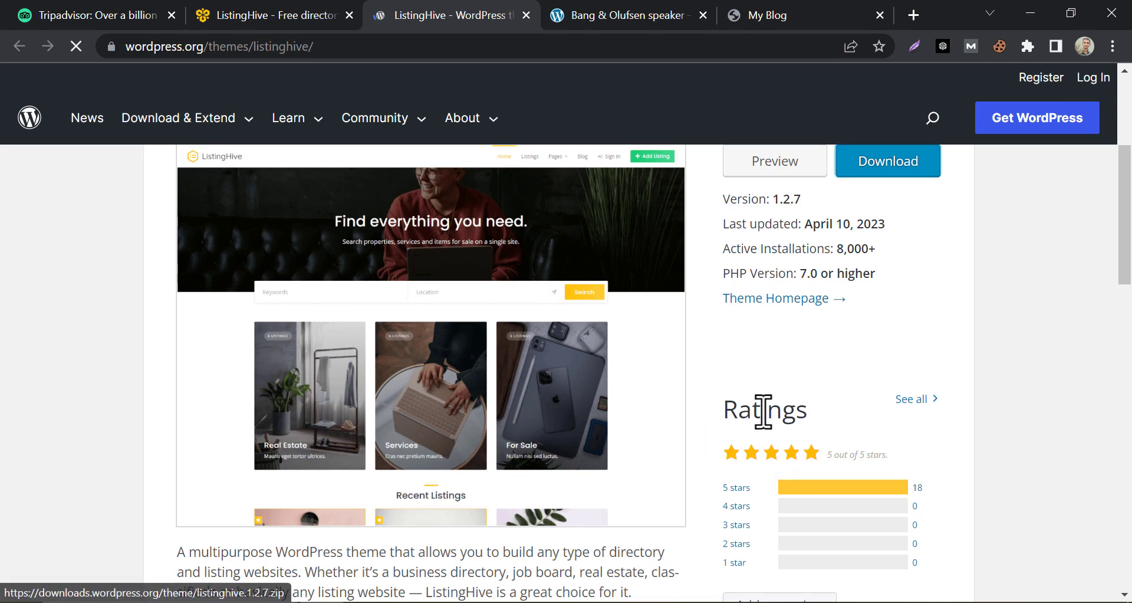
pyautogui.moveTo(665, 371)
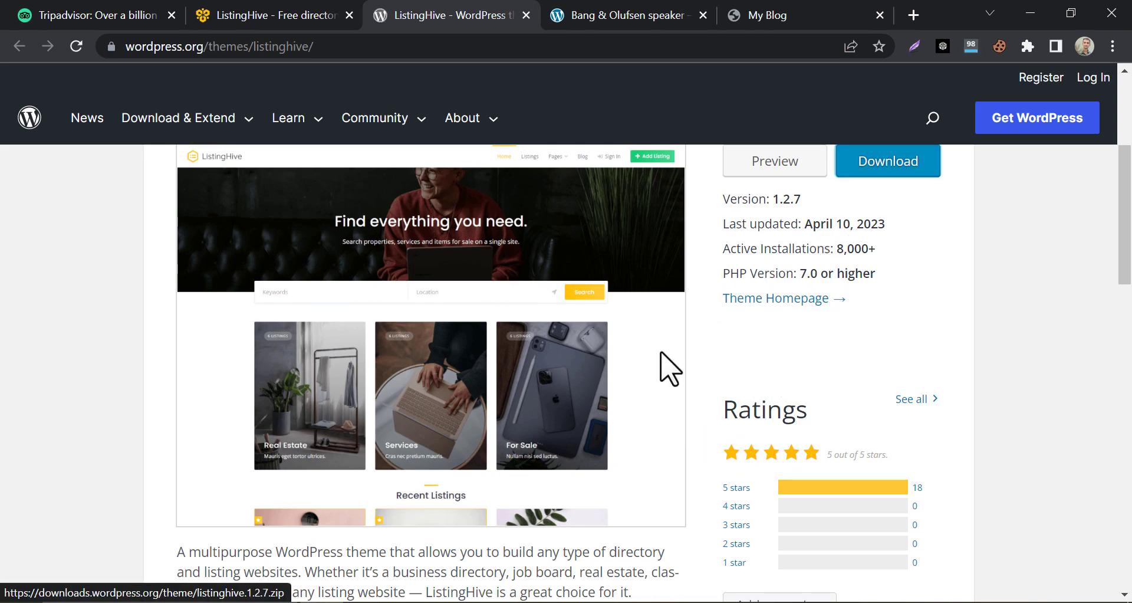
# Scroll the WordPress.org theme page and select the 'ListingHive' theme title.
pyautogui.scroll(-3)
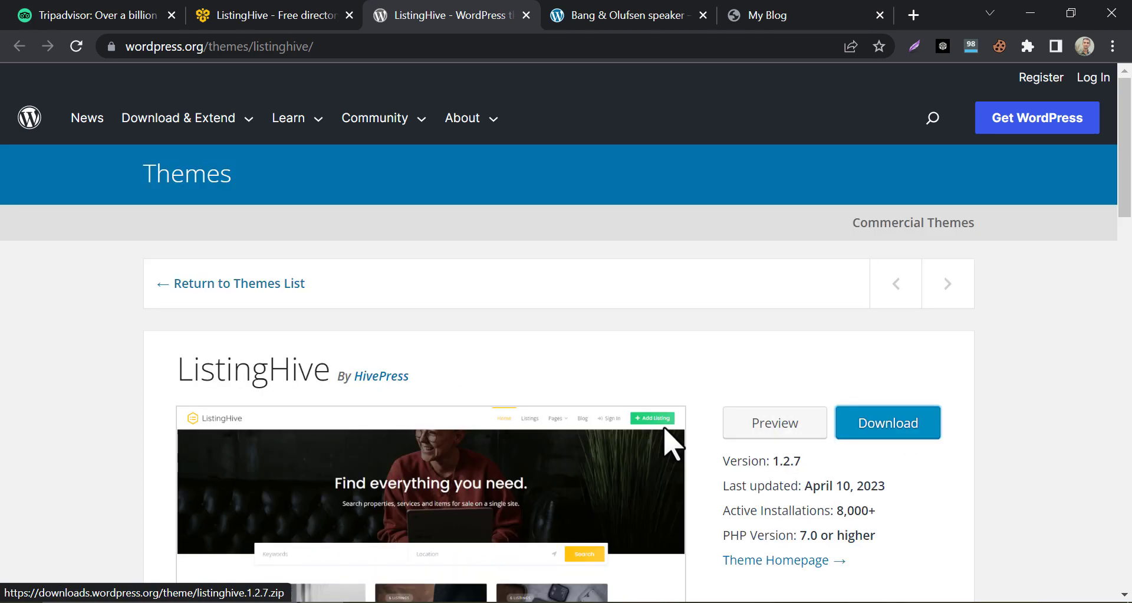
pyautogui.doubleClick(253, 369)
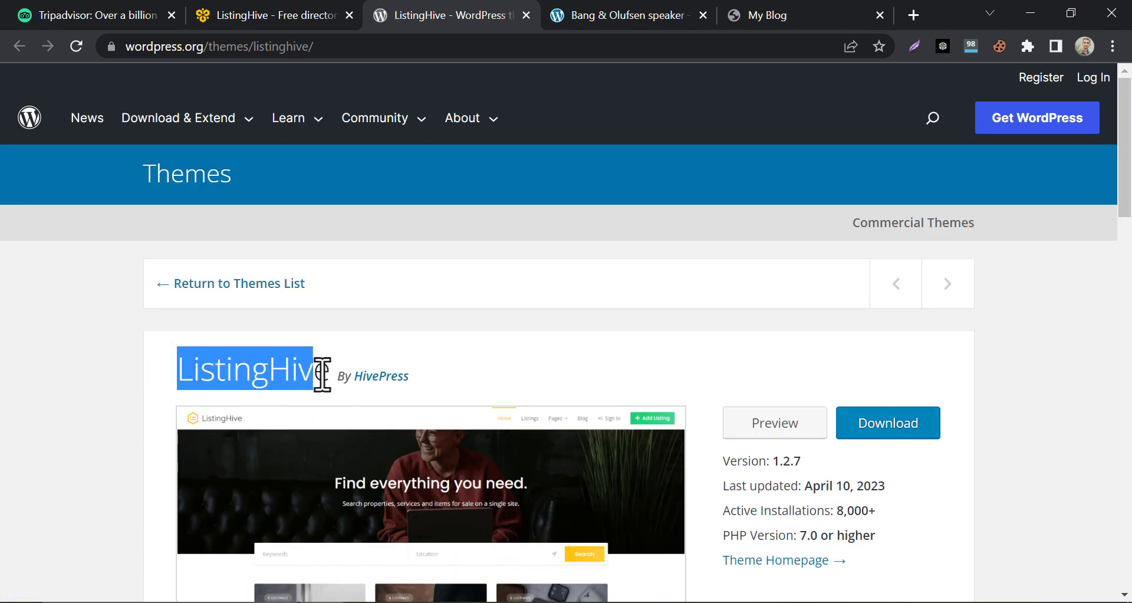
pyautogui.moveTo(613, 321)
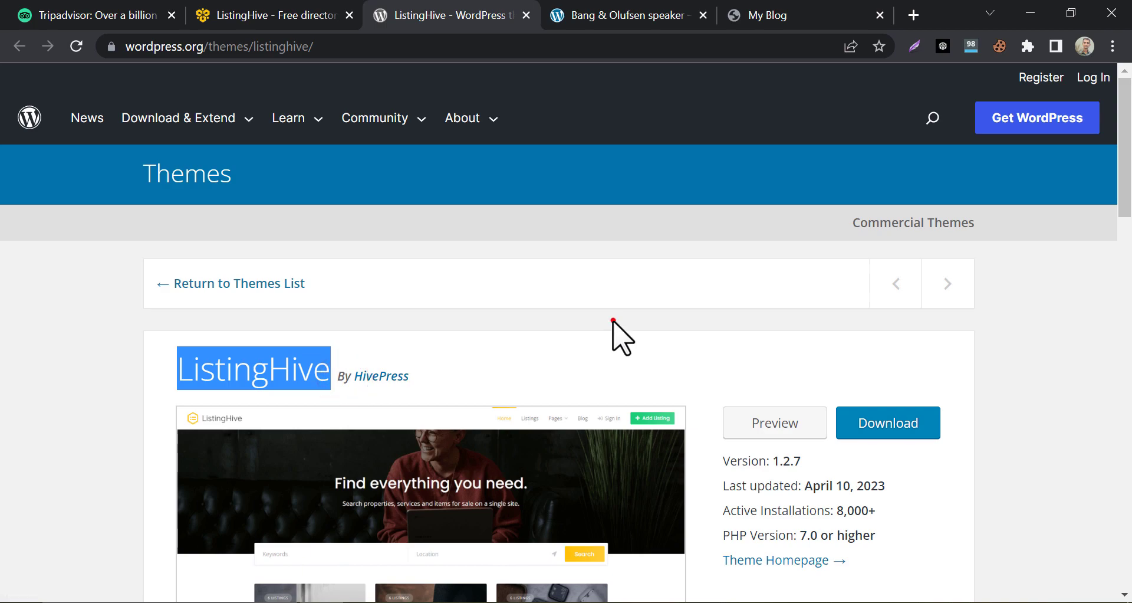
# Go to the My Blog admin dashboard's Appearance > Themes page.
pyautogui.click(777, 14)
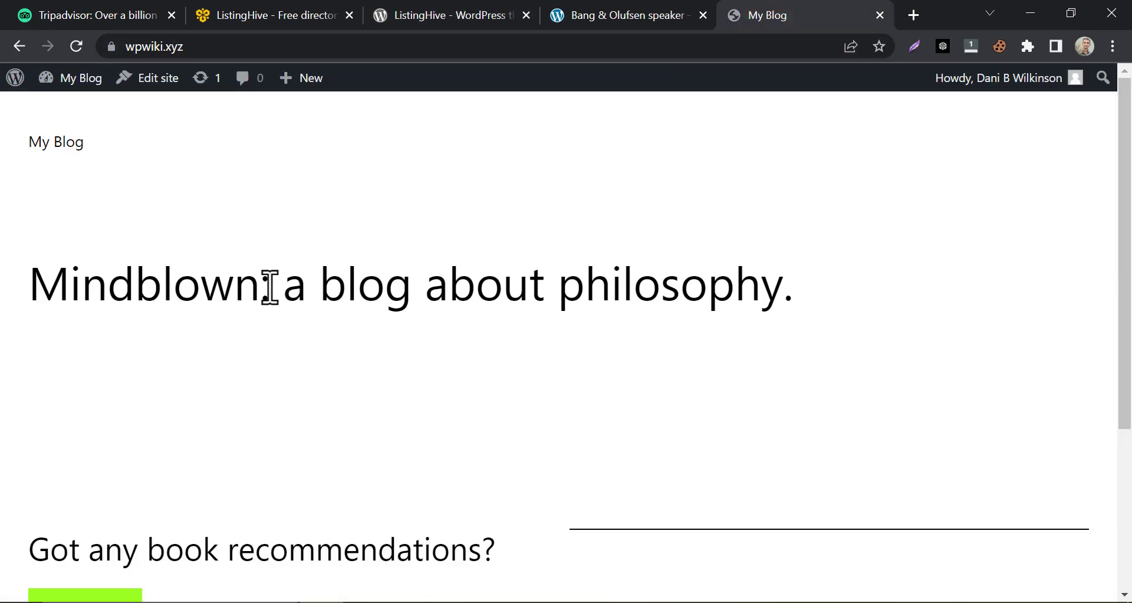
pyautogui.click(81, 78)
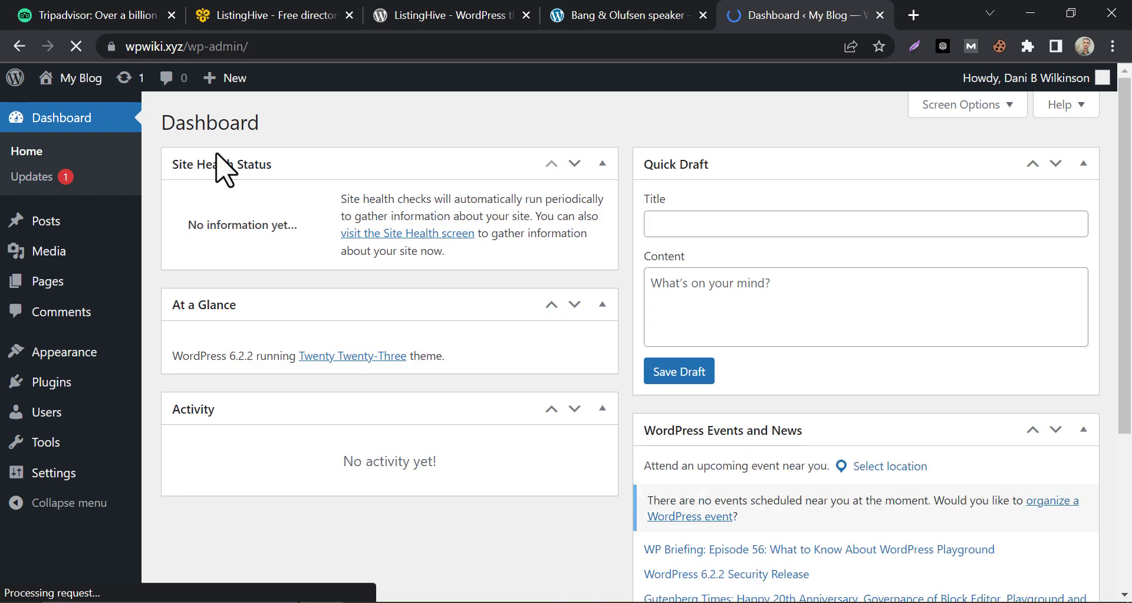
pyautogui.moveTo(55, 381)
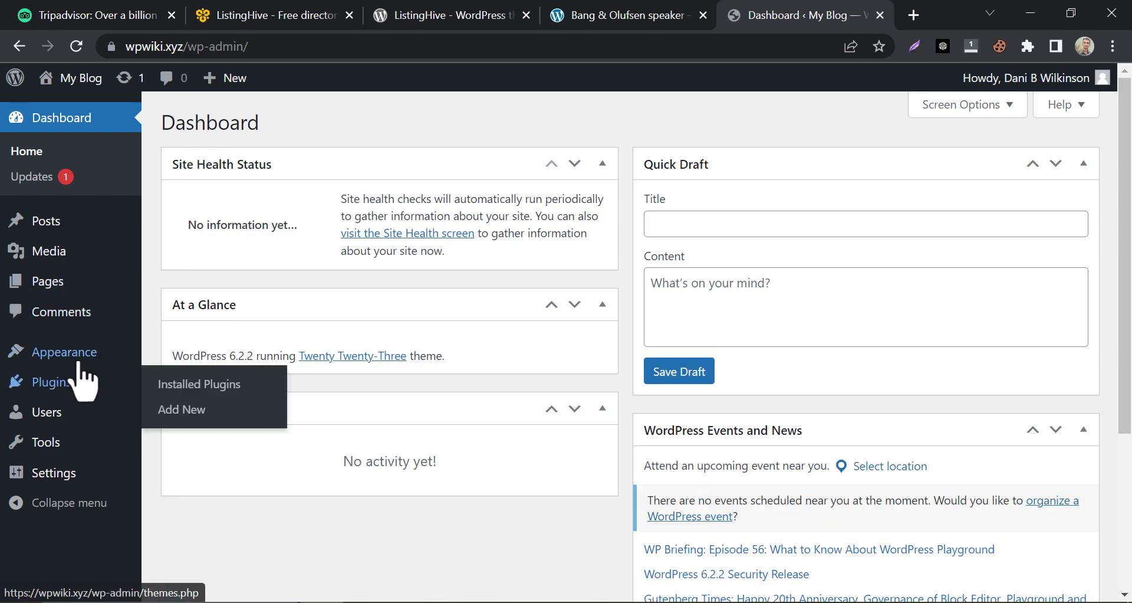
pyautogui.click(176, 354)
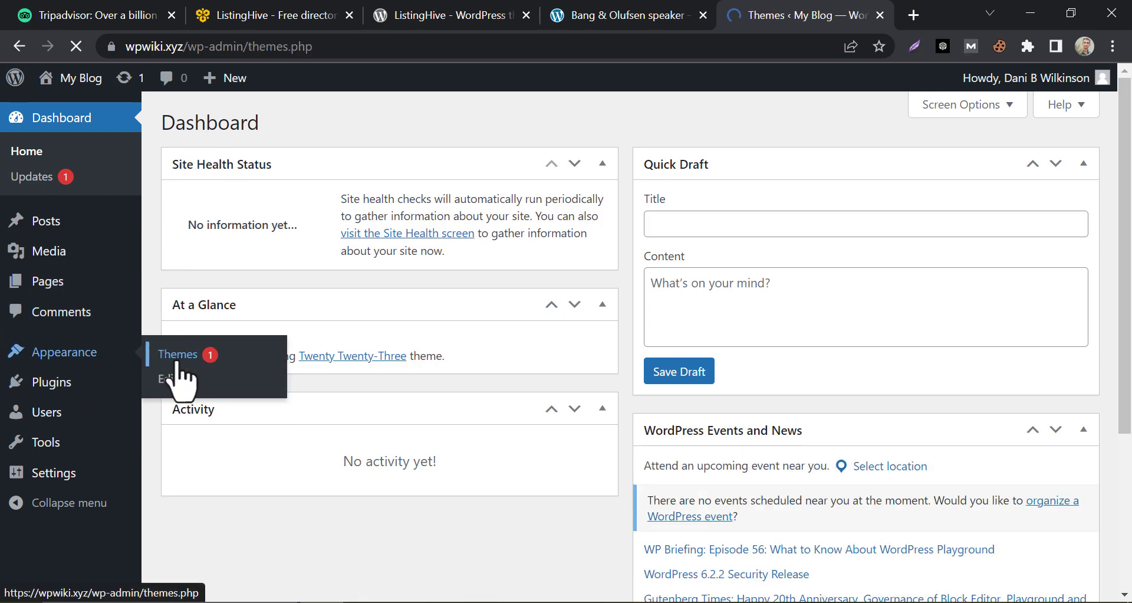
pyautogui.click(177, 355)
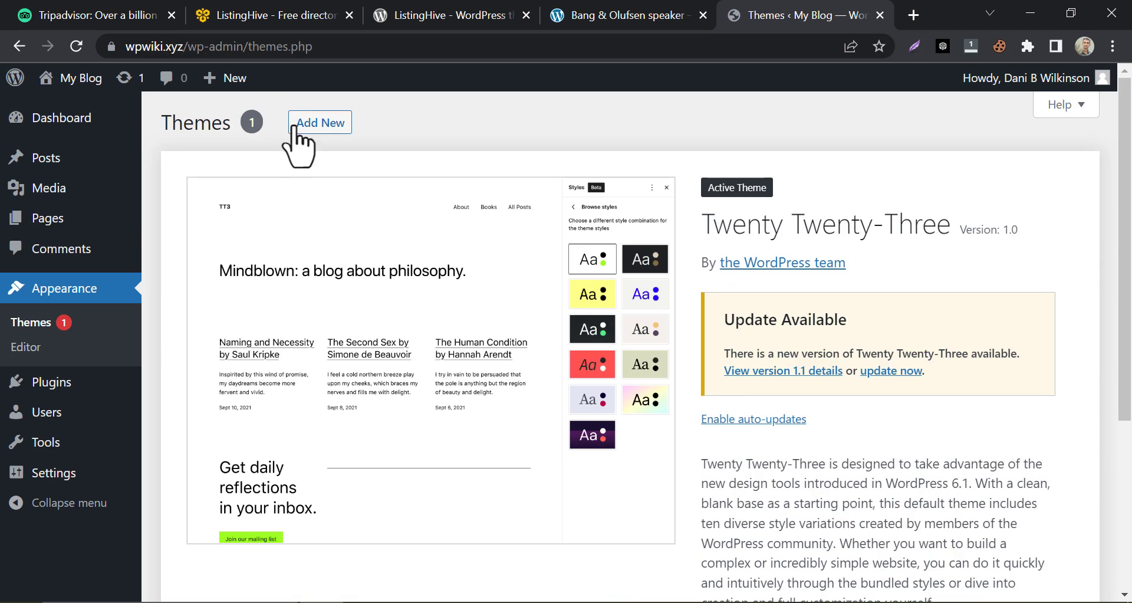
# Add the ListingHive theme, install it and activate it.
pyautogui.click(319, 122)
pyautogui.write('ListingHive')
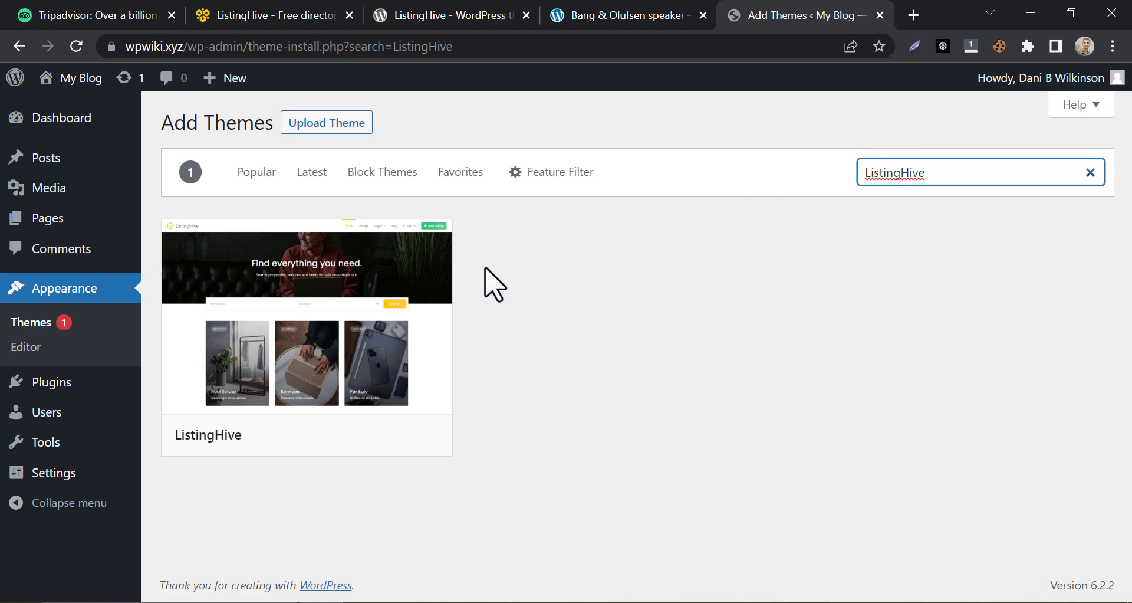
pyautogui.click(326, 435)
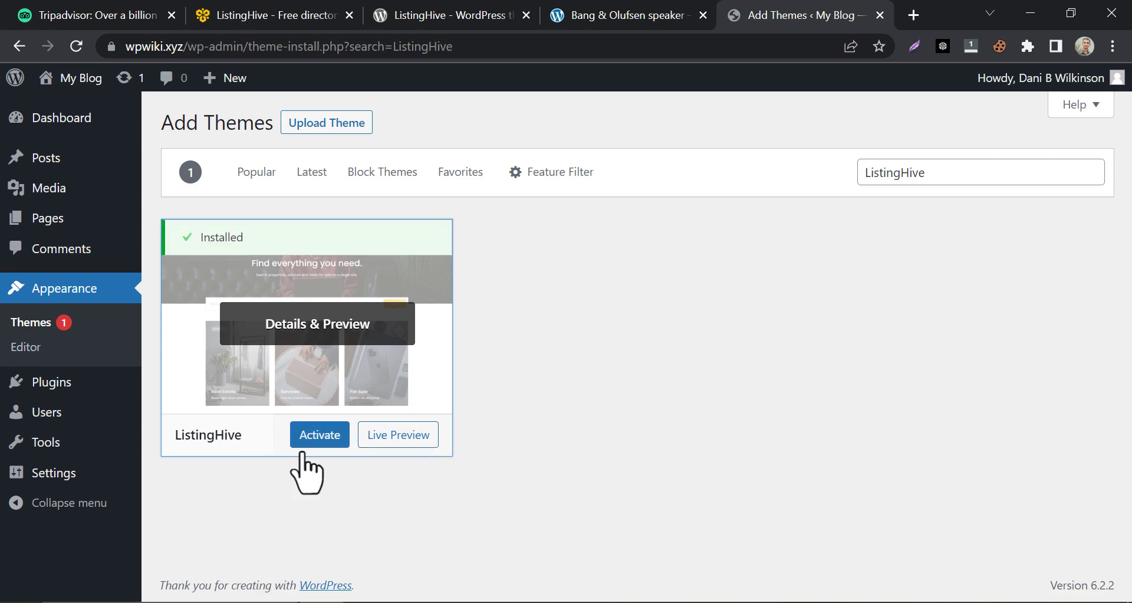
pyautogui.click(319, 434)
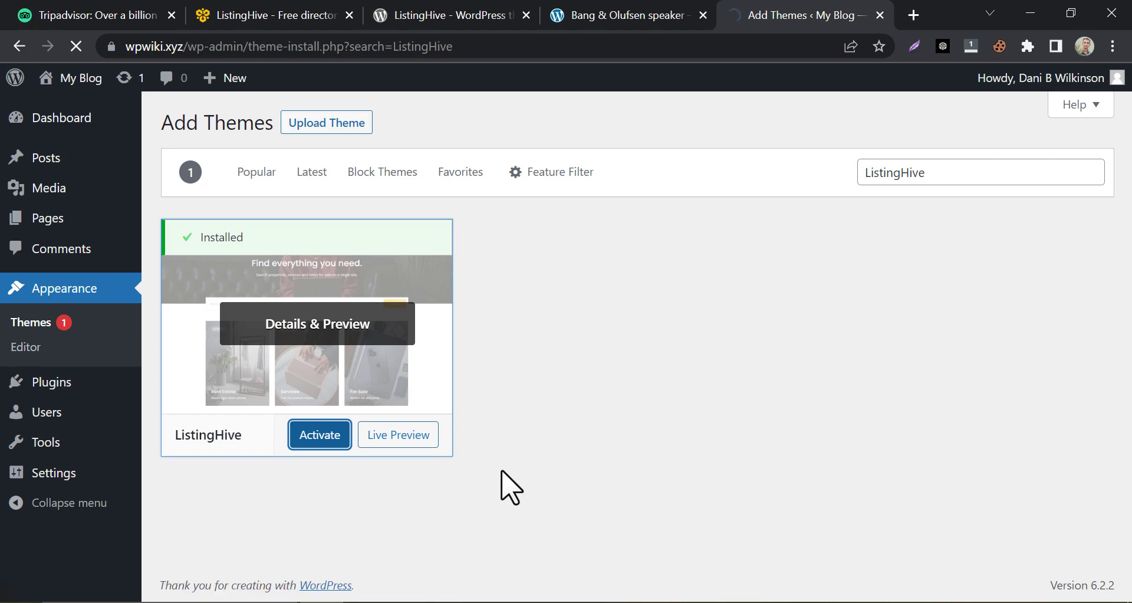
pyautogui.click(319, 434)
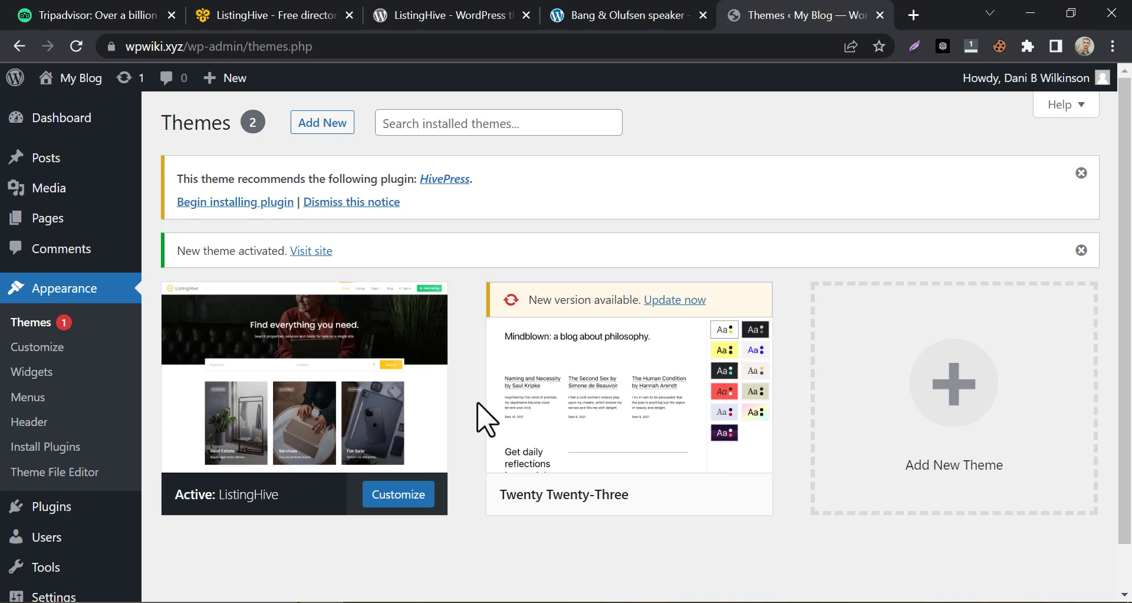
pyautogui.moveTo(412, 376)
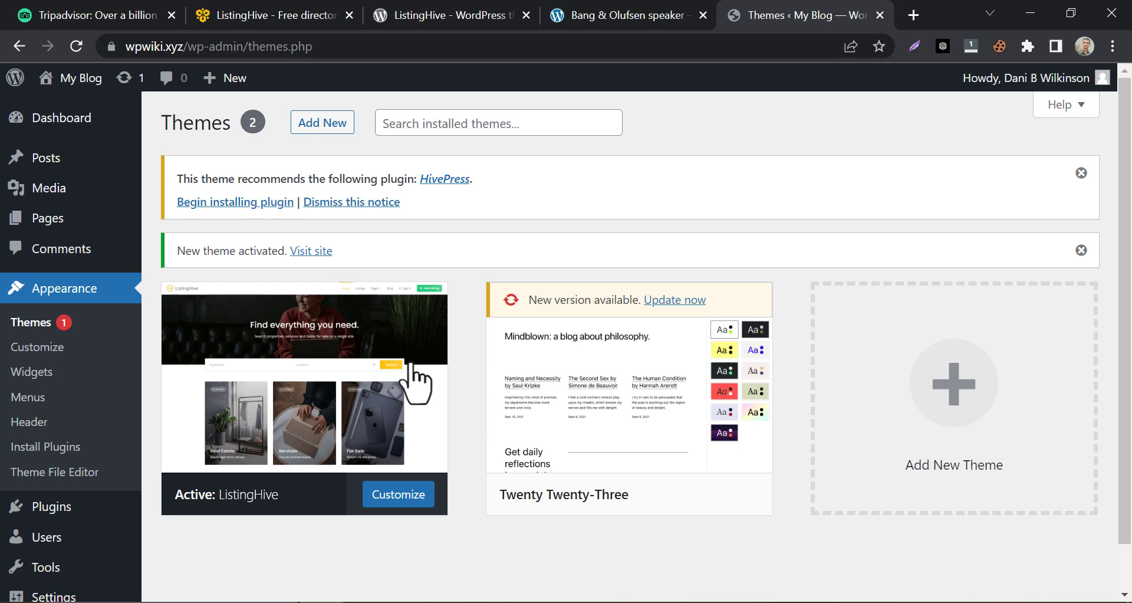
# Begin installing the recommended plugins and install HivePress.
pyautogui.click(235, 202)
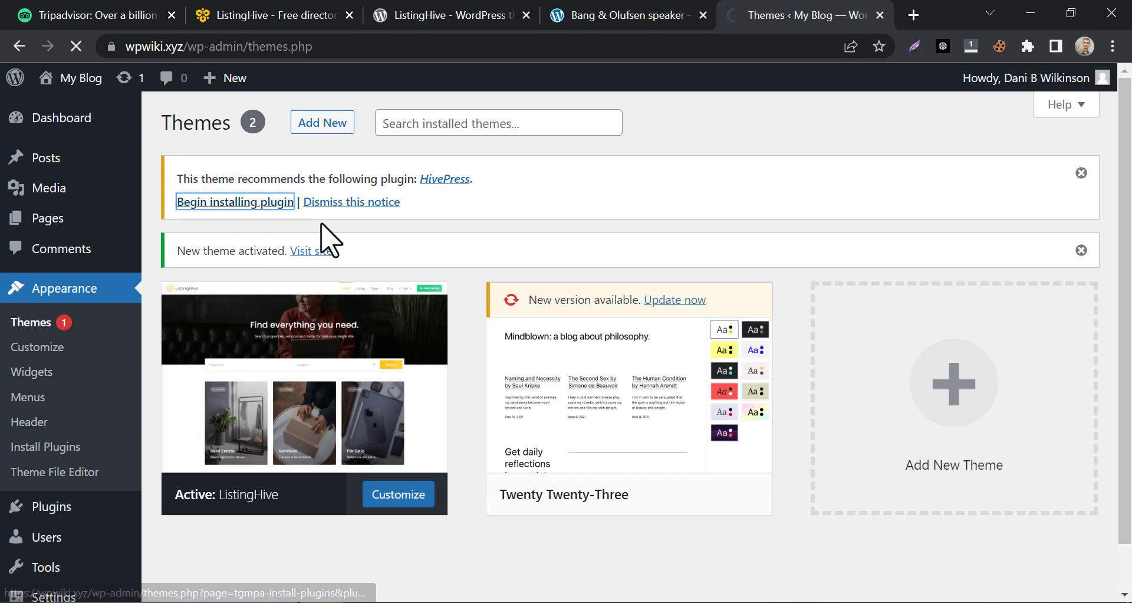
pyautogui.click(235, 202)
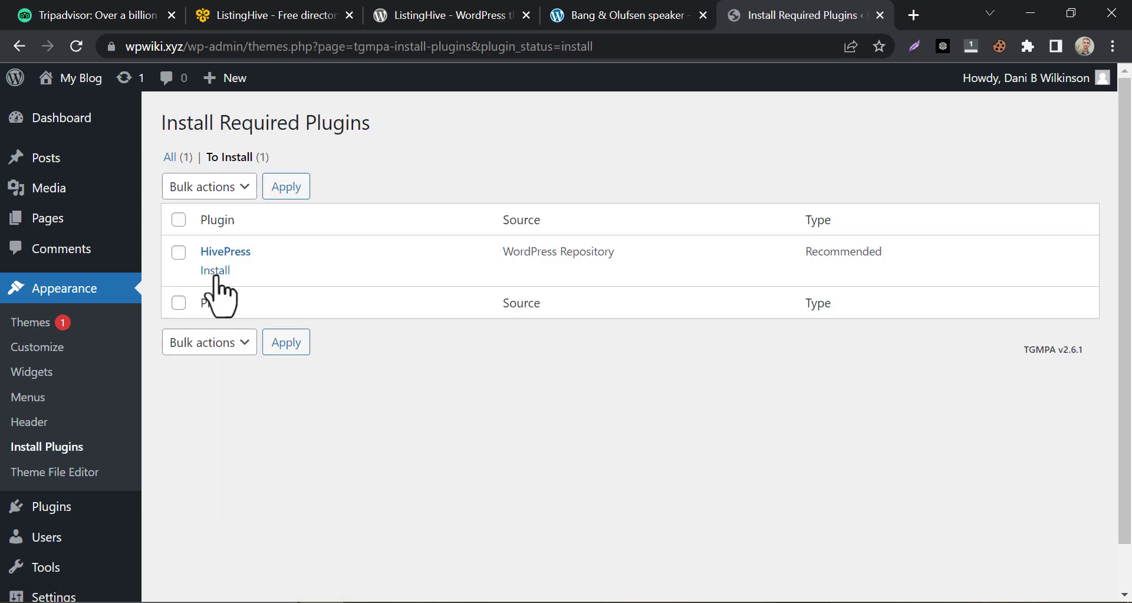
pyautogui.click(215, 271)
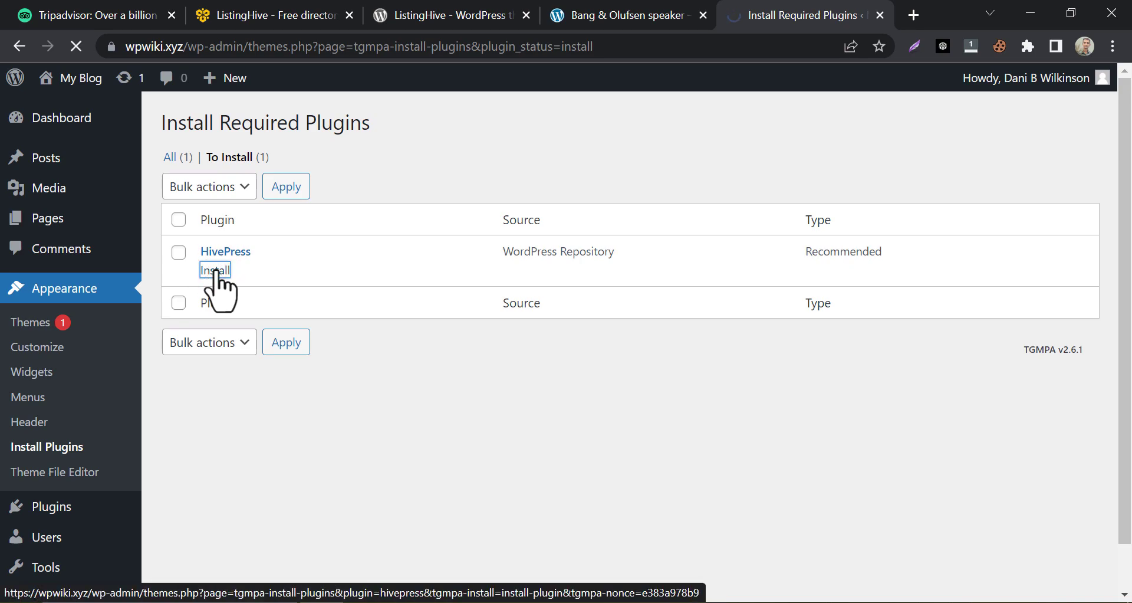
pyautogui.click(214, 270)
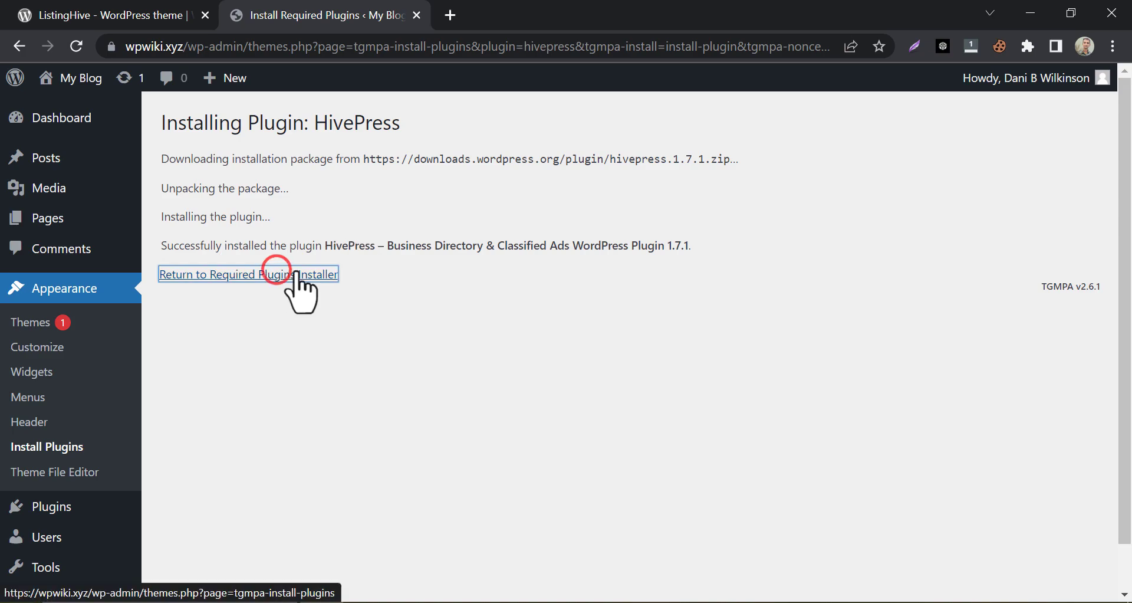
# Activate HivePress from the Required Plugins list and return to the dashboard.
pyautogui.click(278, 275)
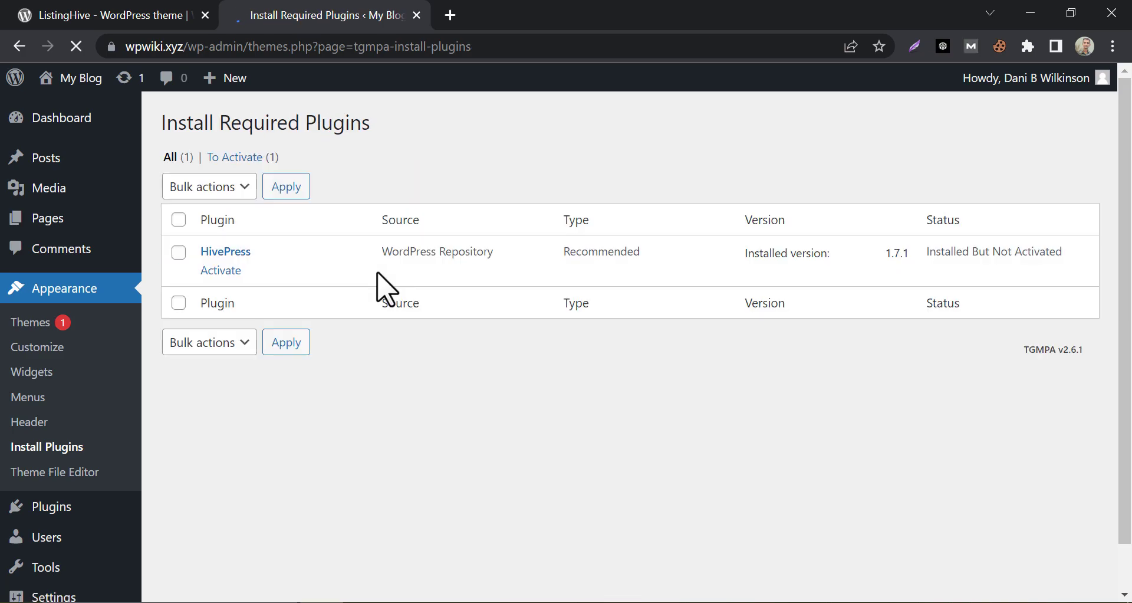
pyautogui.click(220, 270)
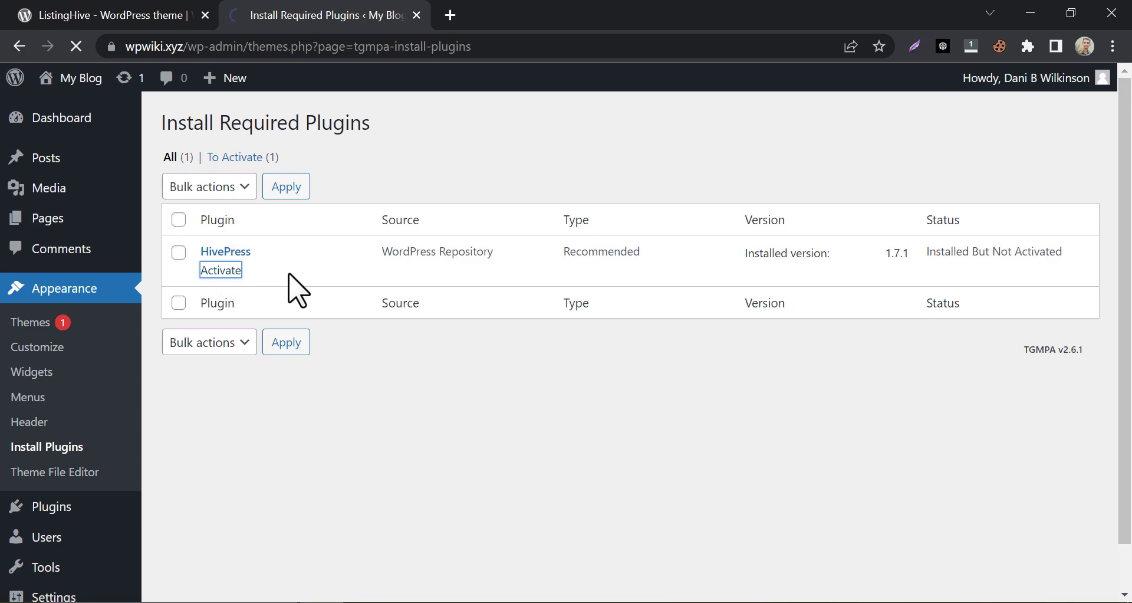
pyautogui.click(221, 270)
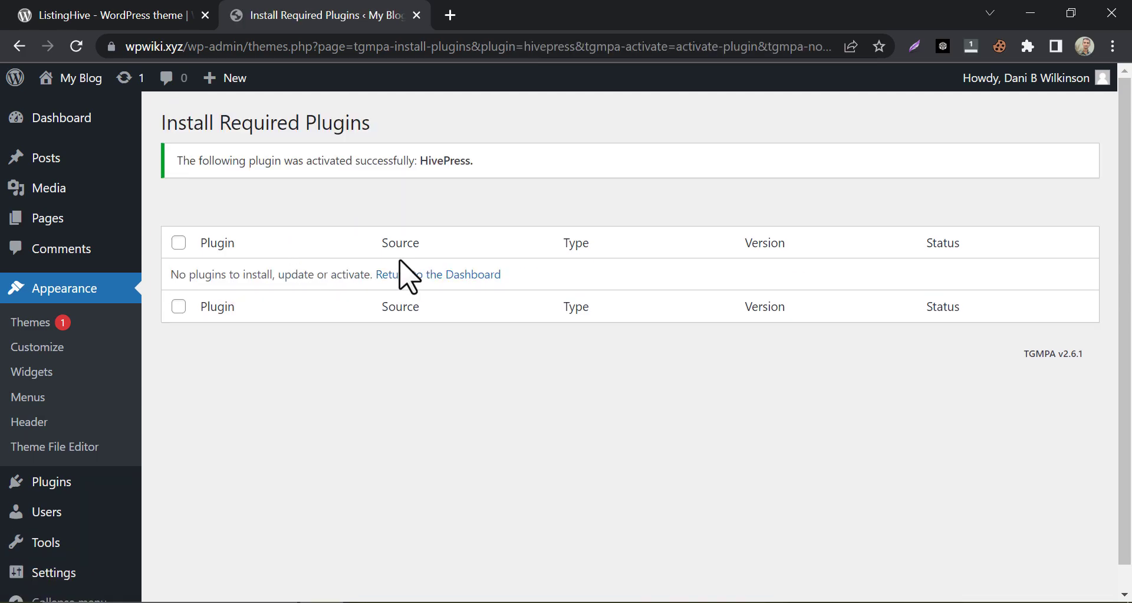
pyautogui.click(439, 274)
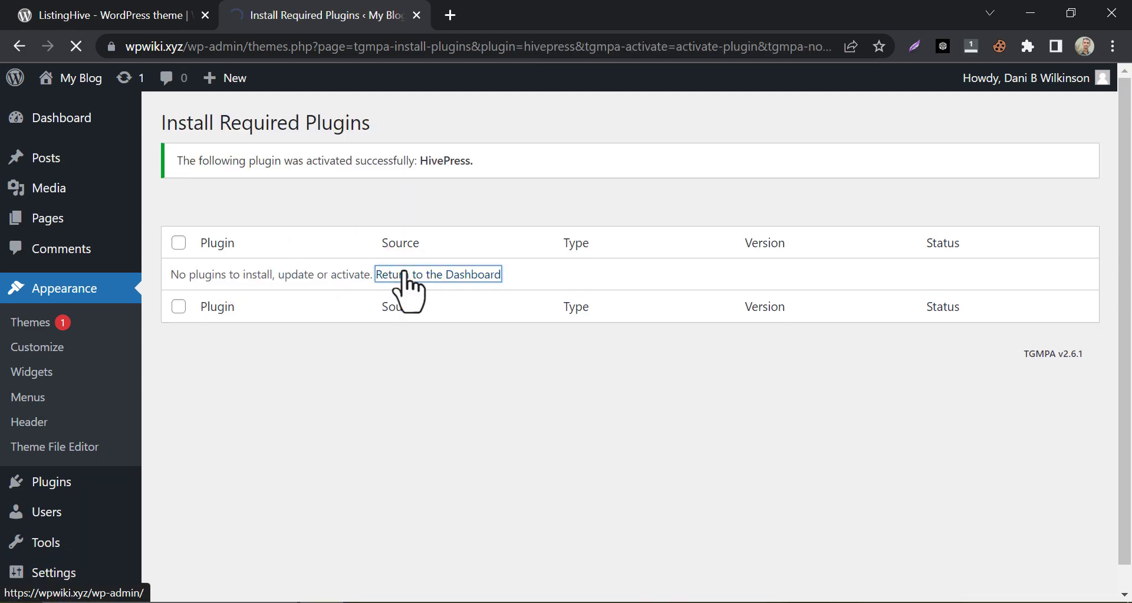
pyautogui.click(438, 274)
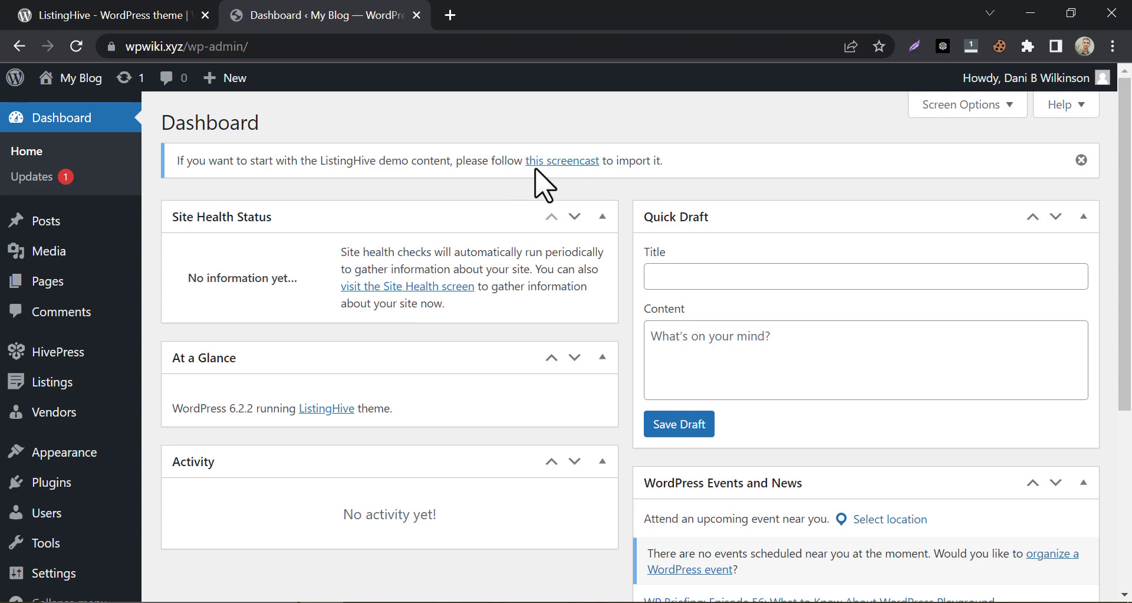
pyautogui.moveTo(538, 177)
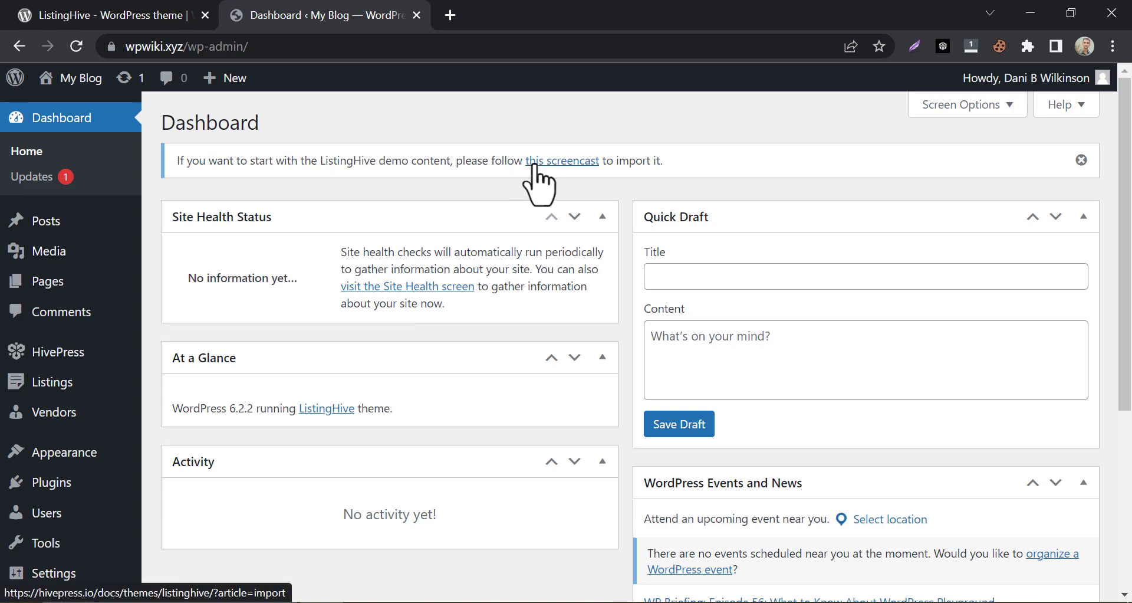
# Open the ListingHive demo import guide and copy 'One Click Demo Import'.
pyautogui.click(561, 160)
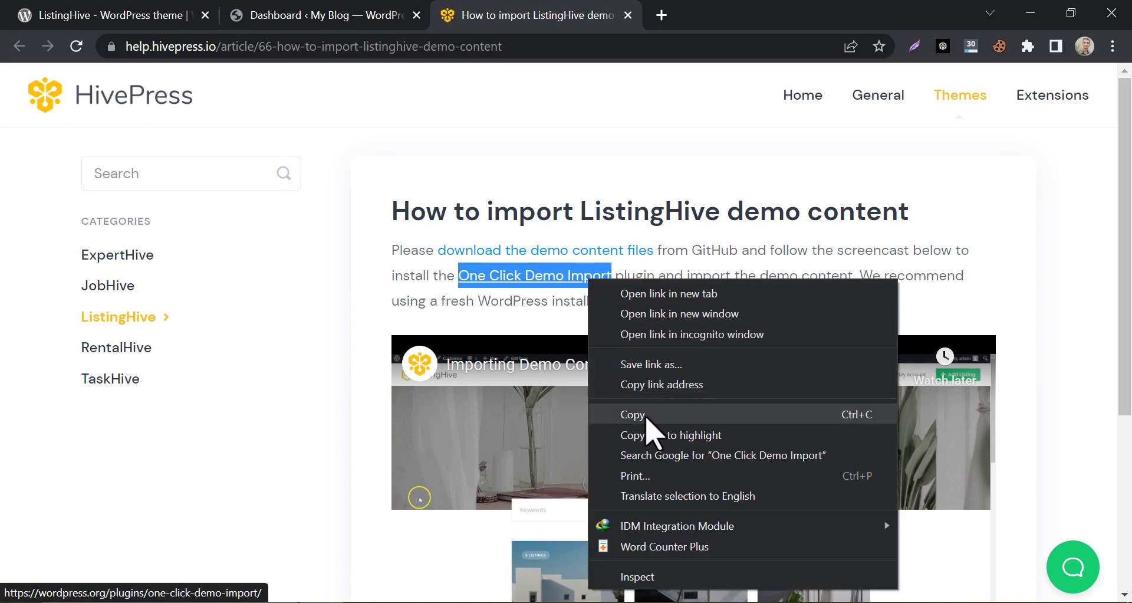
pyautogui.click(324, 15)
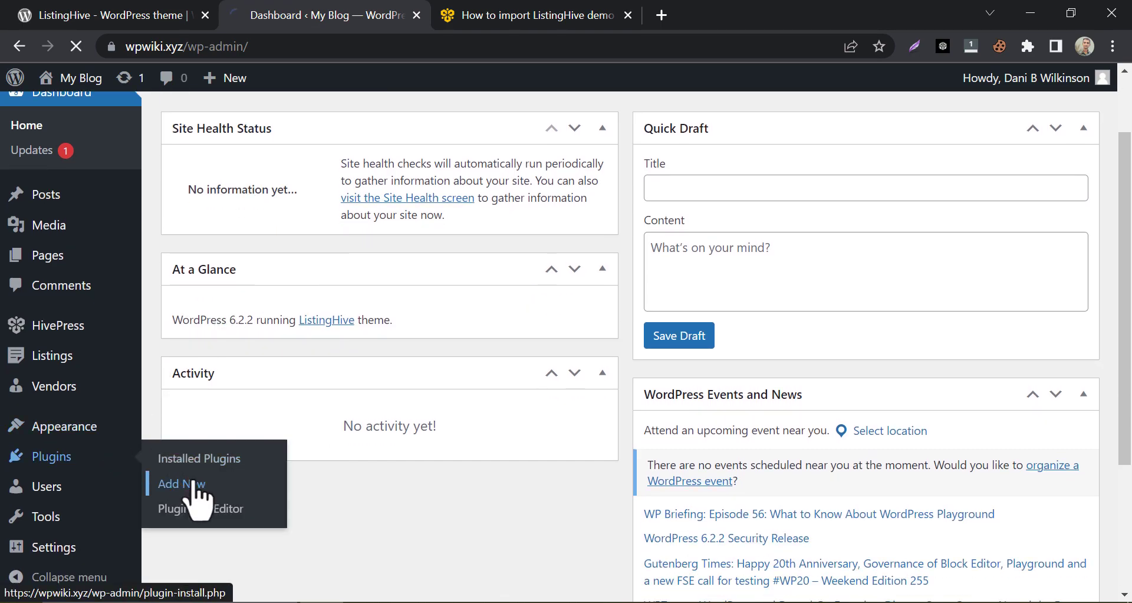
# Search Add New plugins for 'One Click Demo Import', then install and activate it.
pyautogui.click(181, 483)
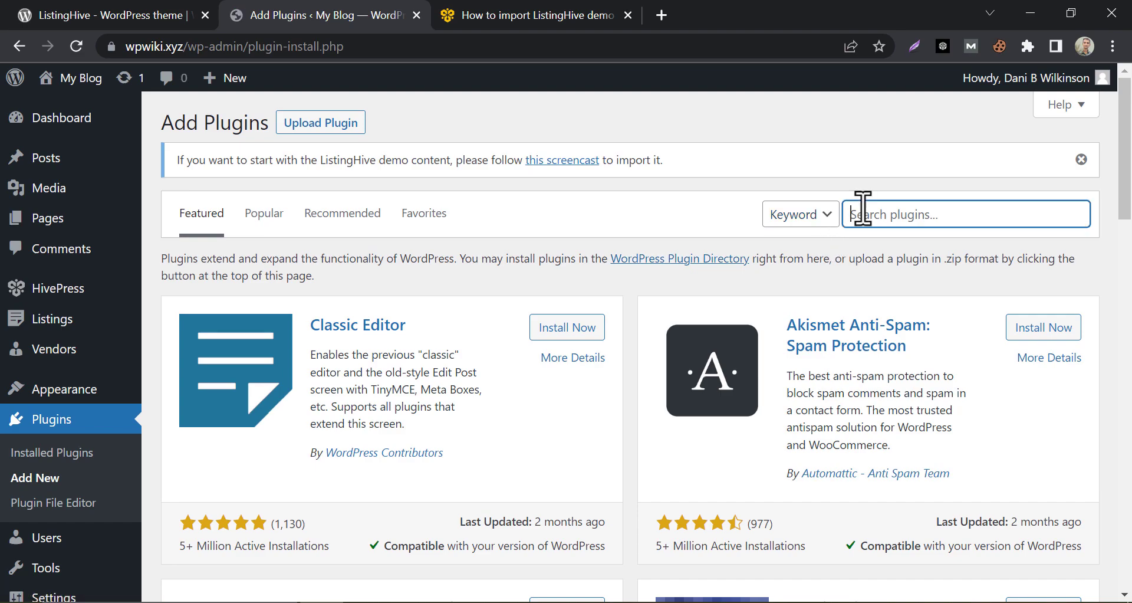
pyautogui.write('One Click Demo Import')
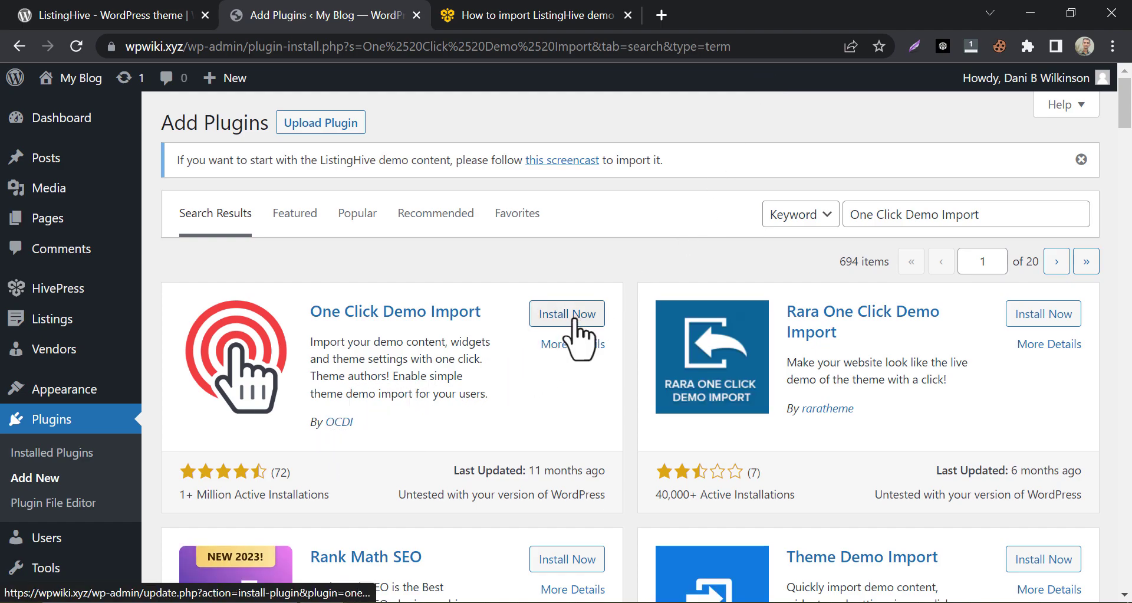
pyautogui.click(567, 314)
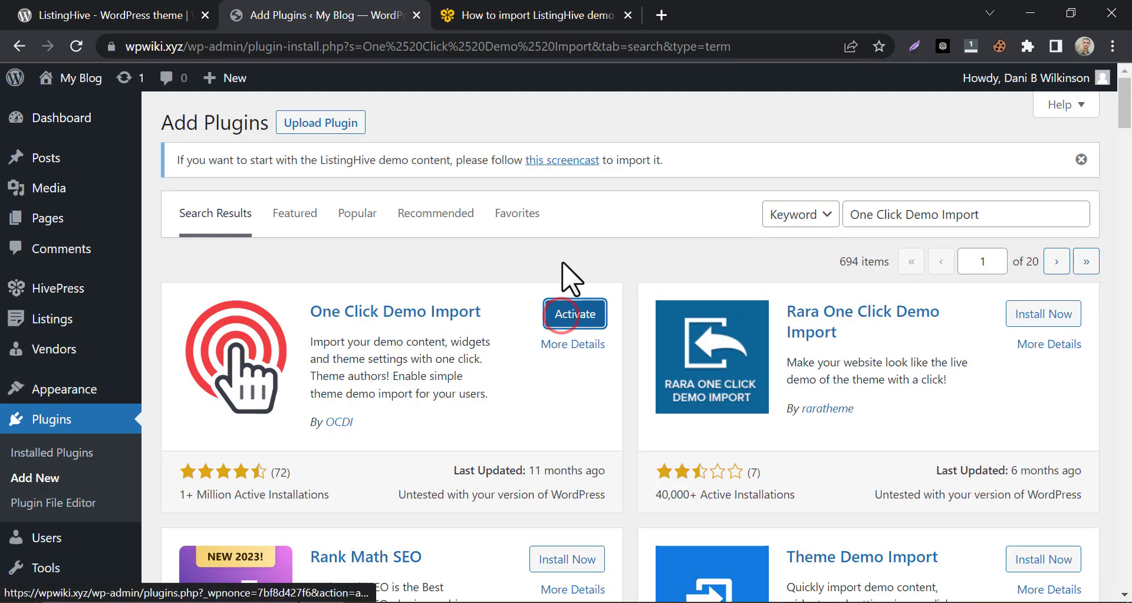
pyautogui.click(574, 314)
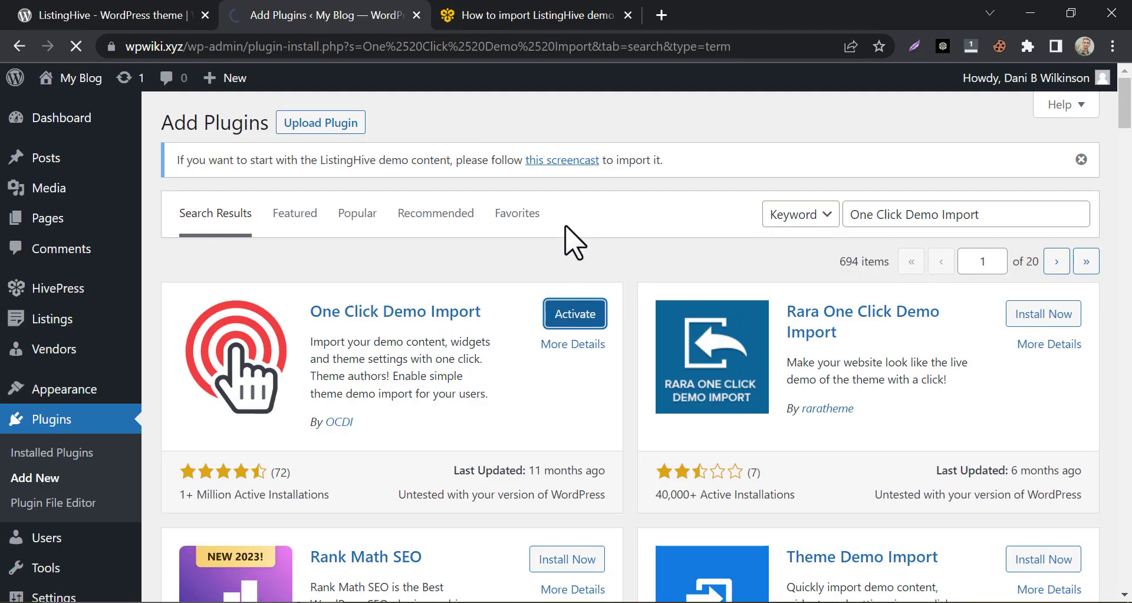
pyautogui.click(574, 314)
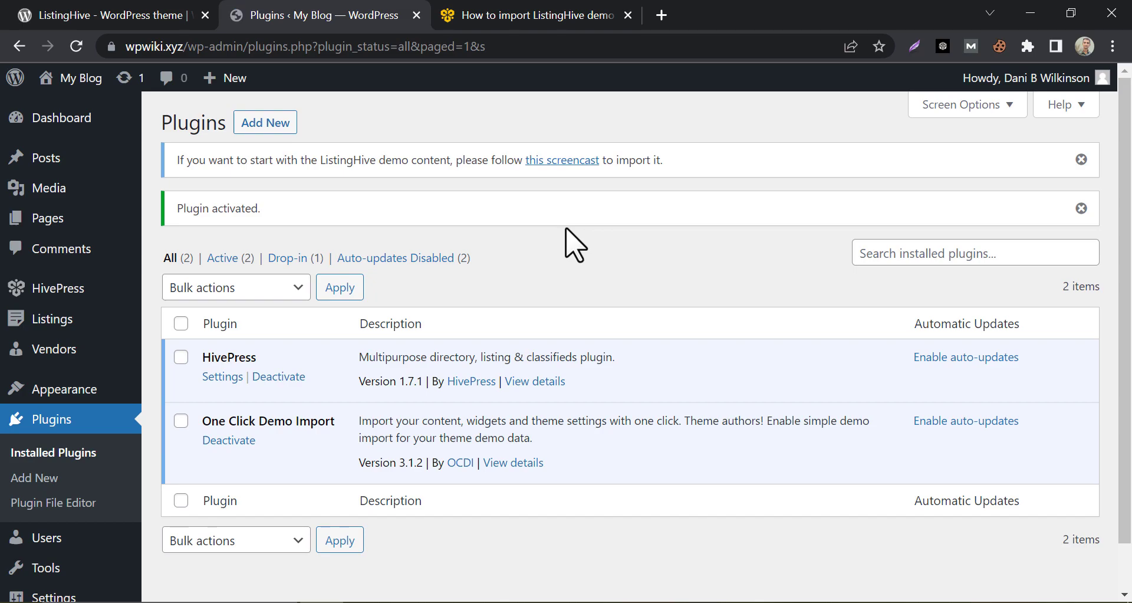
pyautogui.scroll(-3)
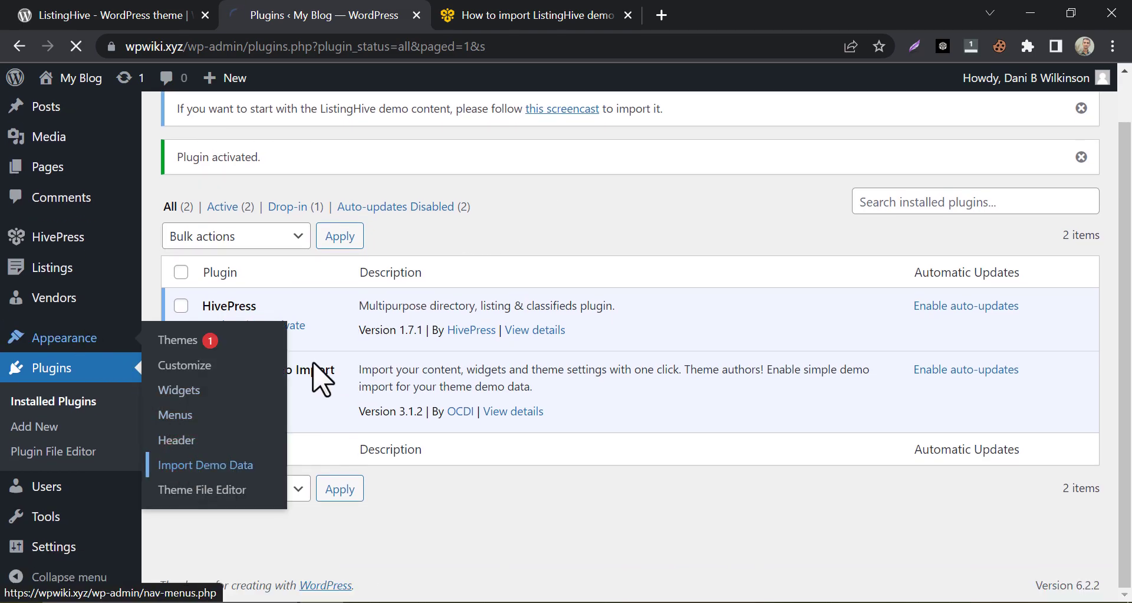
# Open Appearance > Import Demo Data and scroll the One Click Demo Import page.
pyautogui.click(205, 465)
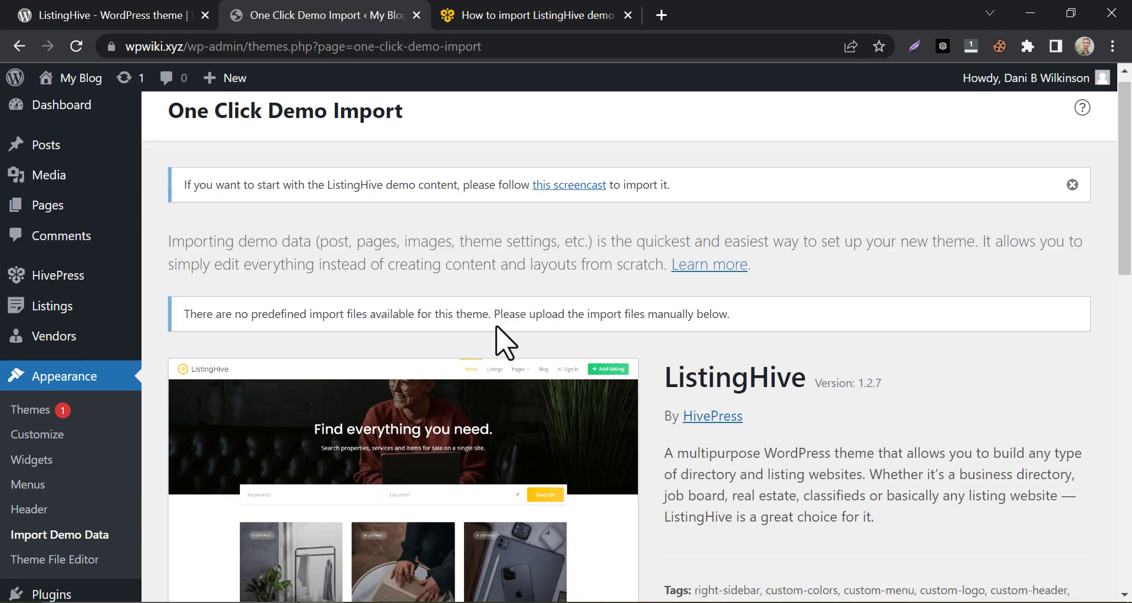
pyautogui.scroll(-3)
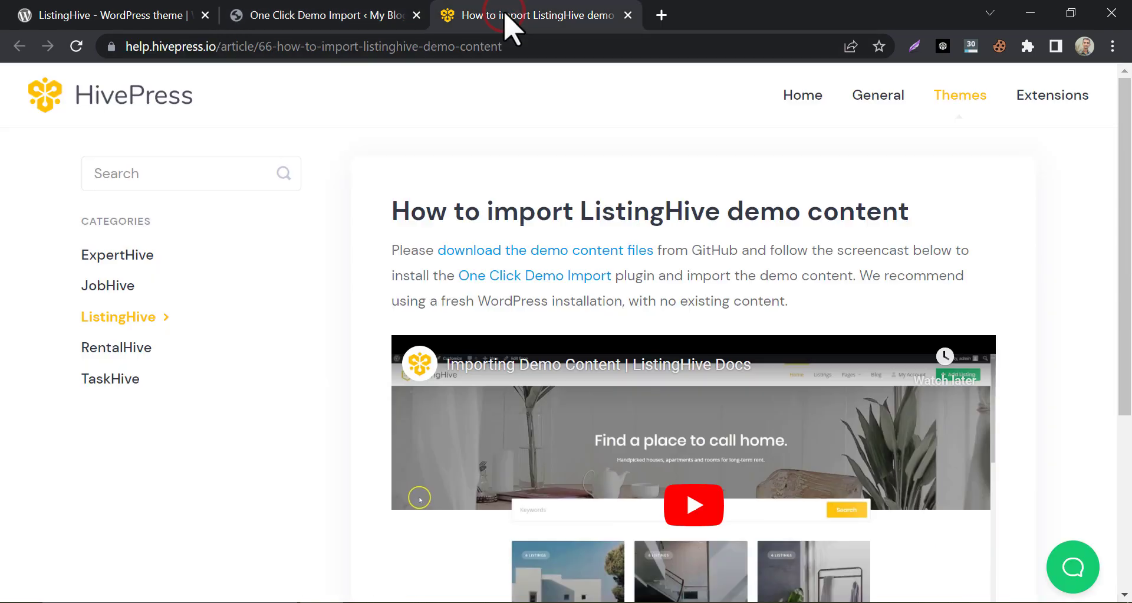
pyautogui.moveTo(514, 260)
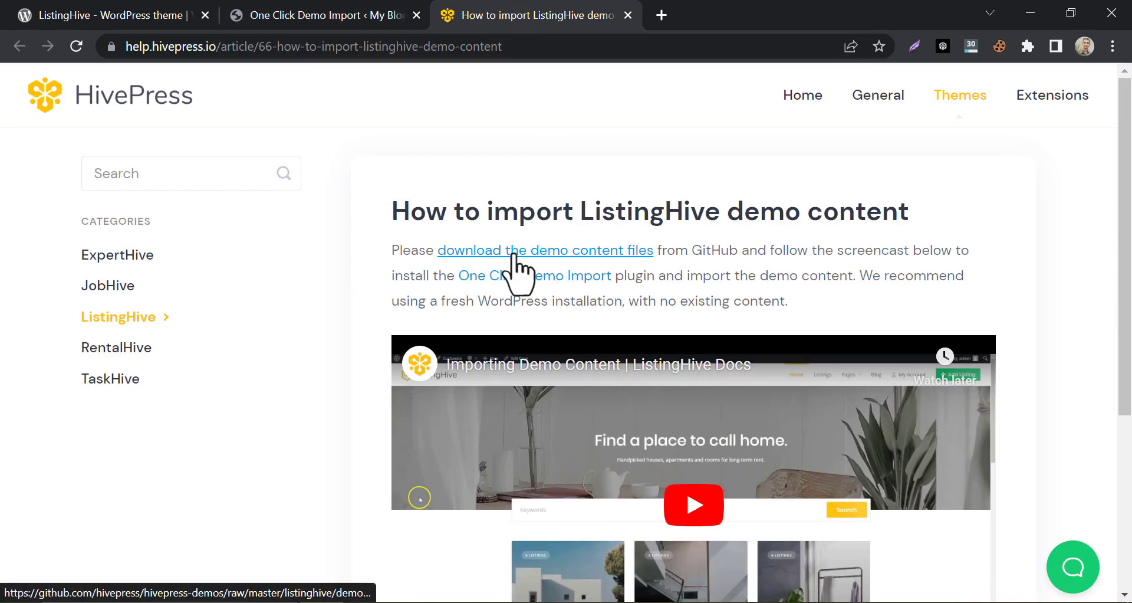
# Download the ListingHive demo content archive and return to the WordPress import page.
pyautogui.click(545, 250)
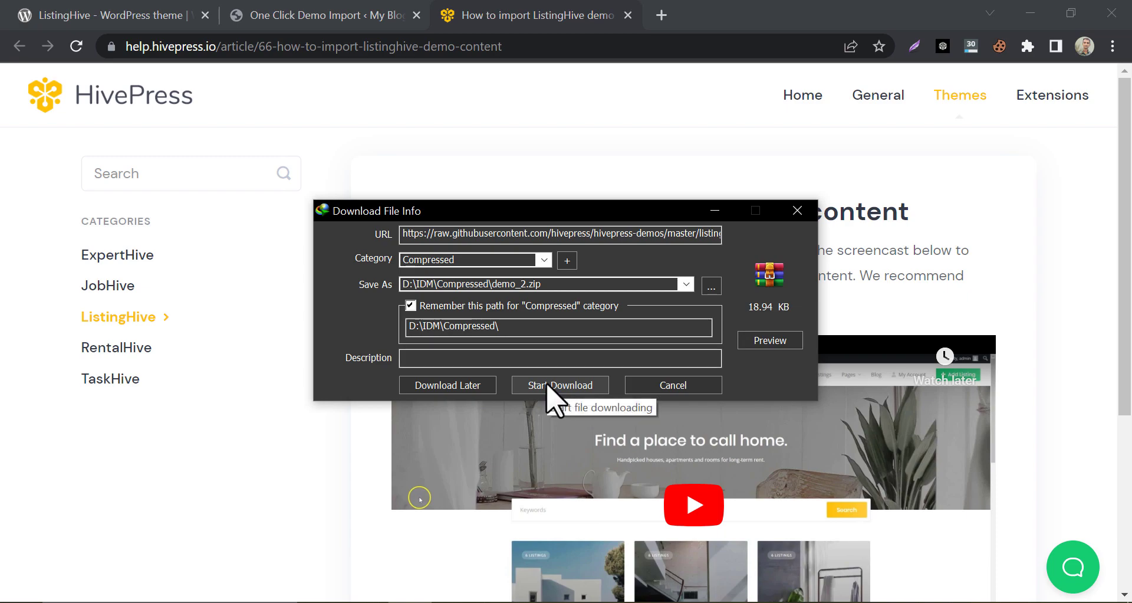
pyautogui.click(561, 385)
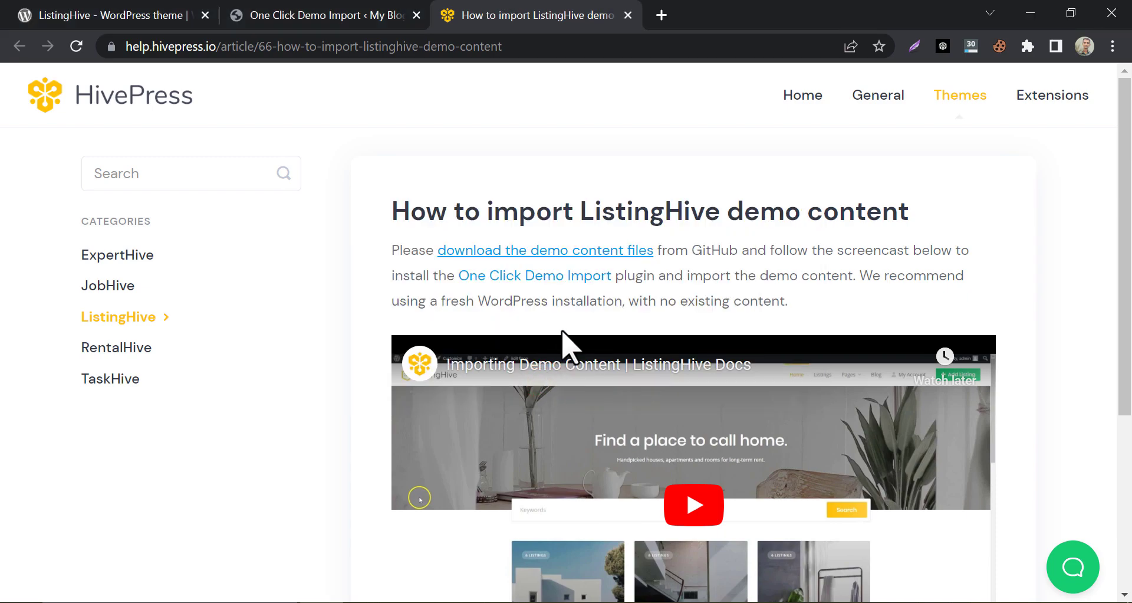
pyautogui.click(323, 15)
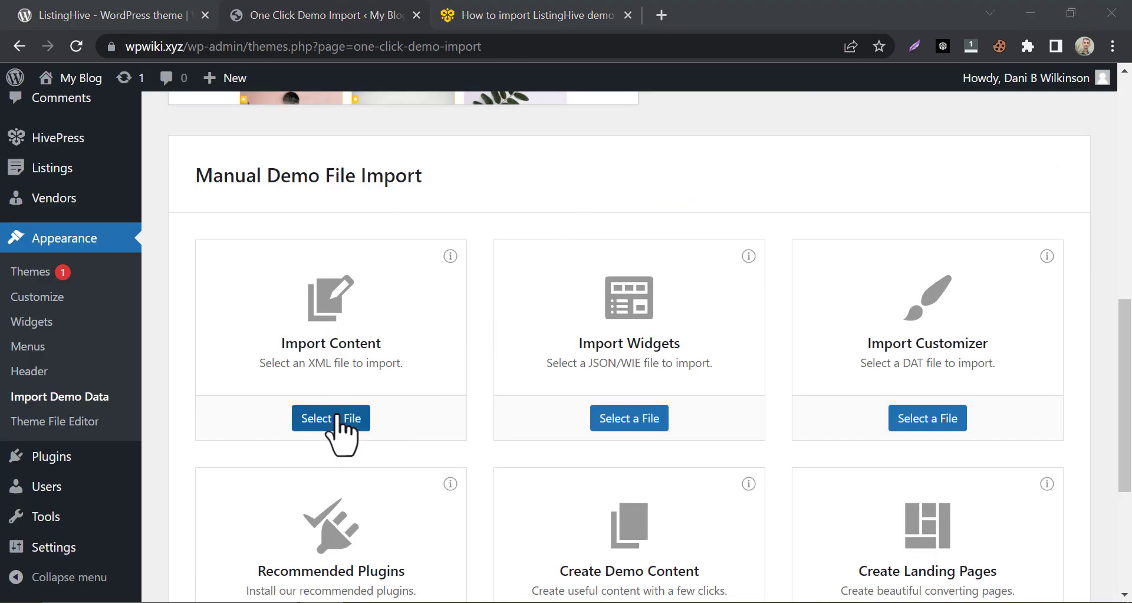
# Select content.xml from the demo folder for the Content import.
pyautogui.click(330, 418)
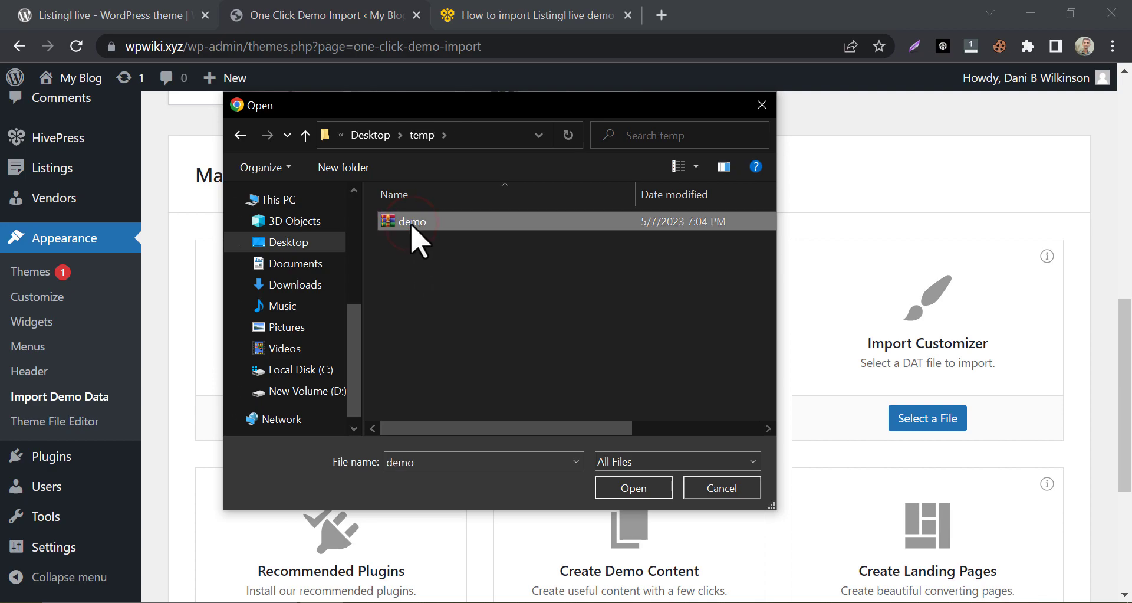
pyautogui.rightClick(411, 221)
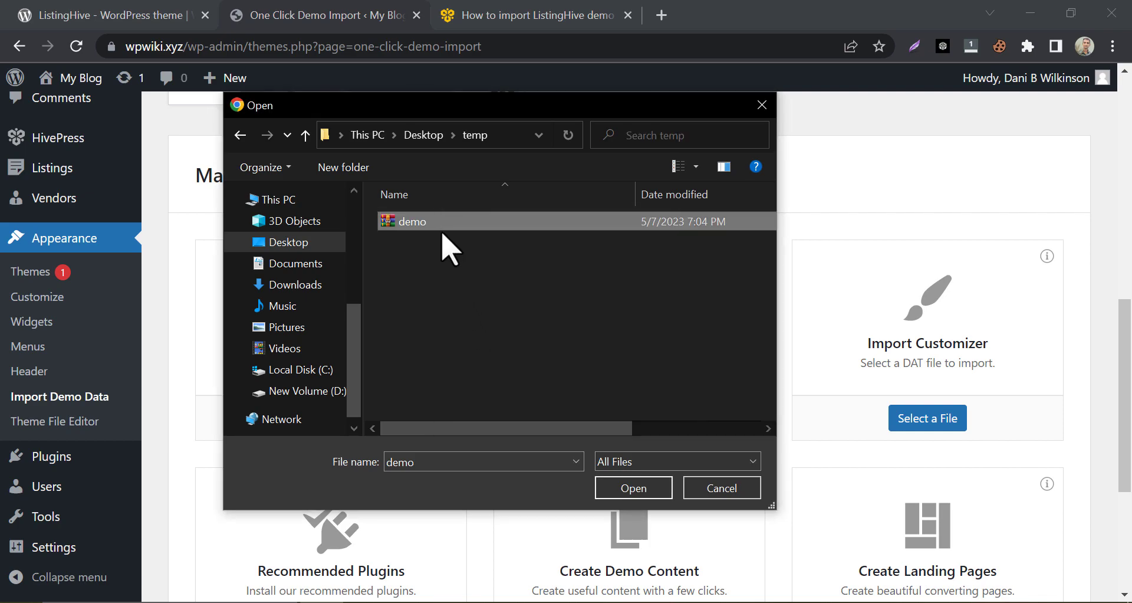
pyautogui.doubleClick(414, 221)
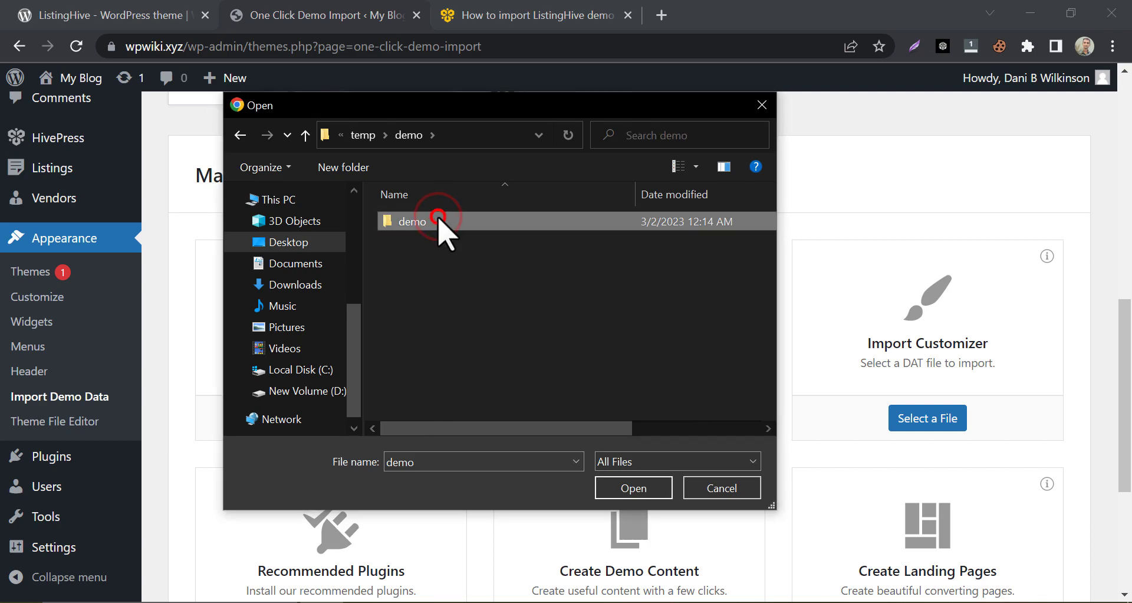
pyautogui.doubleClick(439, 221)
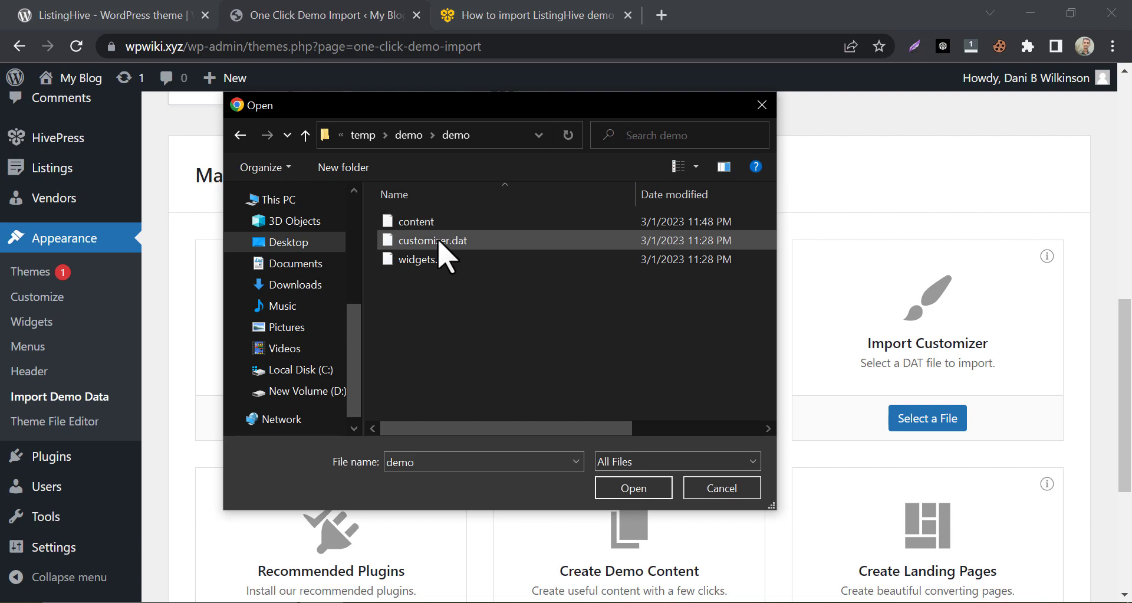
pyautogui.moveTo(438, 116)
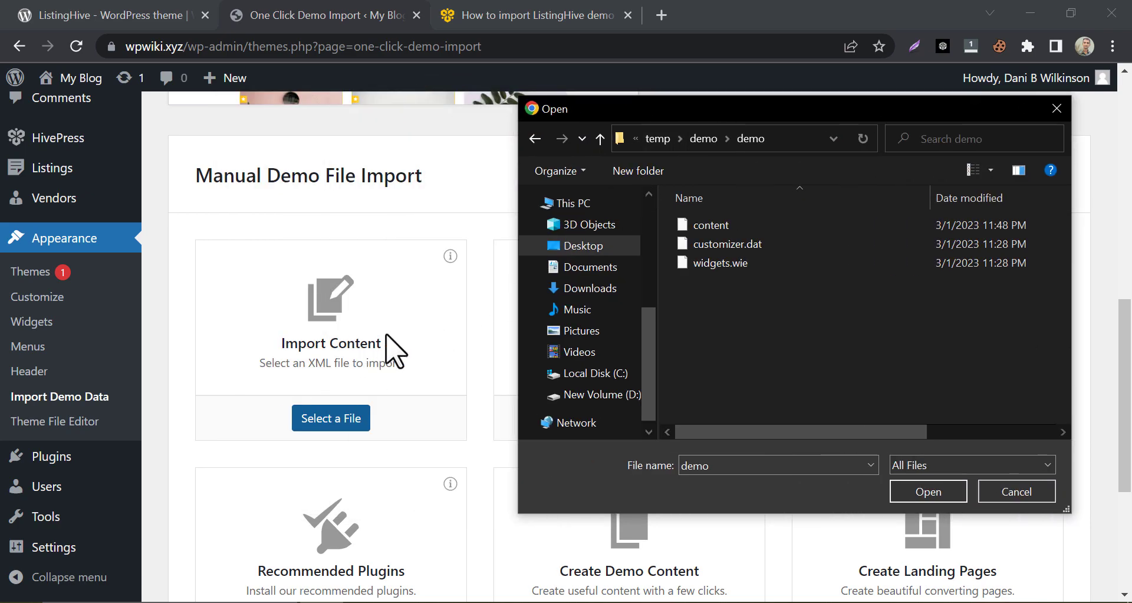
pyautogui.click(1016, 491)
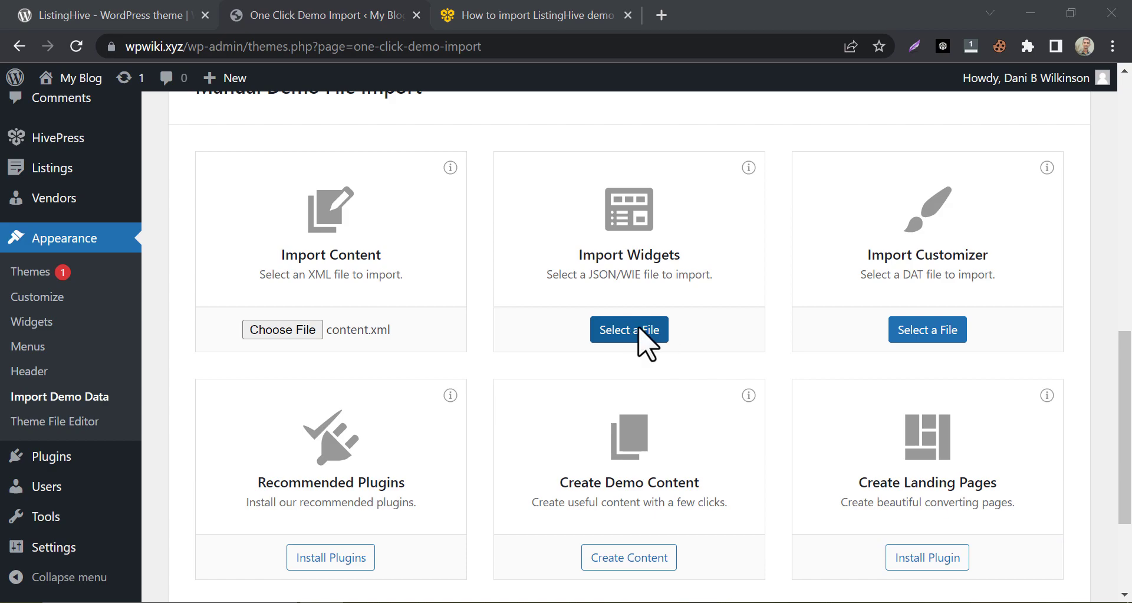
# Select widgets.wie and customizer.dat for the Widgets and Customizer imports.
pyautogui.click(629, 329)
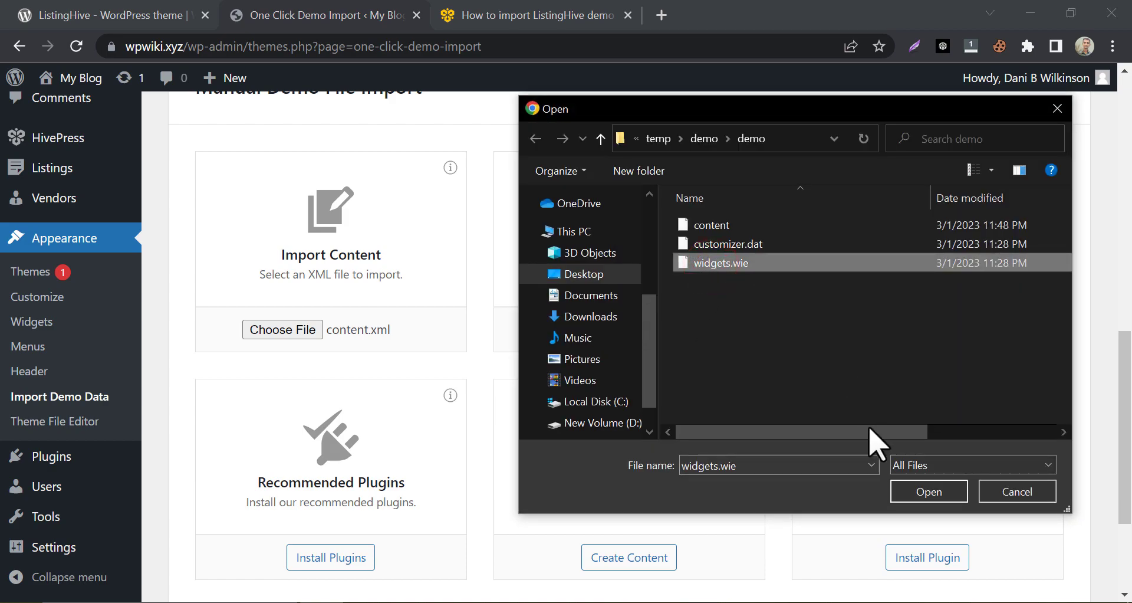
pyautogui.click(929, 490)
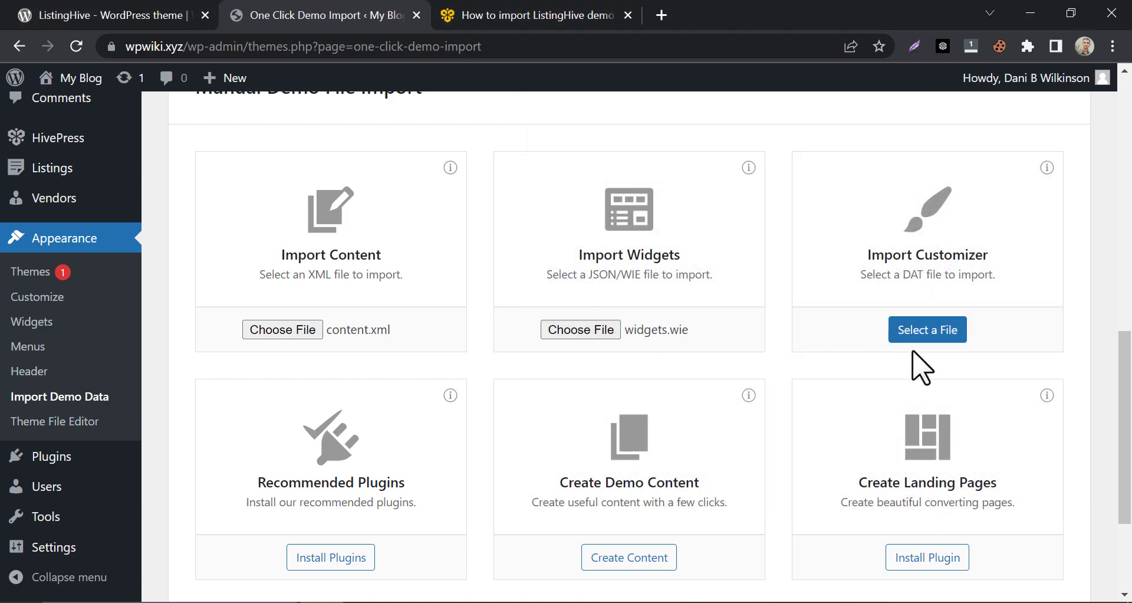
pyautogui.click(927, 330)
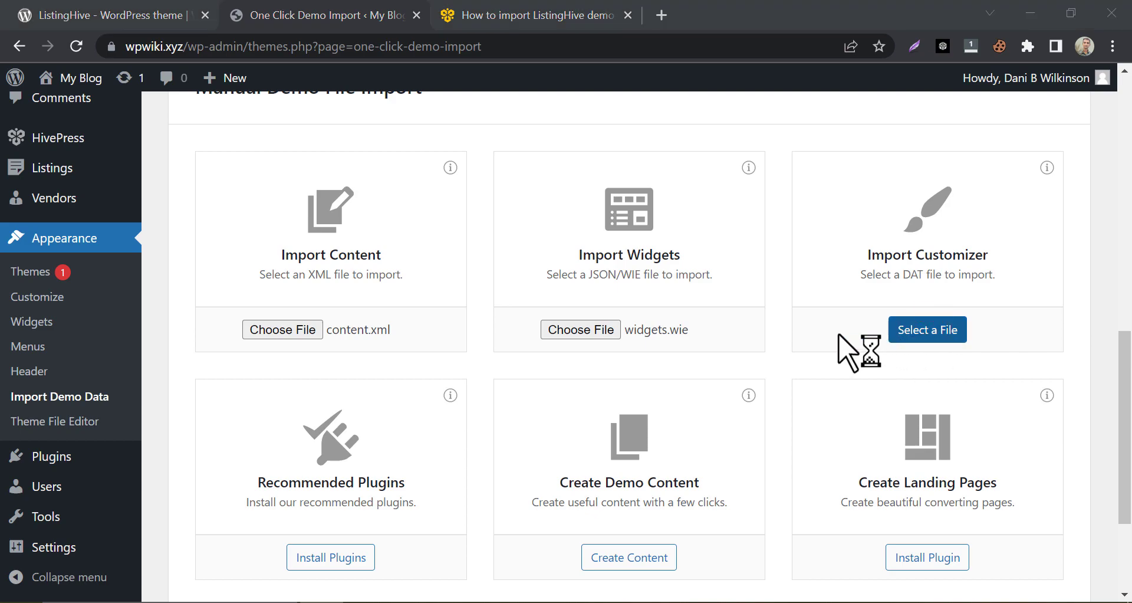
pyautogui.click(927, 329)
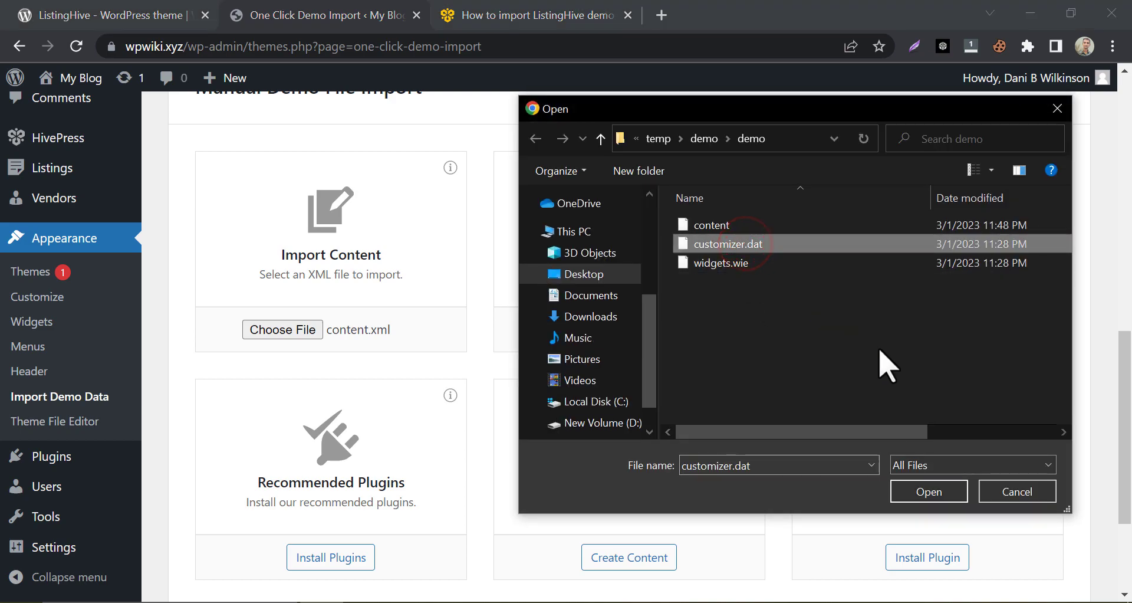
pyautogui.click(929, 491)
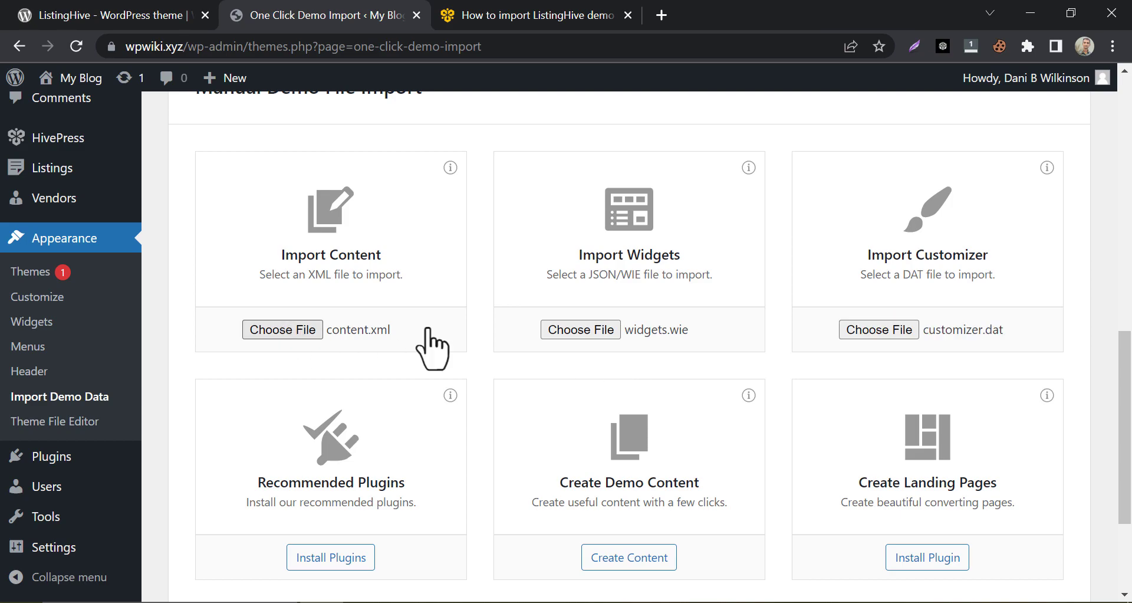
pyautogui.scroll(-3)
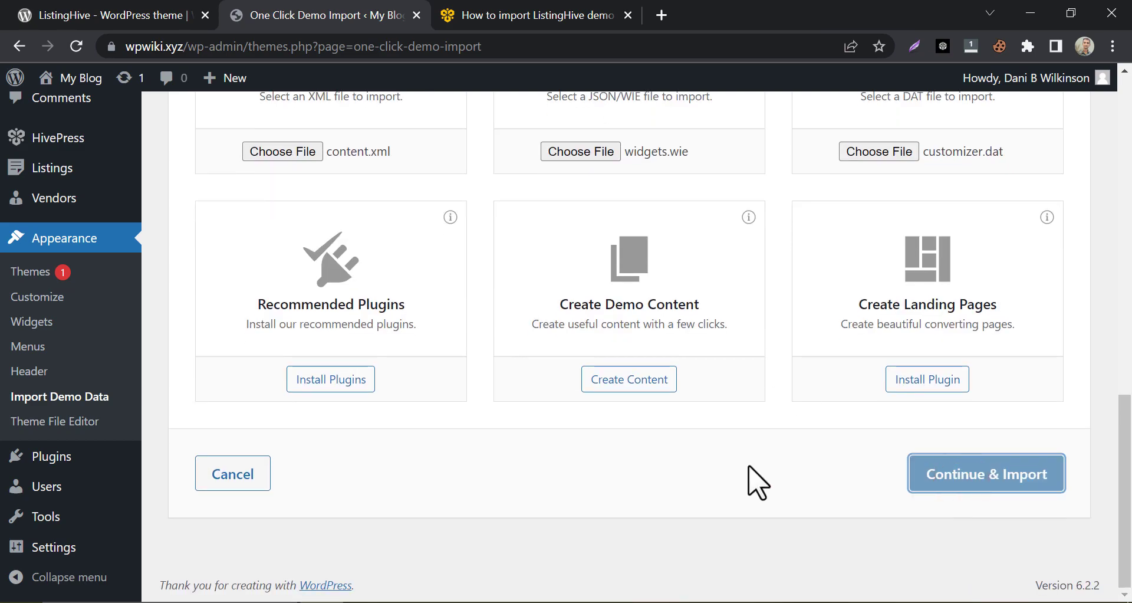
# Import the ListingHive demo content and view the live homepage once import completes.
pyautogui.click(987, 473)
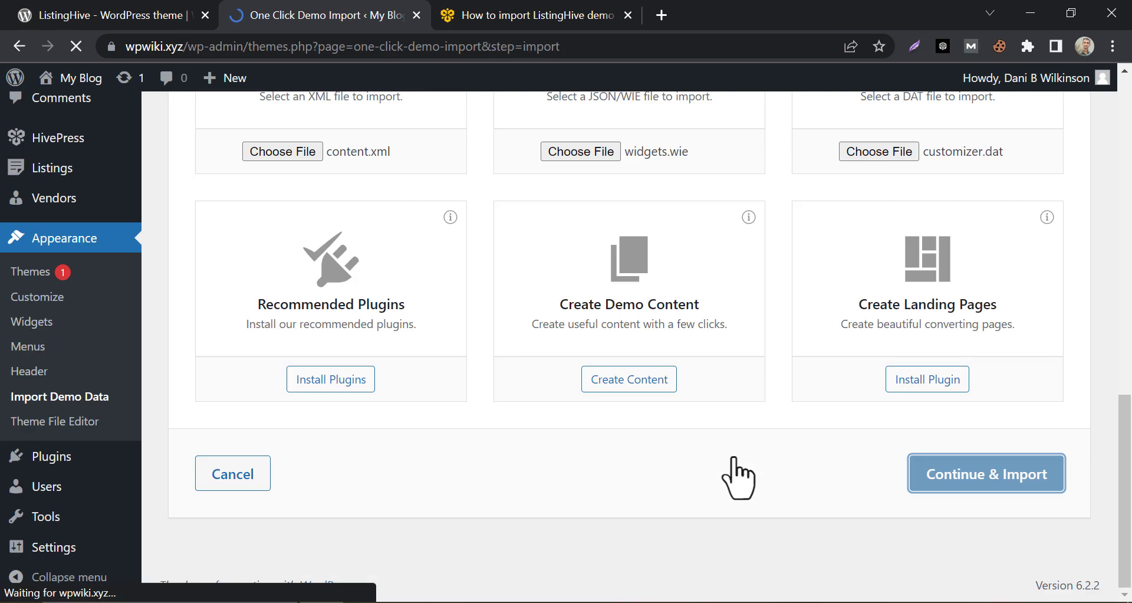
pyautogui.click(986, 473)
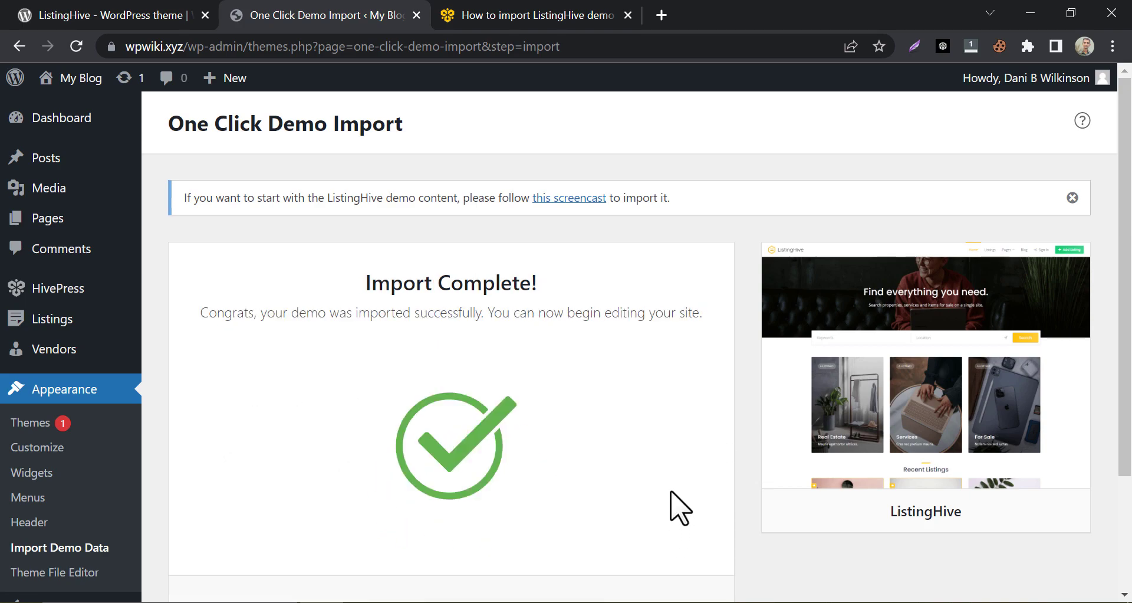
pyautogui.scroll(-3)
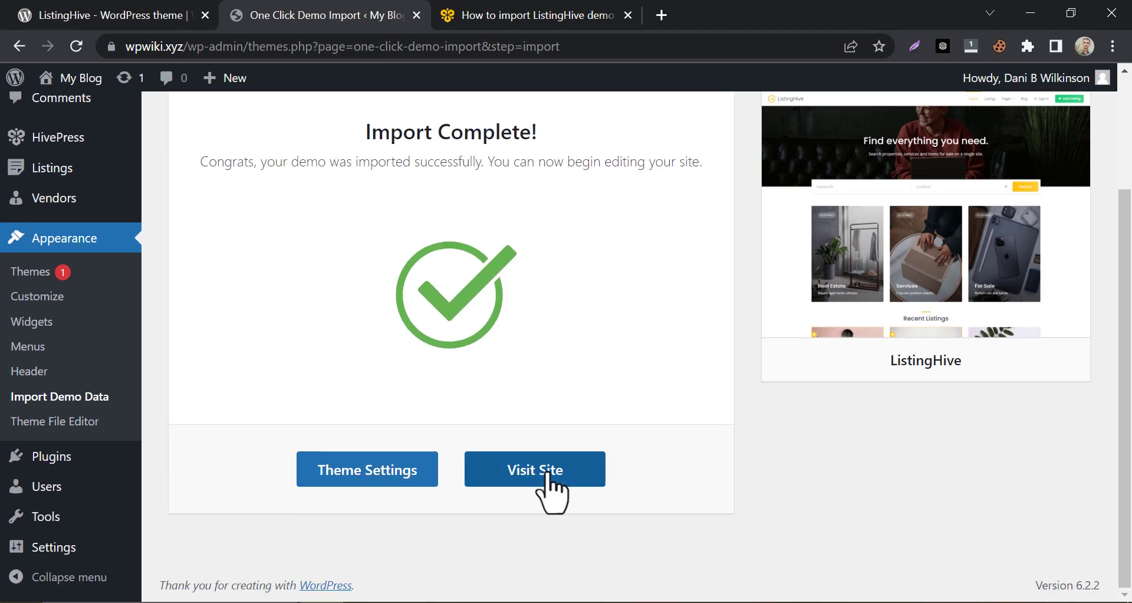
pyautogui.click(535, 469)
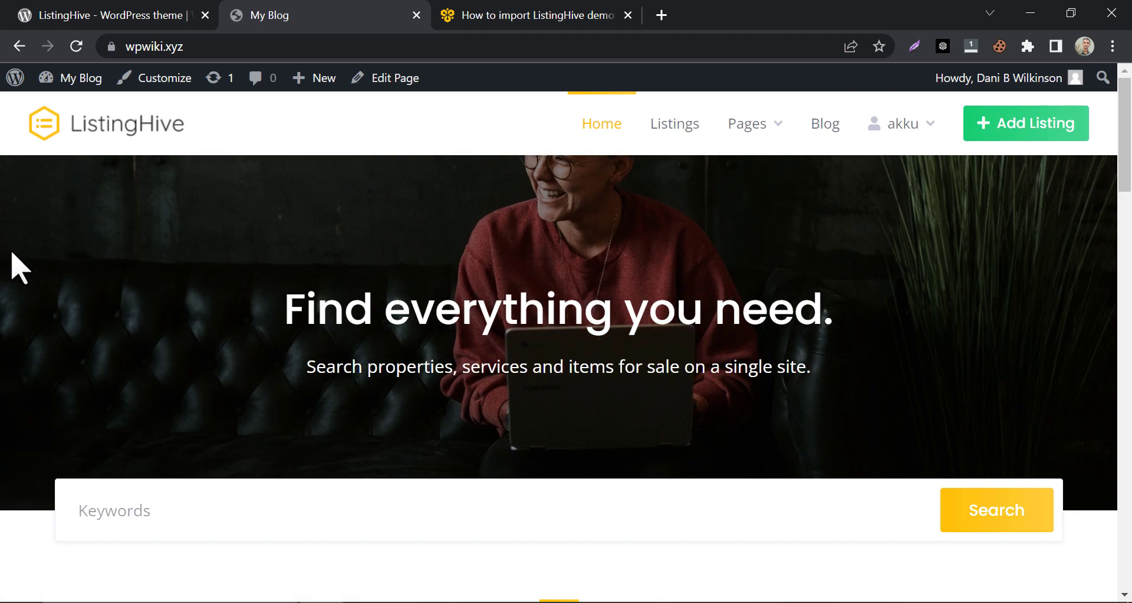
pyautogui.moveTo(17, 291)
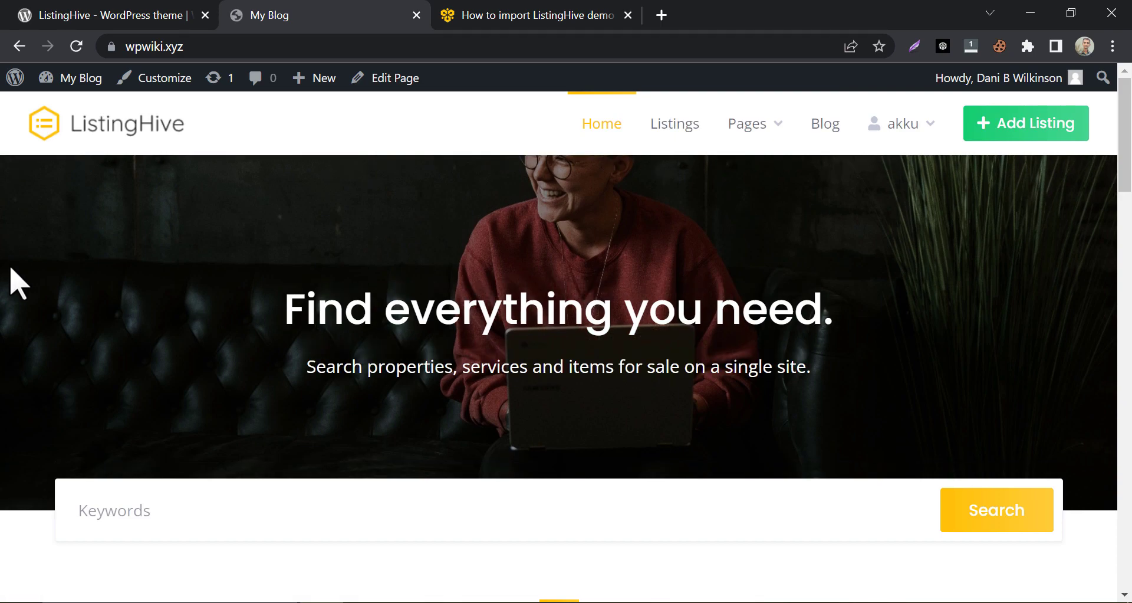
# Browse Recent Listings, viewing Stylish remodeled room, then the Apple MacBook Pro 15" listing.
pyautogui.scroll(-3)
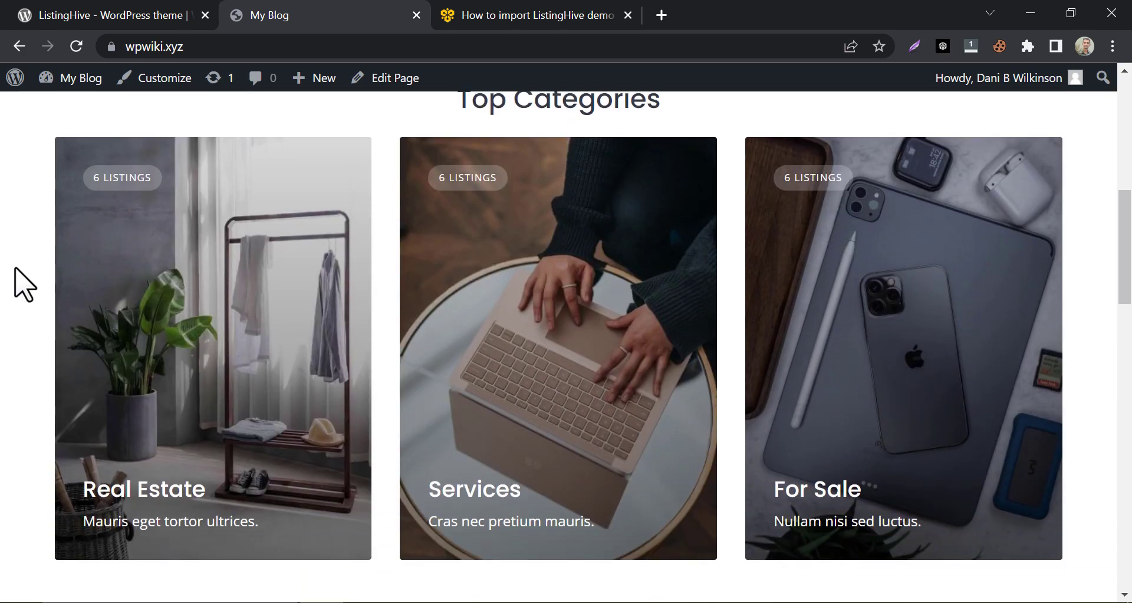
pyautogui.scroll(-3)
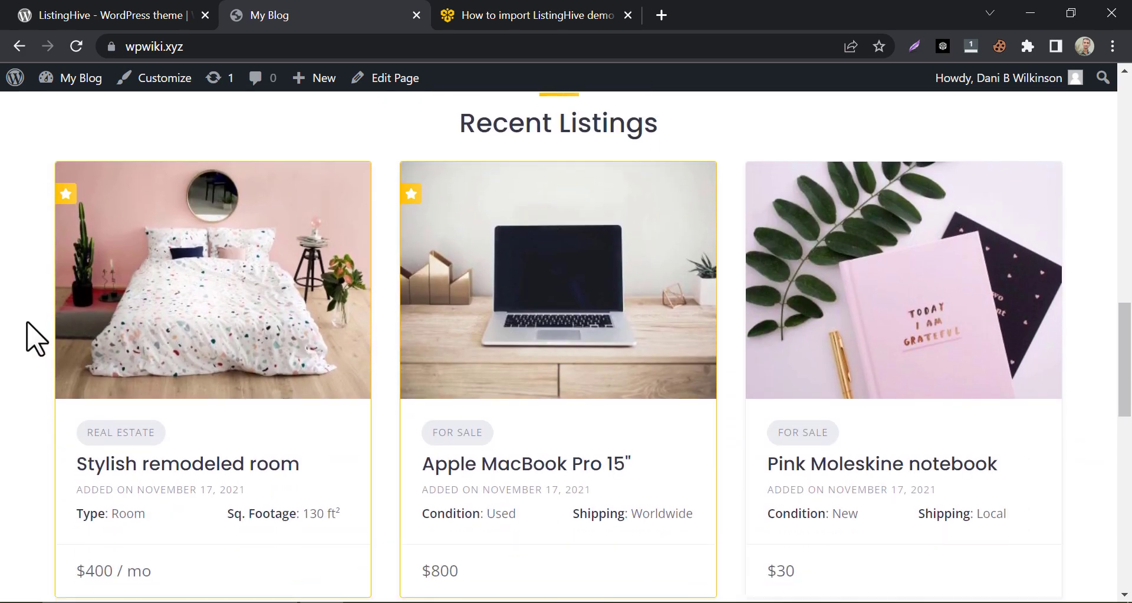
pyautogui.moveTo(168, 329)
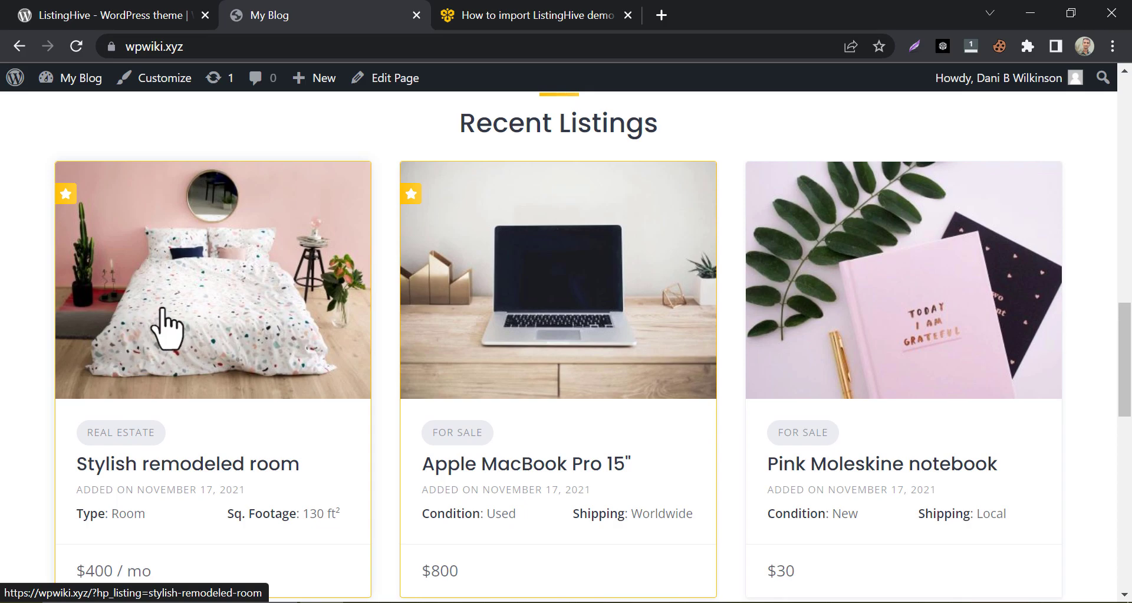
pyautogui.moveTo(763, 302)
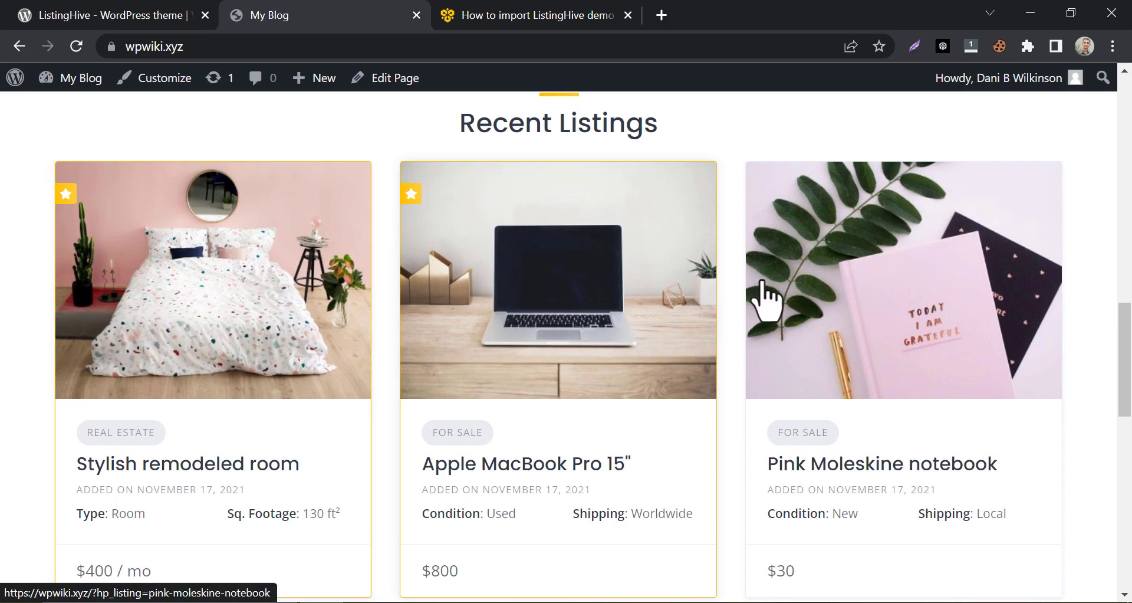
pyautogui.scroll(-3)
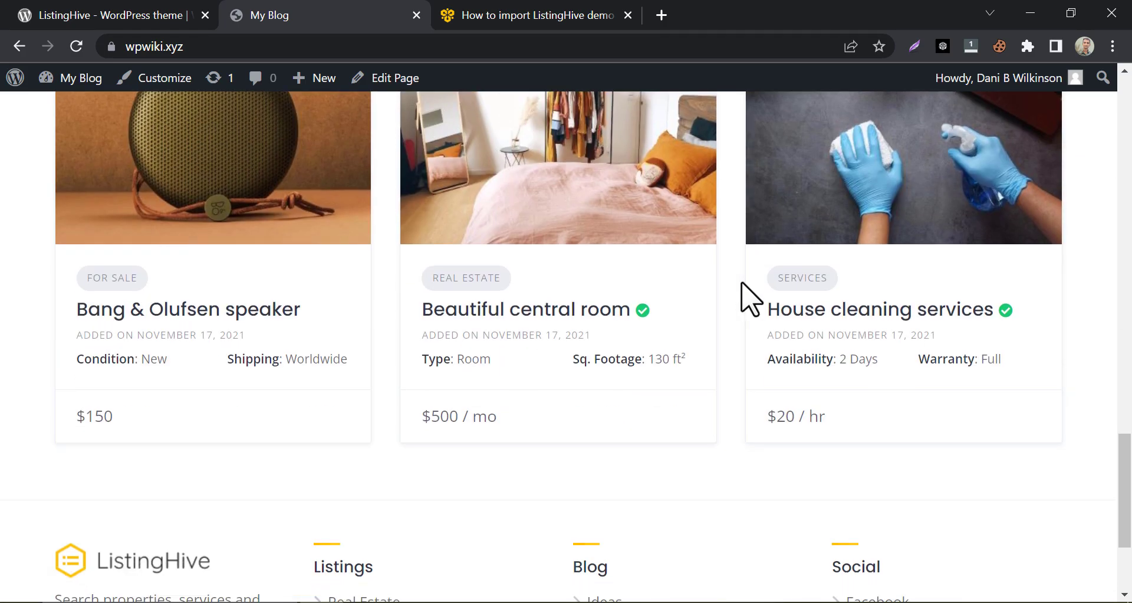
pyautogui.scroll(3)
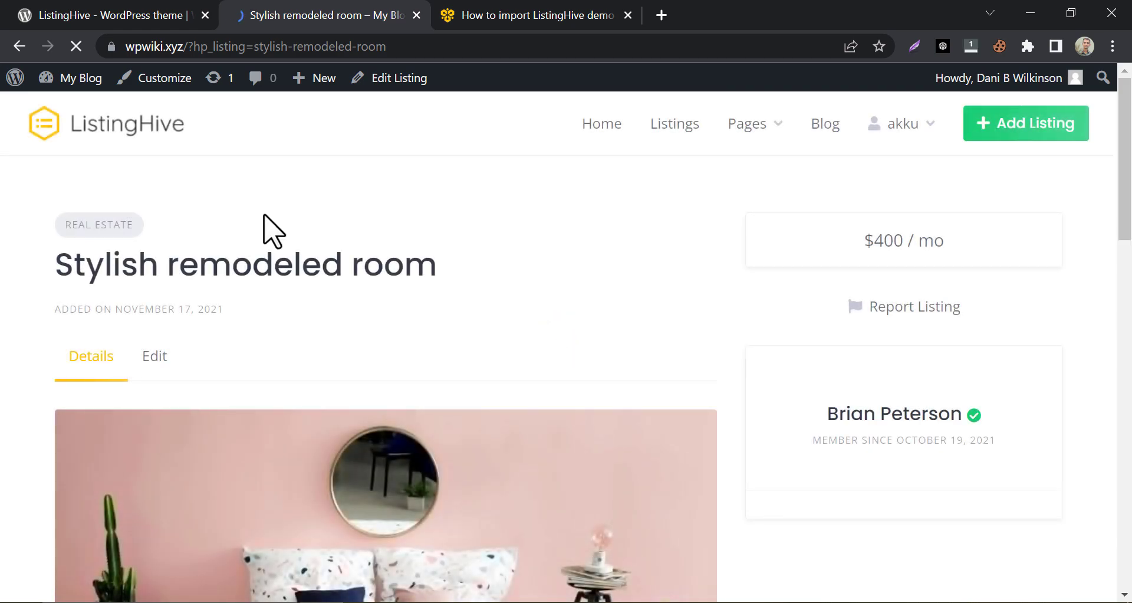
pyautogui.scroll(-3)
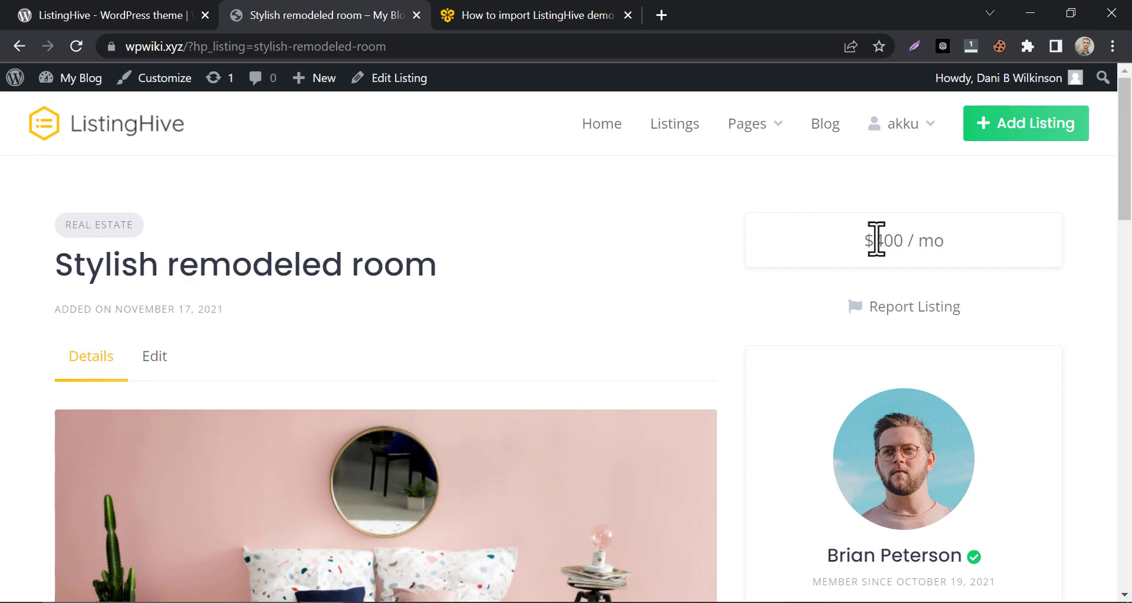
pyautogui.moveTo(699, 291)
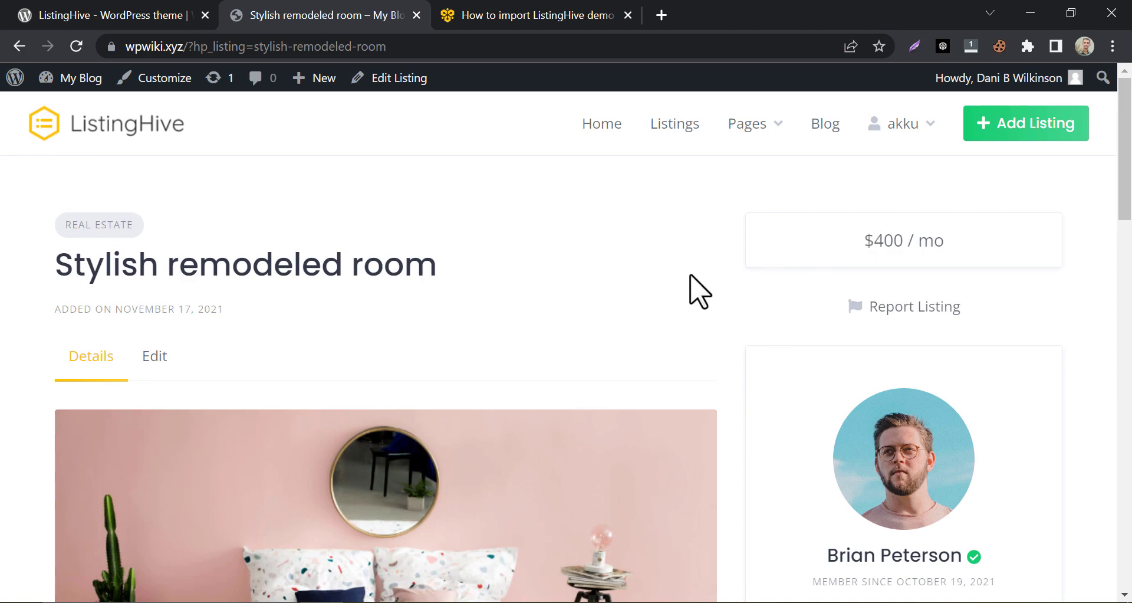
pyautogui.scroll(-3)
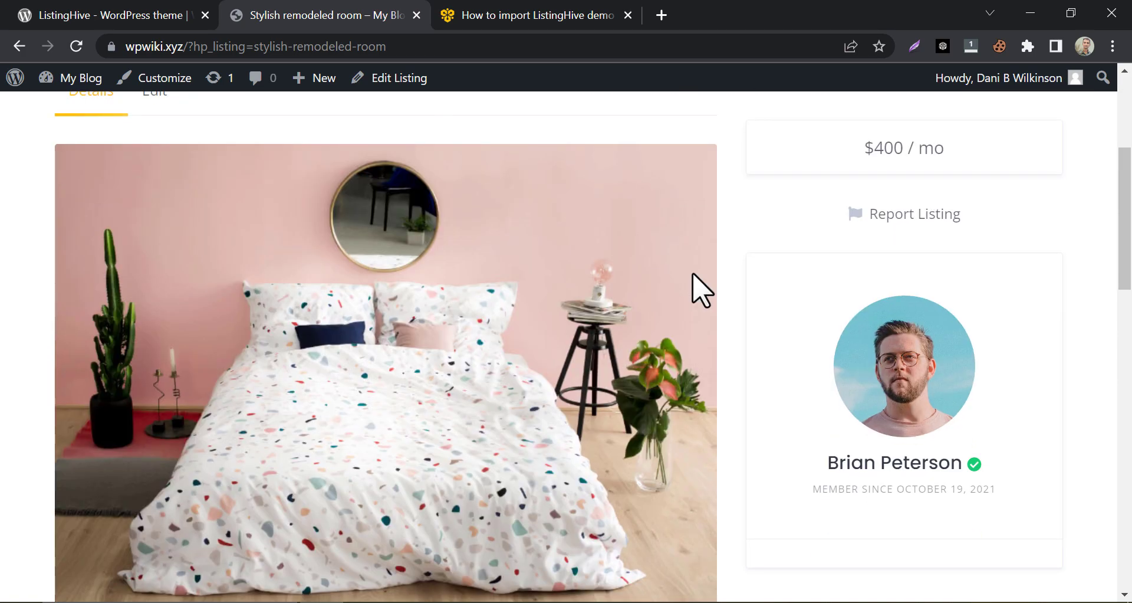
pyautogui.scroll(-3)
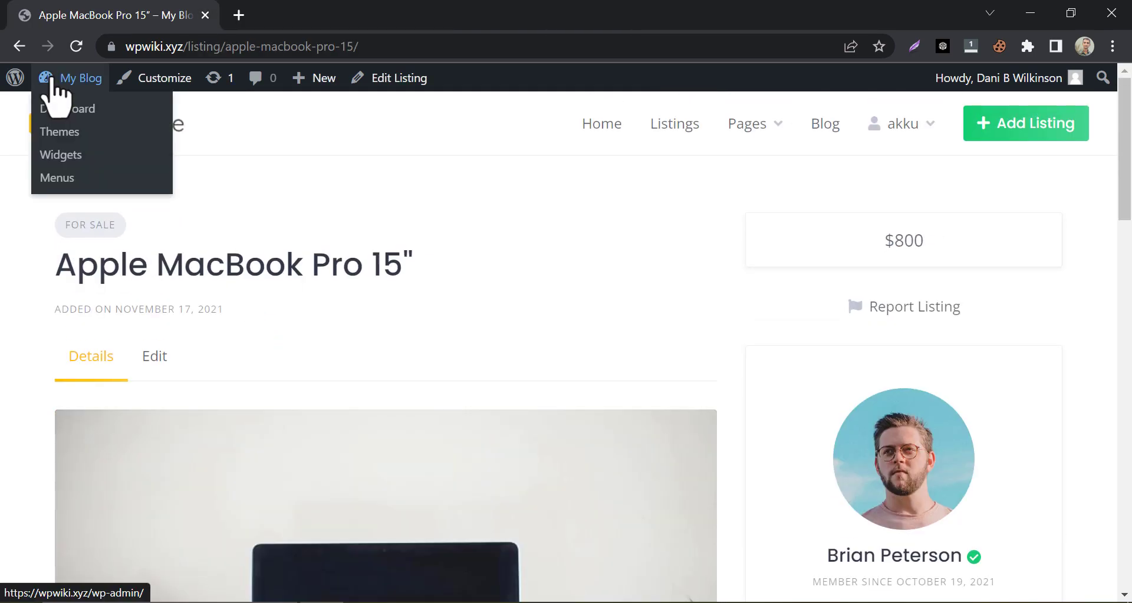
# Install HivePress Reviews 1.3.0 from HivePress > Extensions and activate the plugin.
pyautogui.click(67, 108)
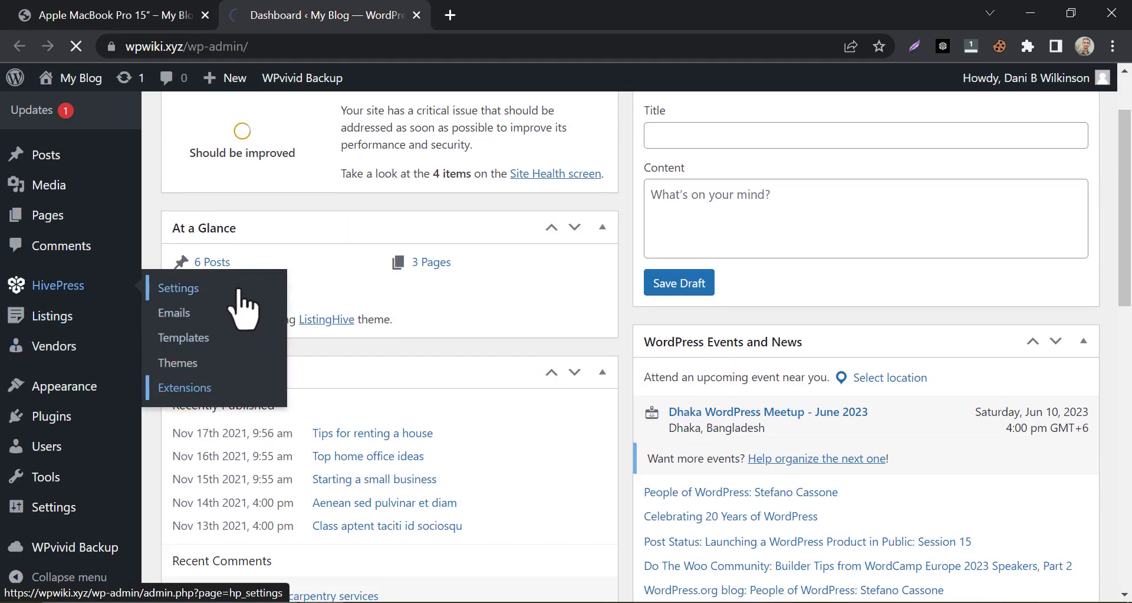
pyautogui.click(184, 387)
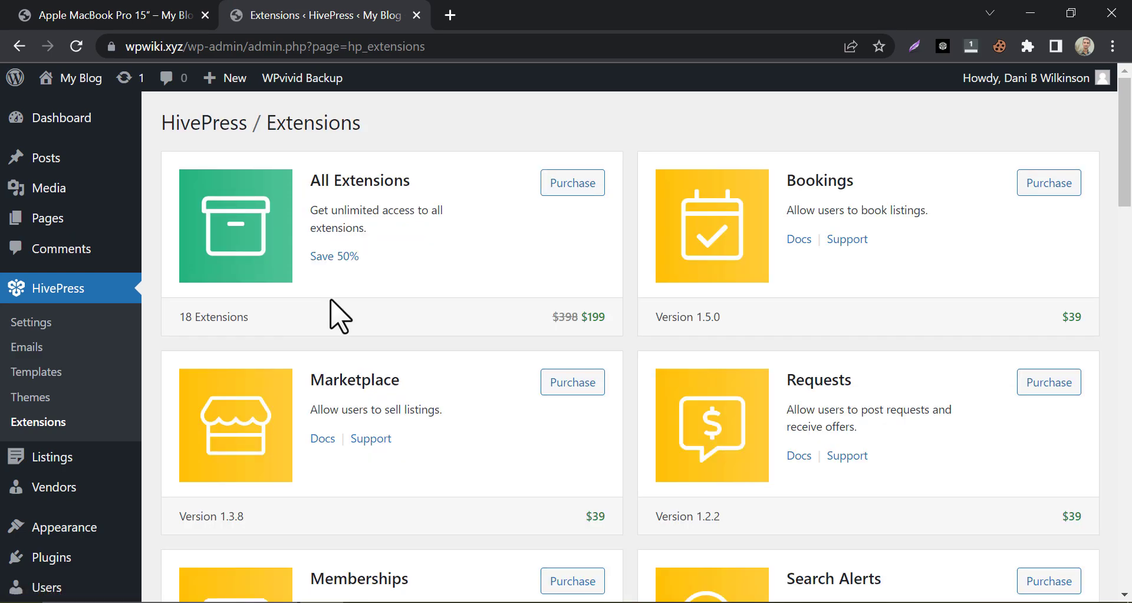
pyautogui.scroll(-3)
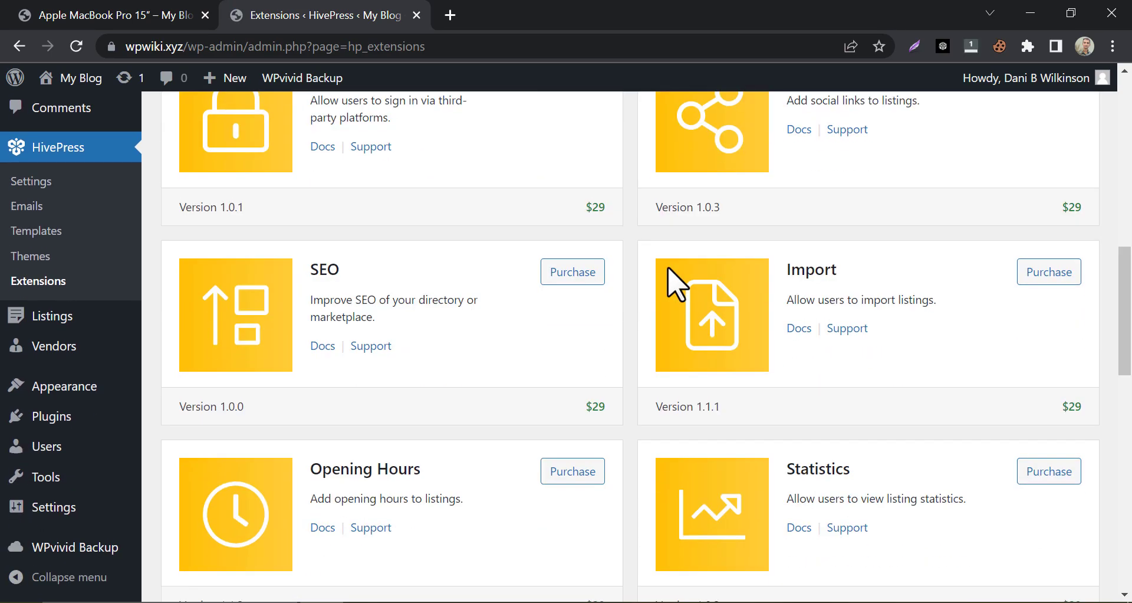
pyautogui.scroll(-3)
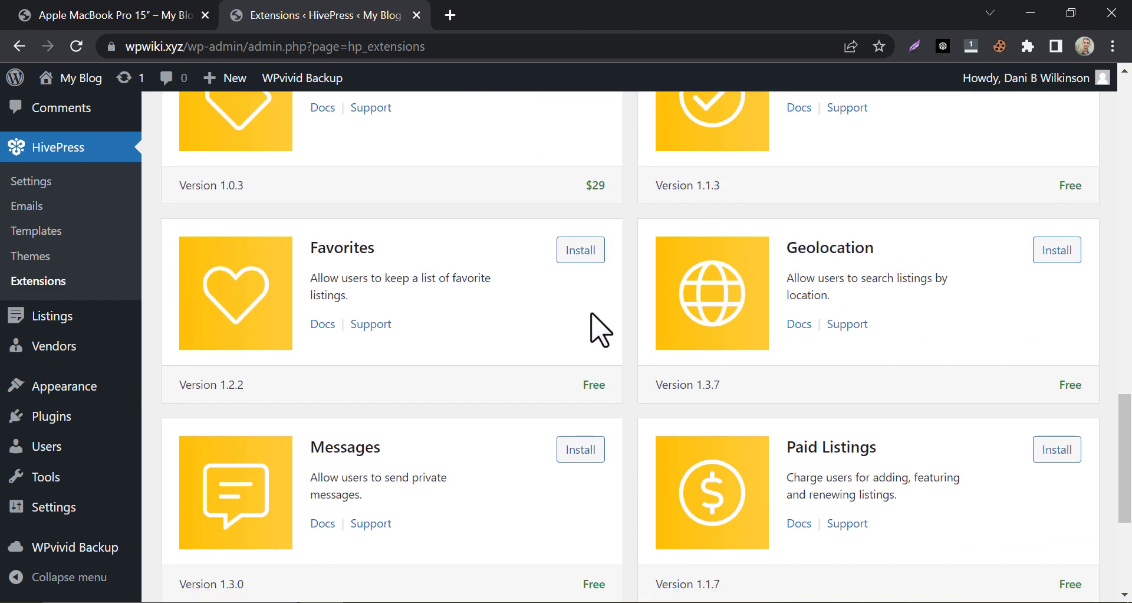
pyautogui.scroll(-3)
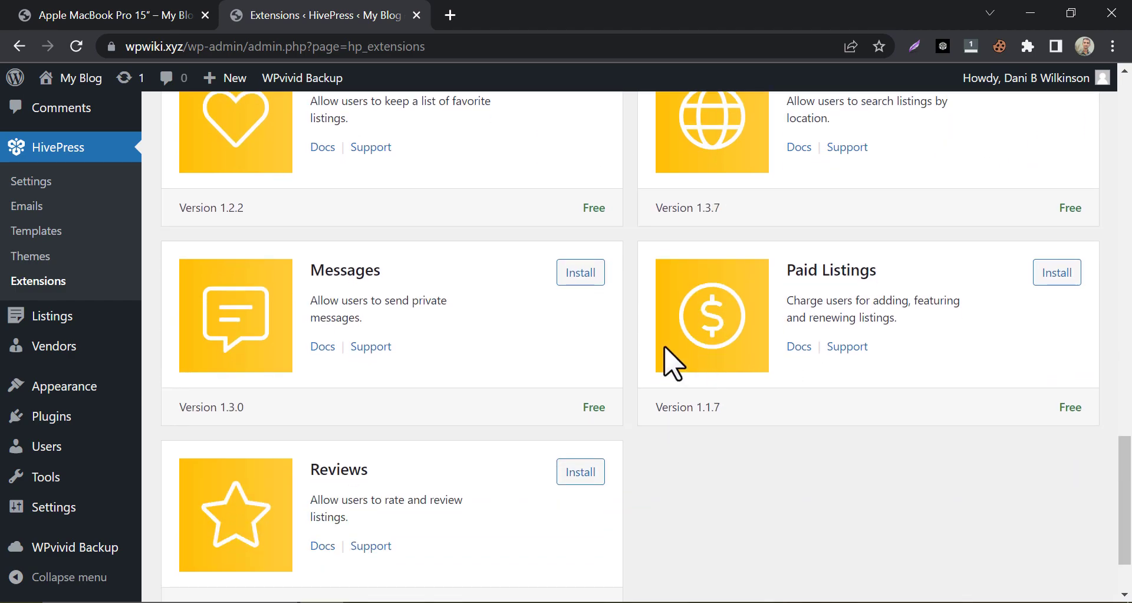
pyautogui.scroll(-3)
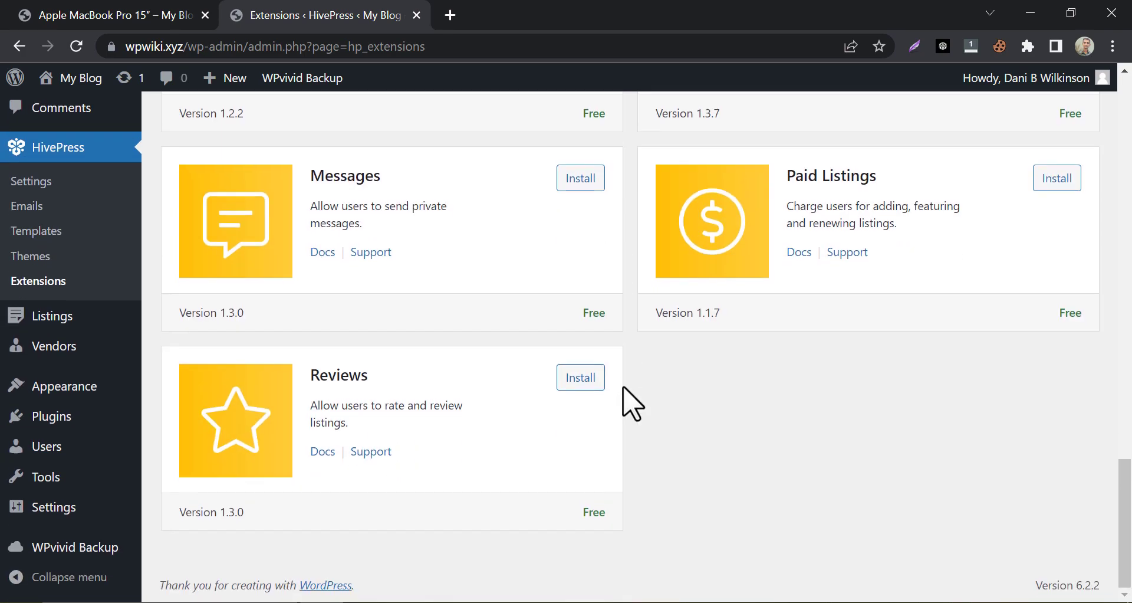
pyautogui.click(580, 377)
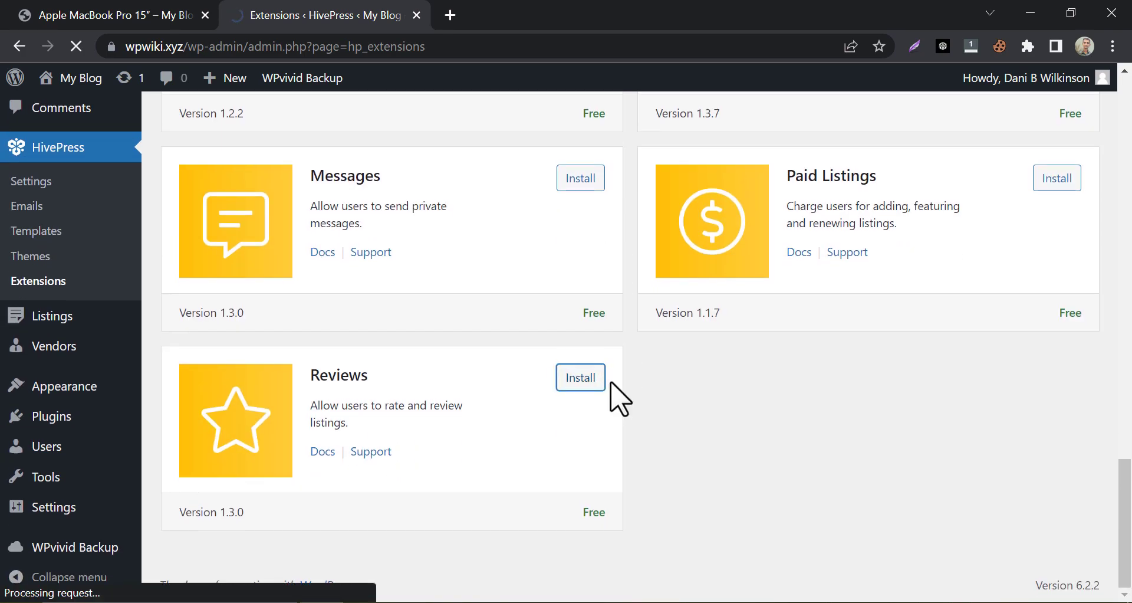
pyautogui.click(580, 377)
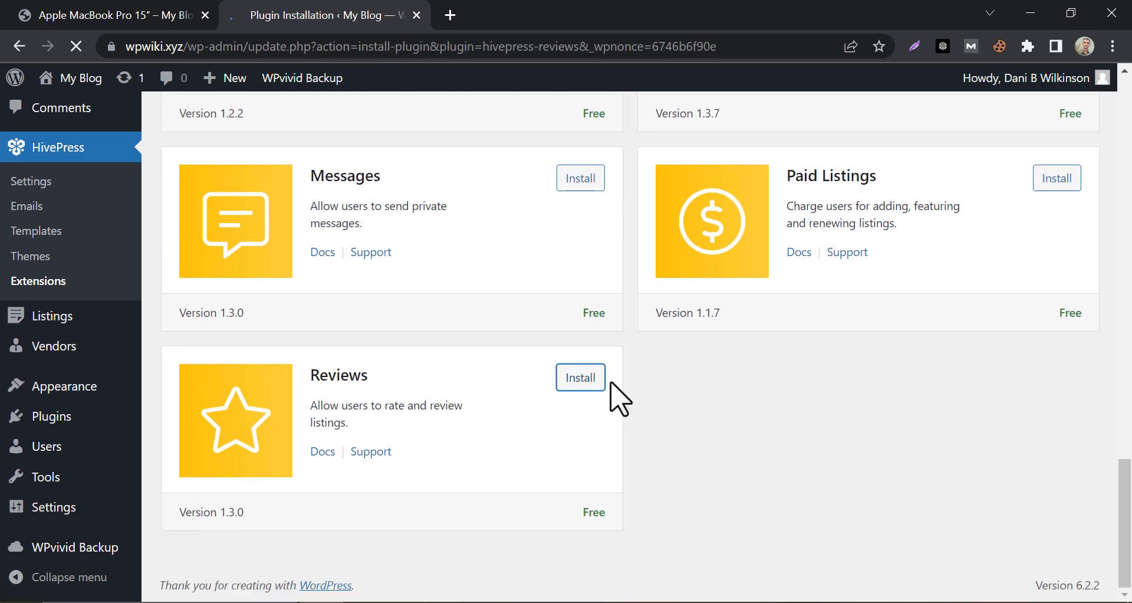
pyautogui.click(580, 378)
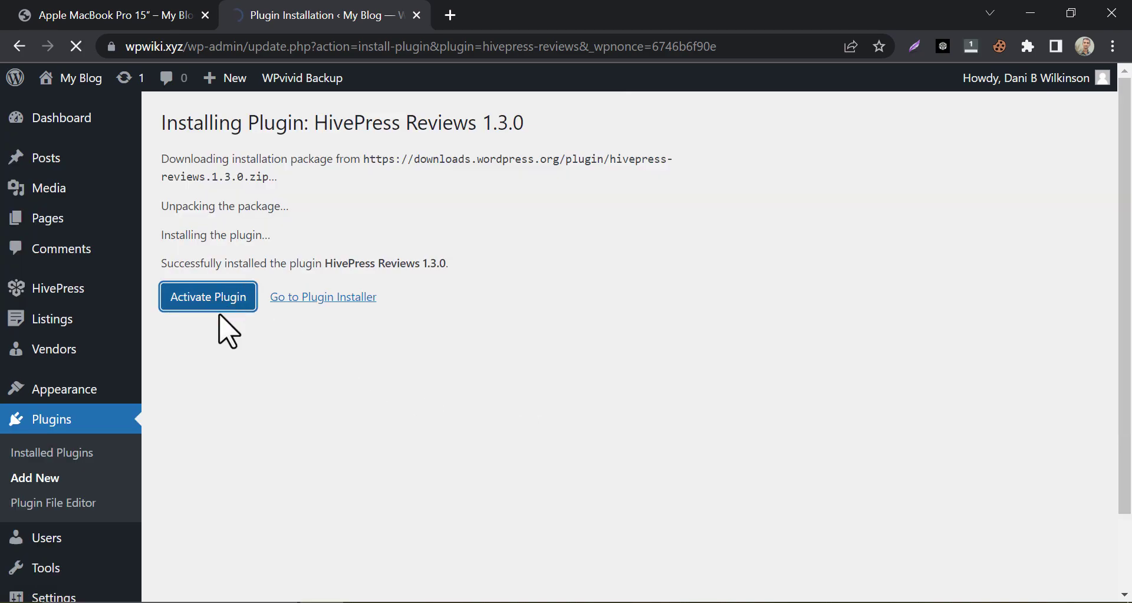
pyautogui.click(207, 297)
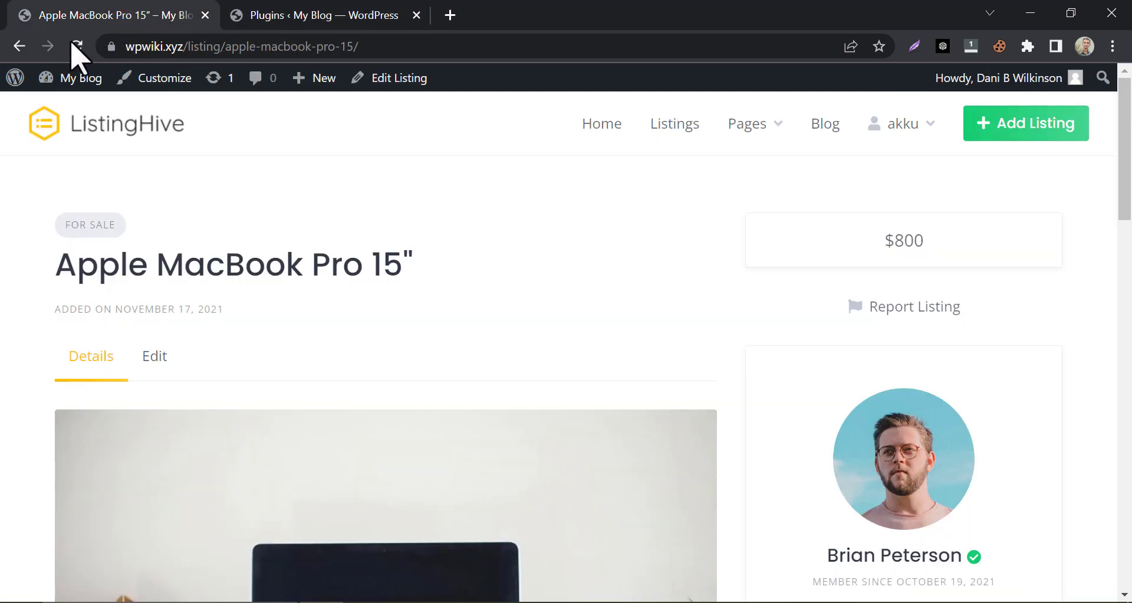
# Attempt a five-star 'Great Service' review on the MacBook Pro listing, then view existing reviews.
pyautogui.click(79, 45)
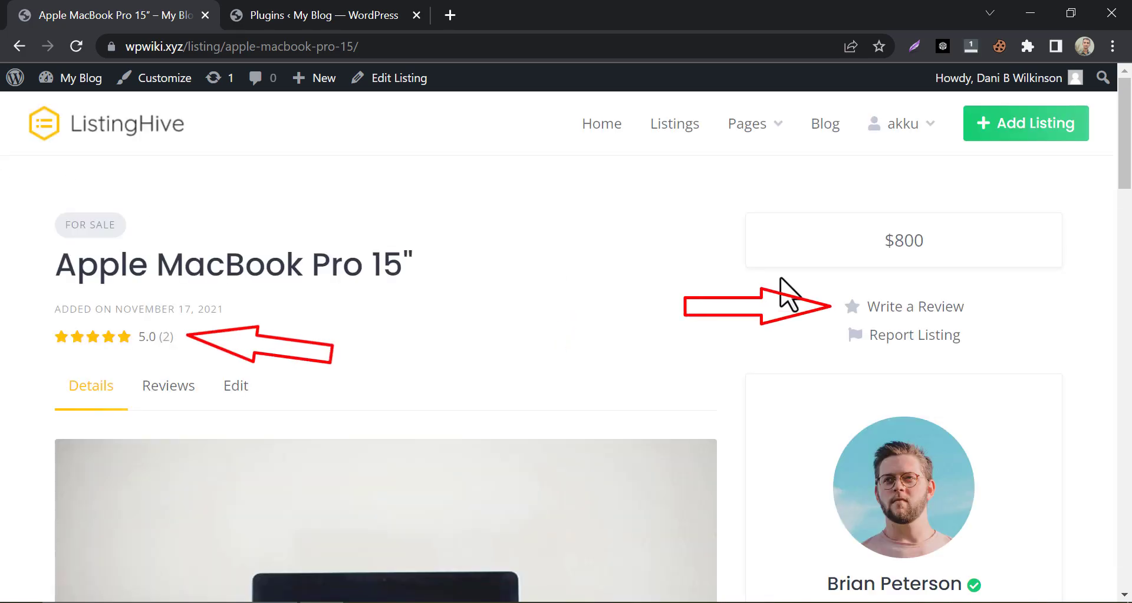
pyautogui.click(915, 307)
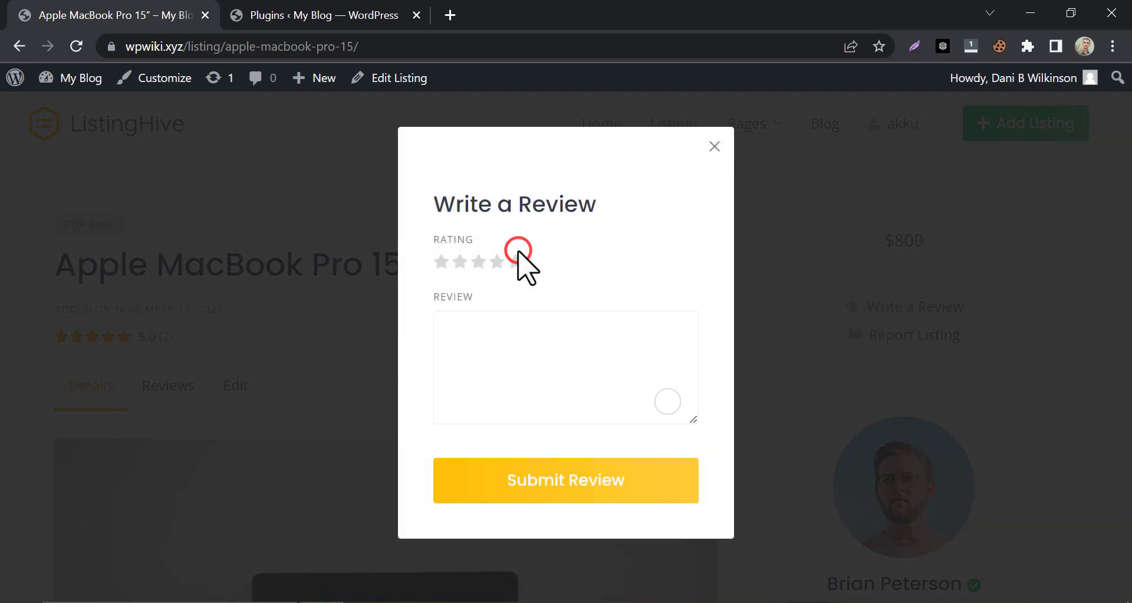
pyautogui.click(514, 262)
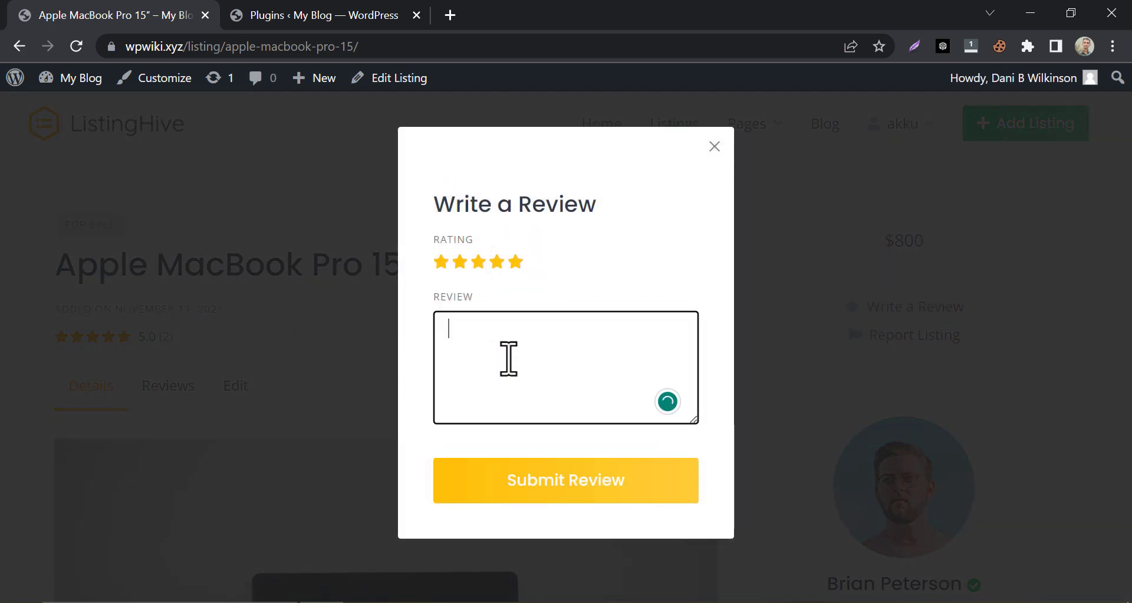
pyautogui.write('Great')
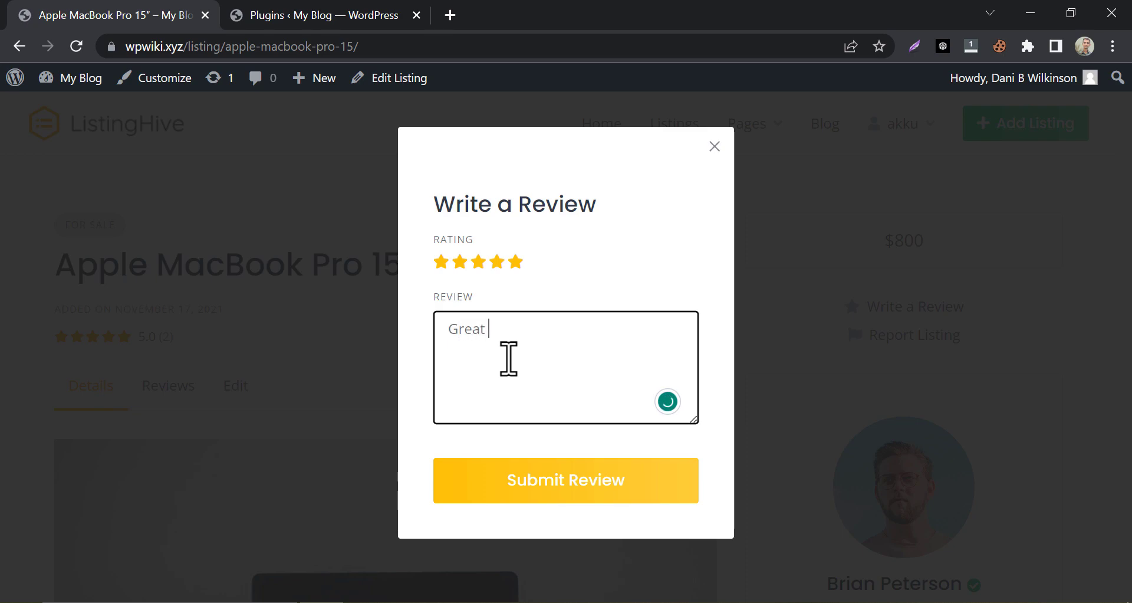
pyautogui.write('Service')
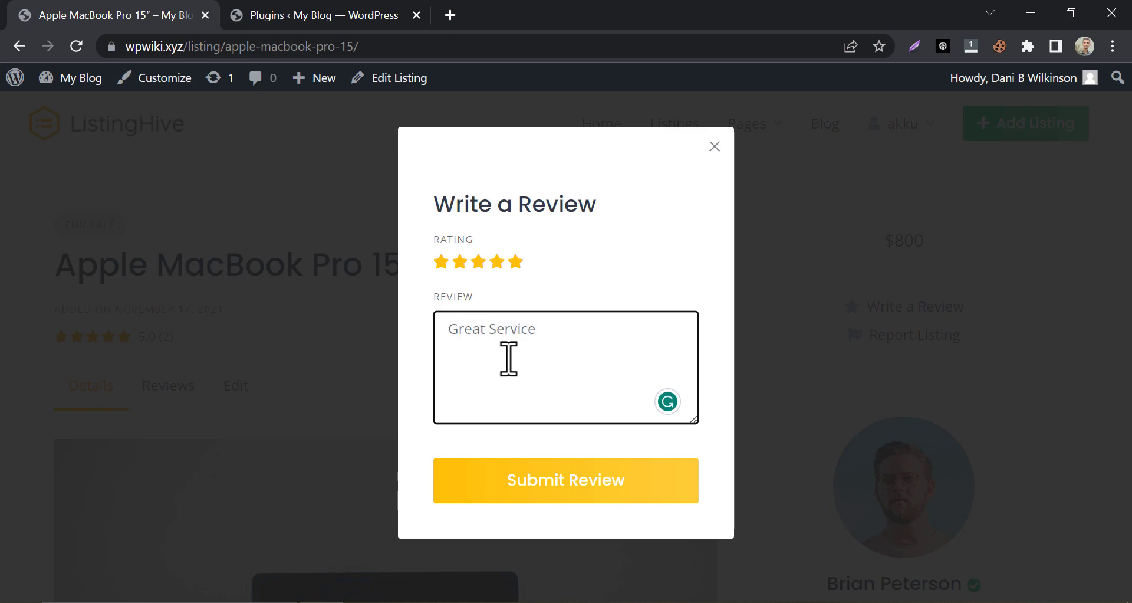
pyautogui.click(566, 480)
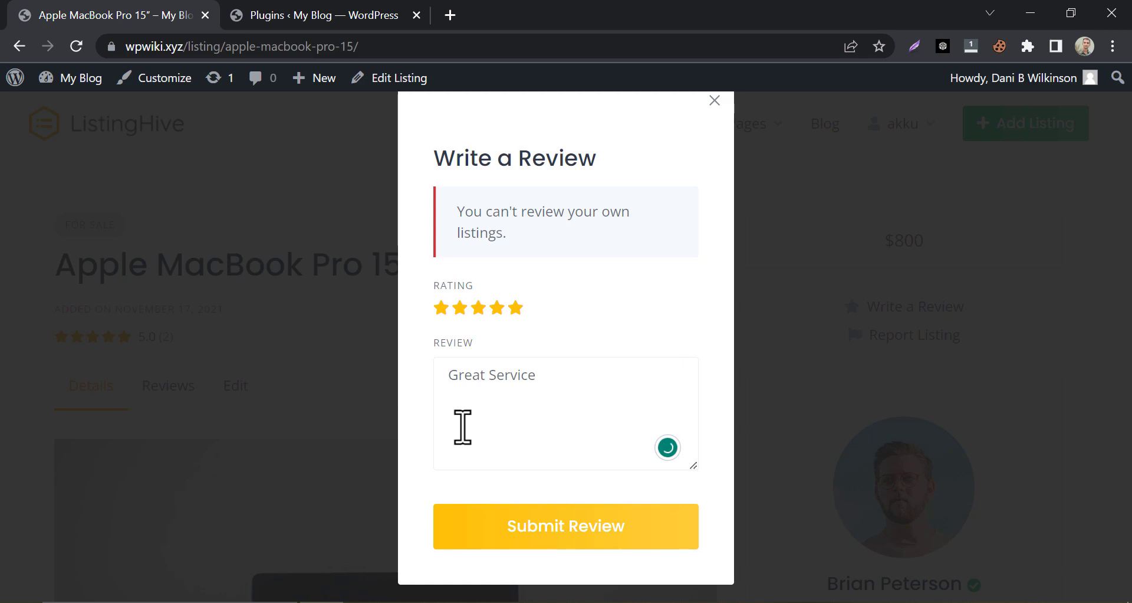
pyautogui.moveTo(487, 267)
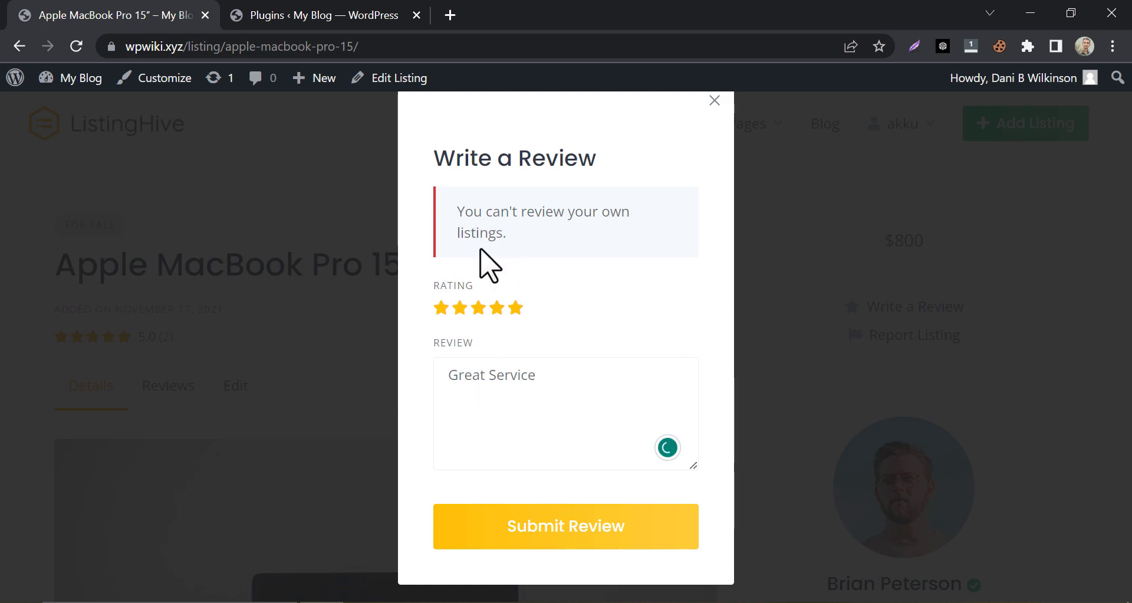
pyautogui.moveTo(600, 322)
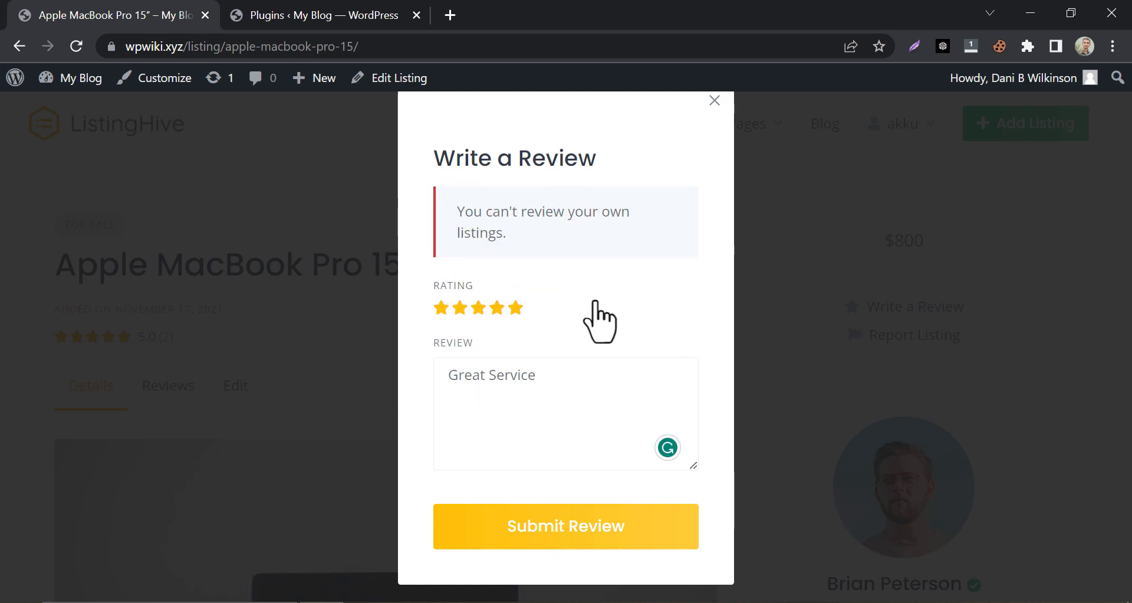
pyautogui.click(714, 100)
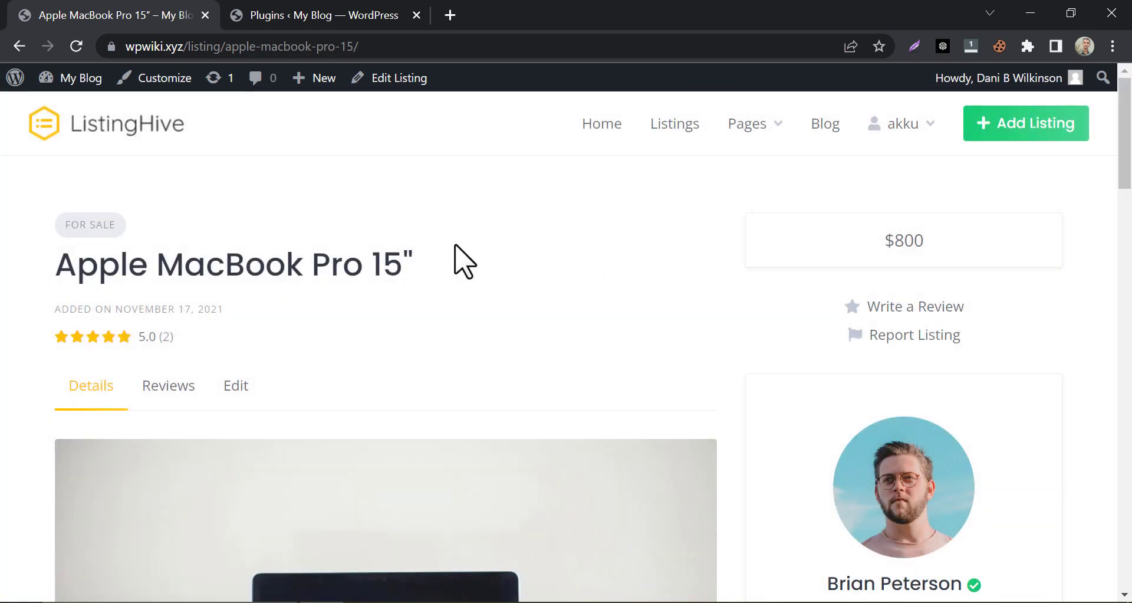
pyautogui.scroll(-3)
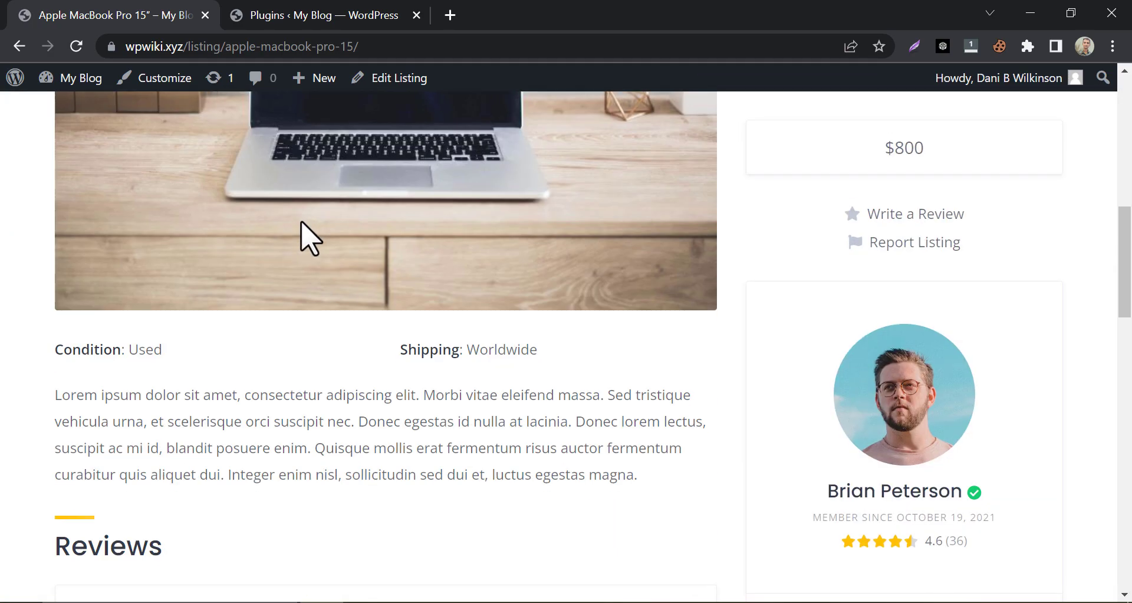
pyautogui.scroll(-3)
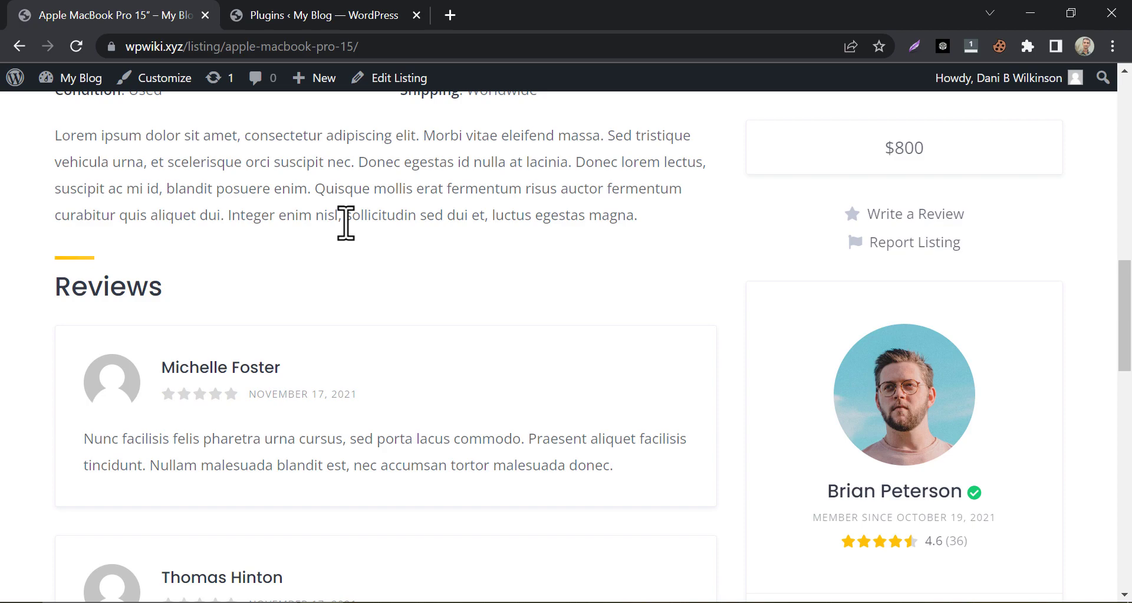
pyautogui.moveTo(307, 26)
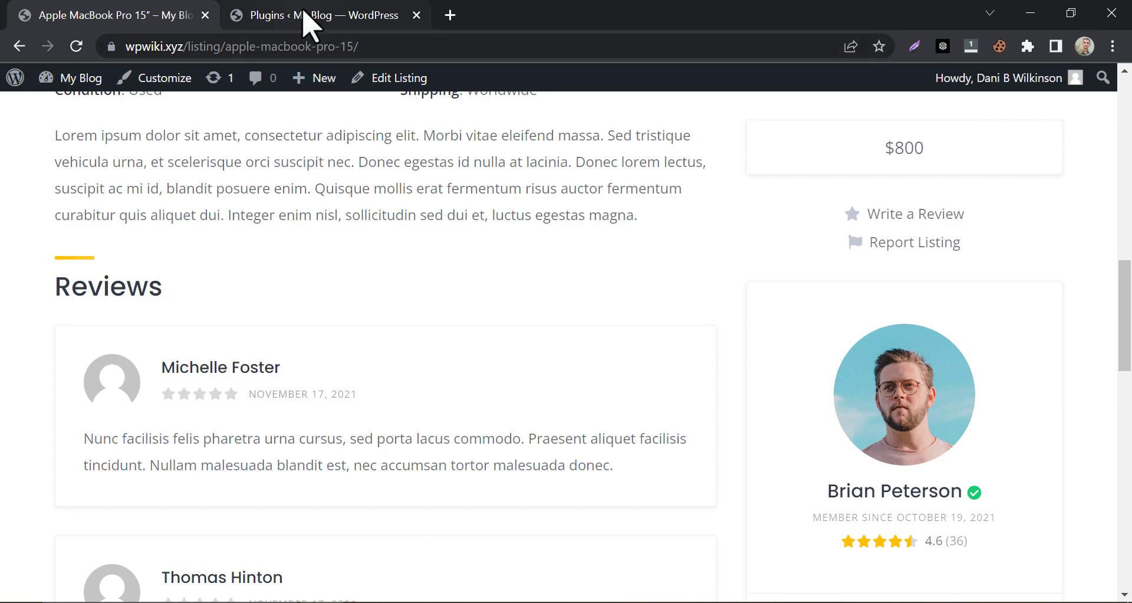
# View HivePress Themes with paid themes and active ListingHive, then glance at the live homepage.
pyautogui.click(331, 15)
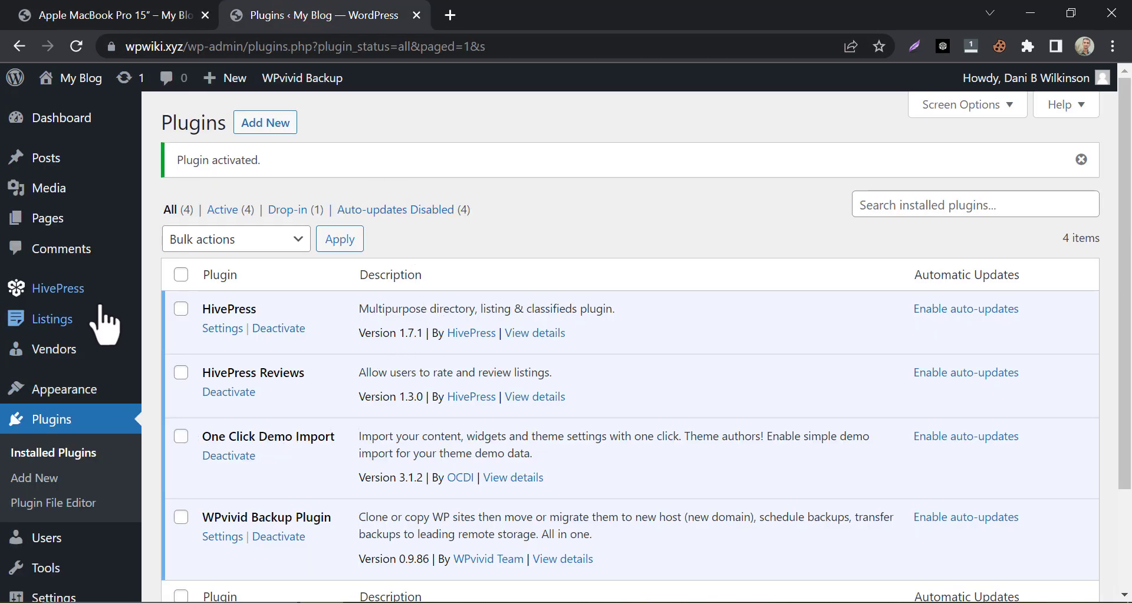
pyautogui.click(178, 366)
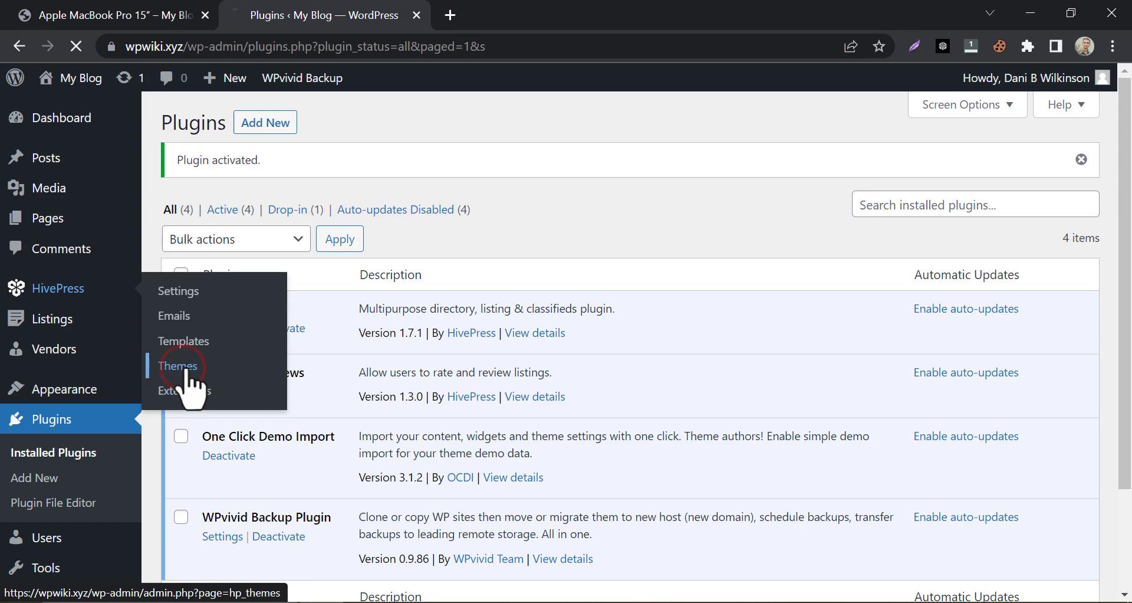
pyautogui.click(177, 366)
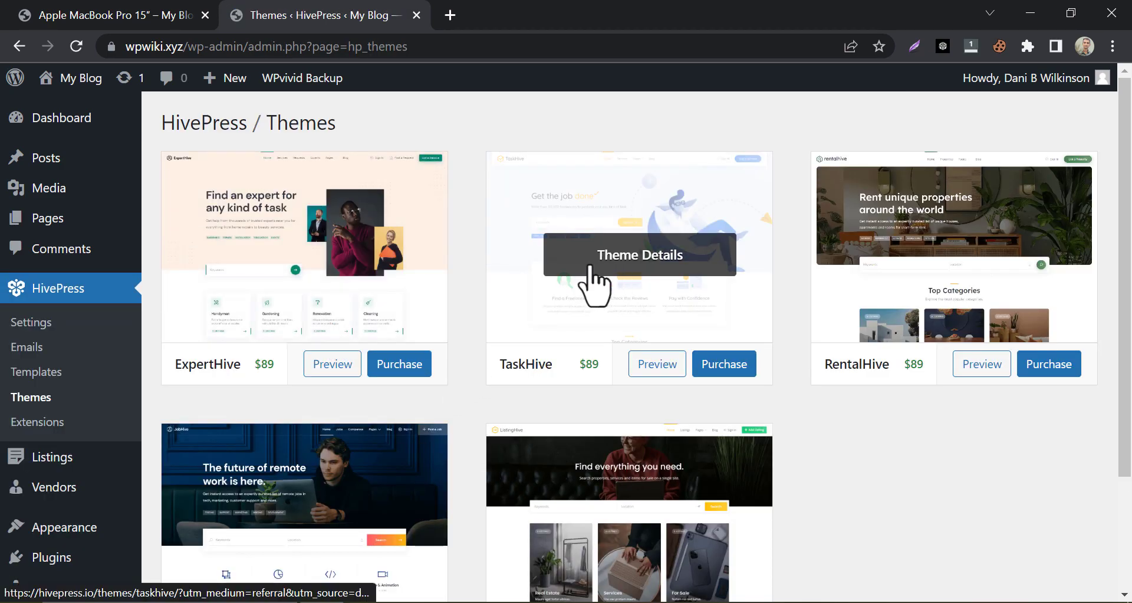
pyautogui.scroll(-3)
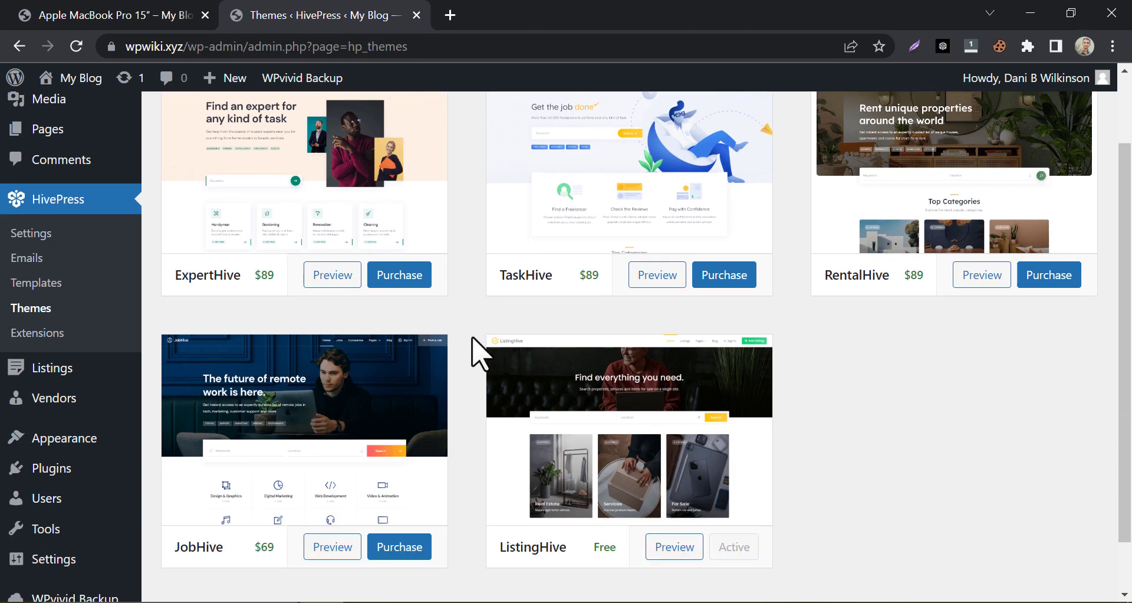
pyautogui.scroll(-3)
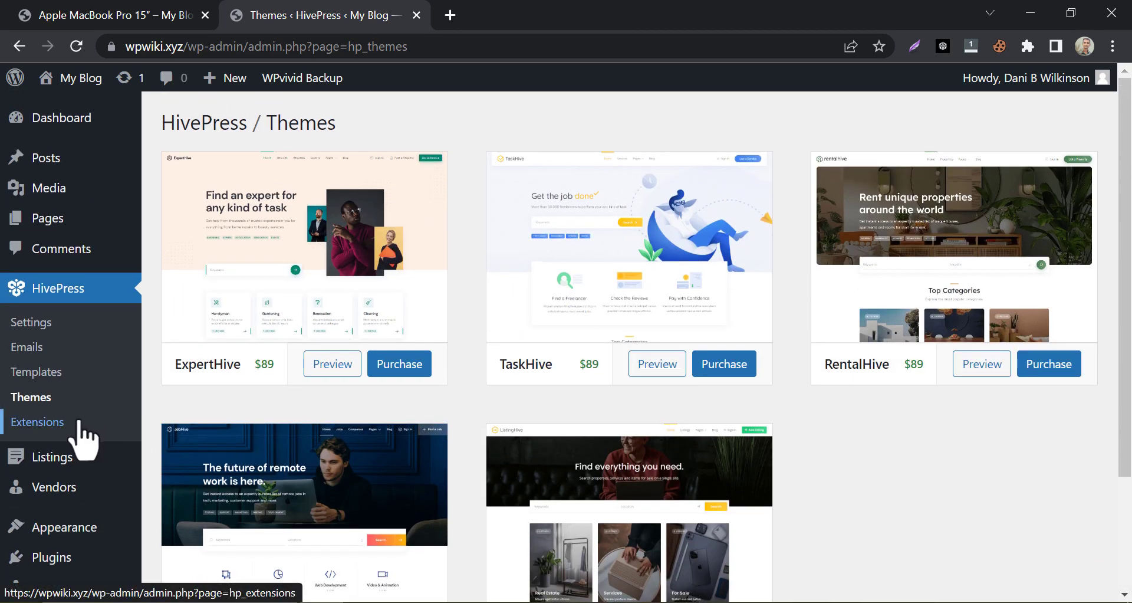
pyautogui.click(106, 16)
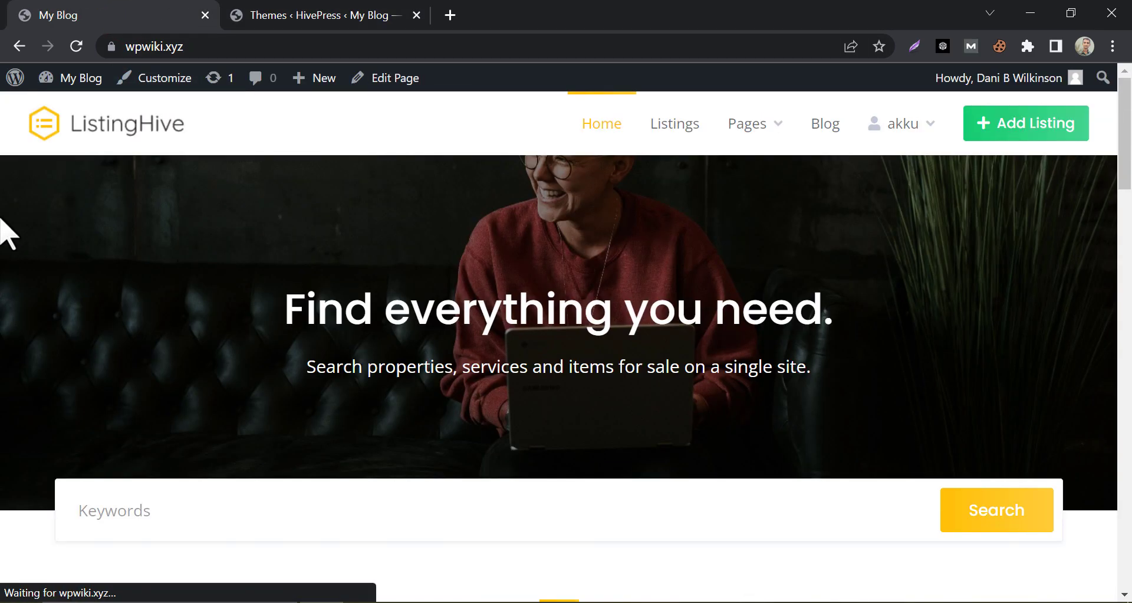
pyautogui.scroll(-3)
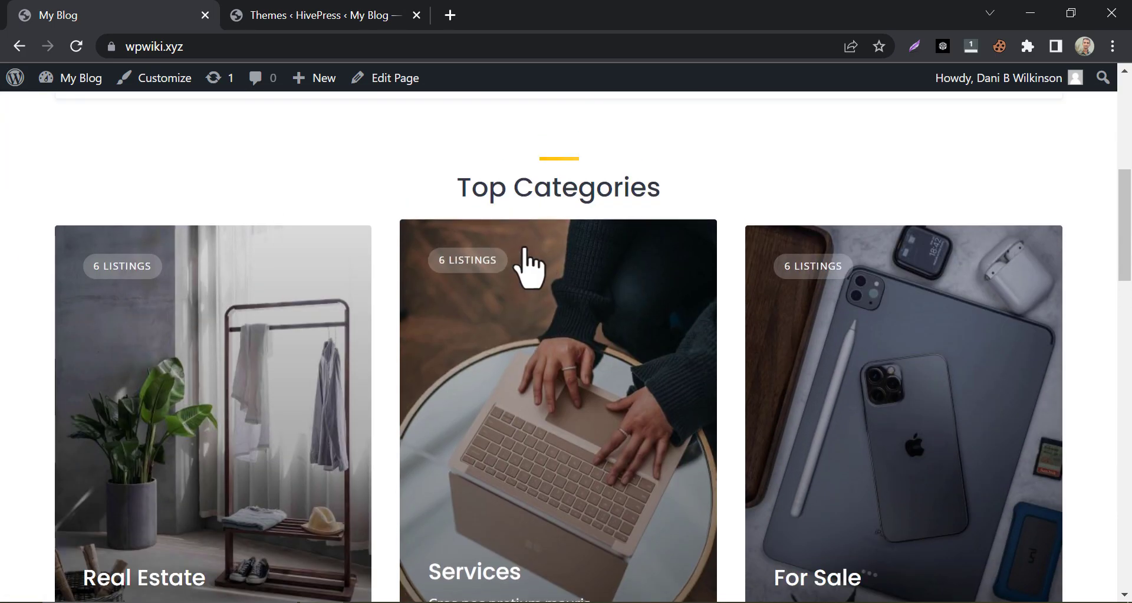
pyautogui.scroll(-3)
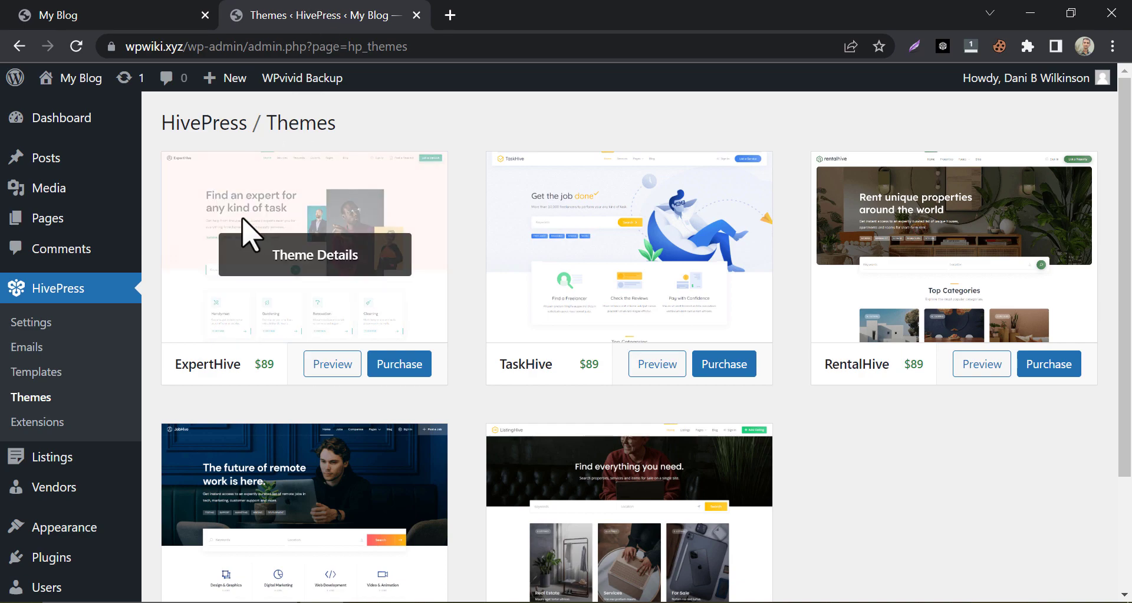
# Go to Listings > Categories, briefly checking existing categories on the live site.
pyautogui.scroll(-3)
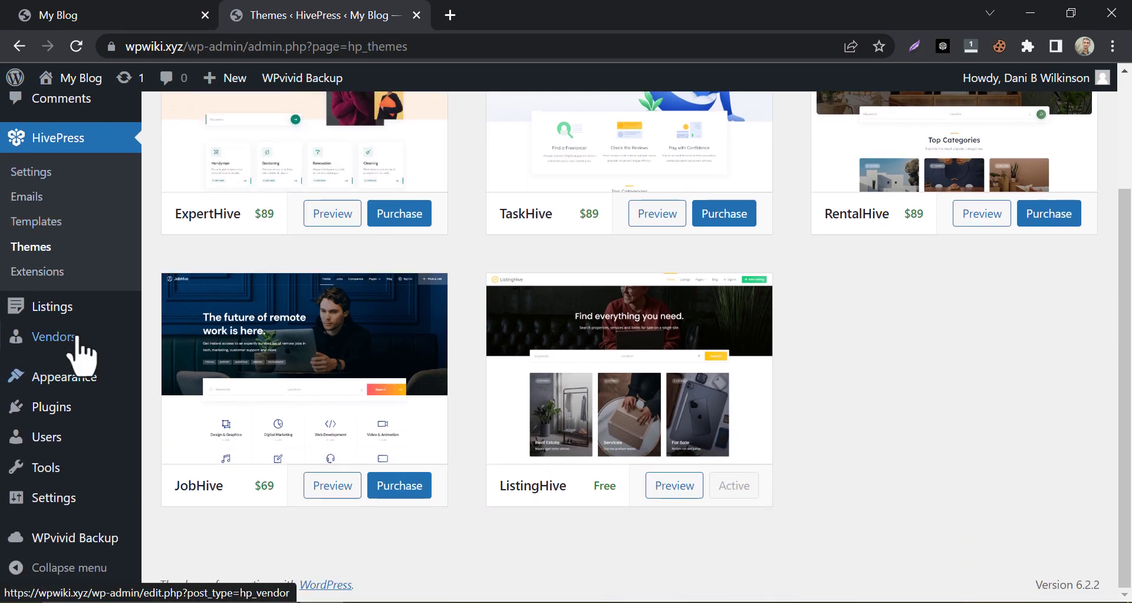
pyautogui.click(185, 359)
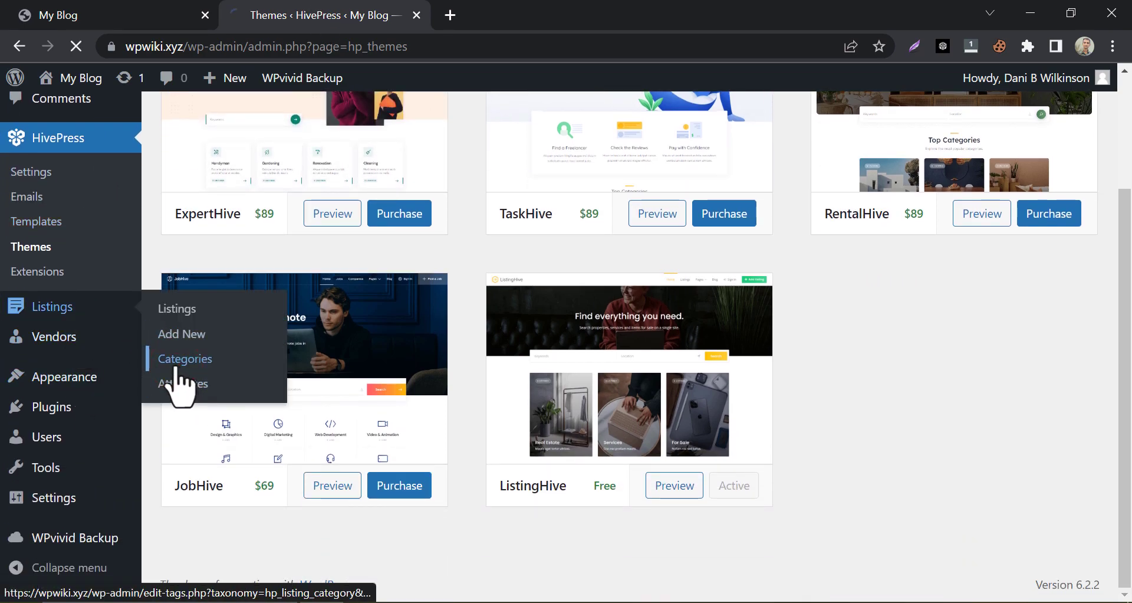
pyautogui.click(184, 358)
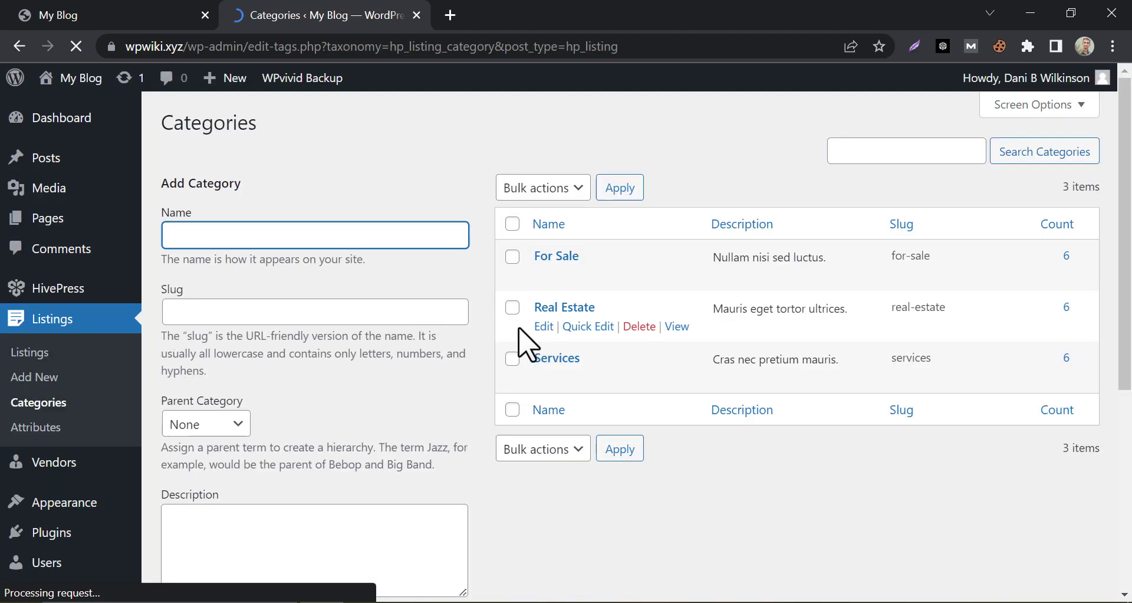
pyautogui.click(88, 14)
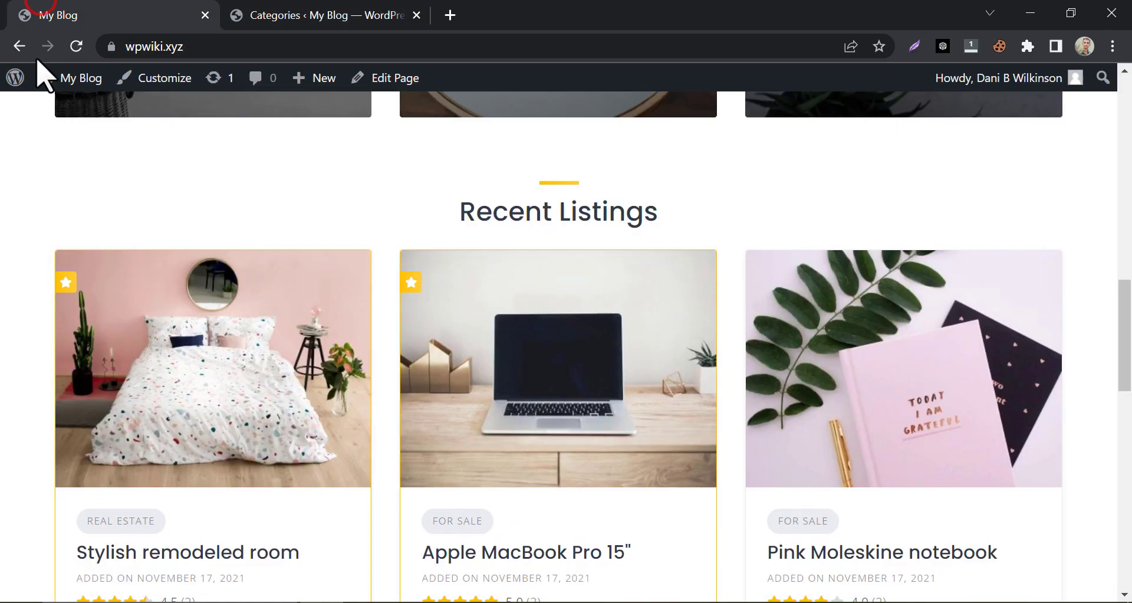
pyautogui.scroll(3)
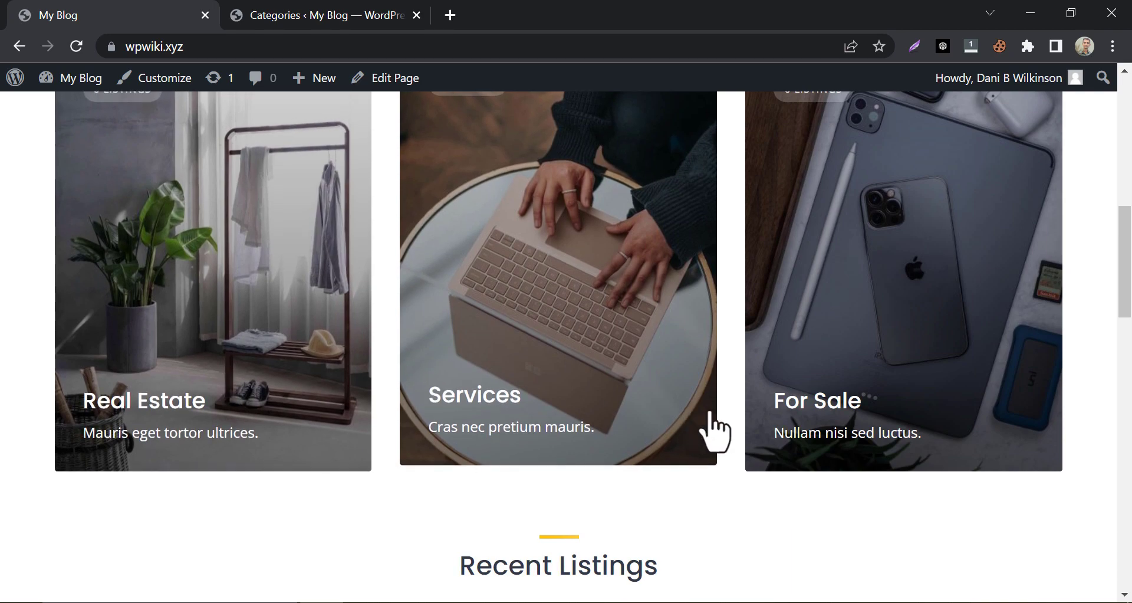
pyautogui.click(325, 16)
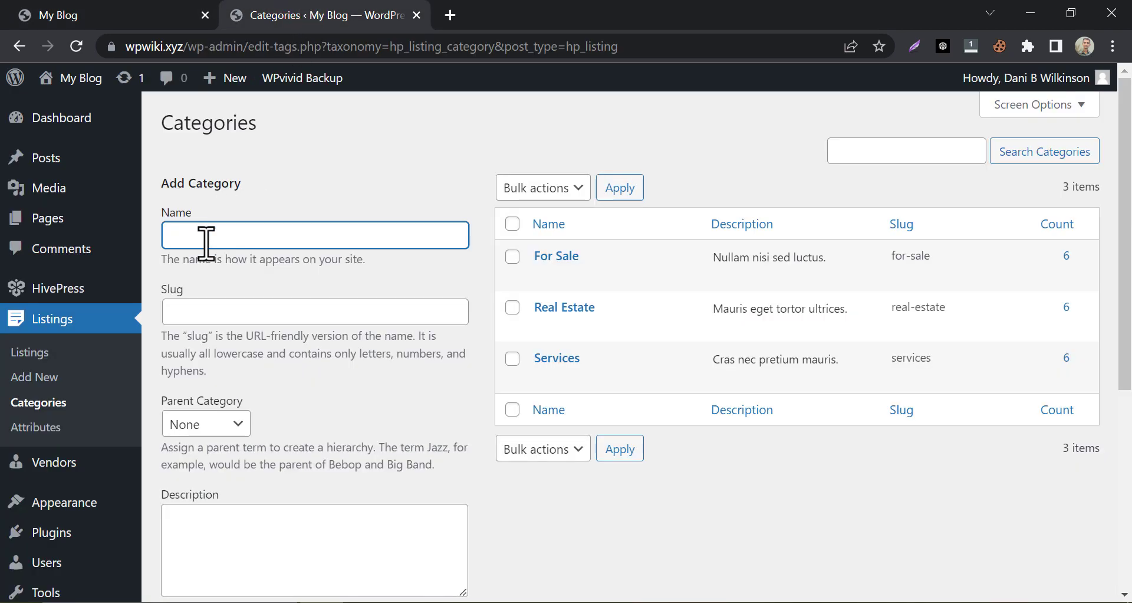
# Add category 'Wpwiki' with the orange-curtain bedroom photo as its image.
pyautogui.write('W')
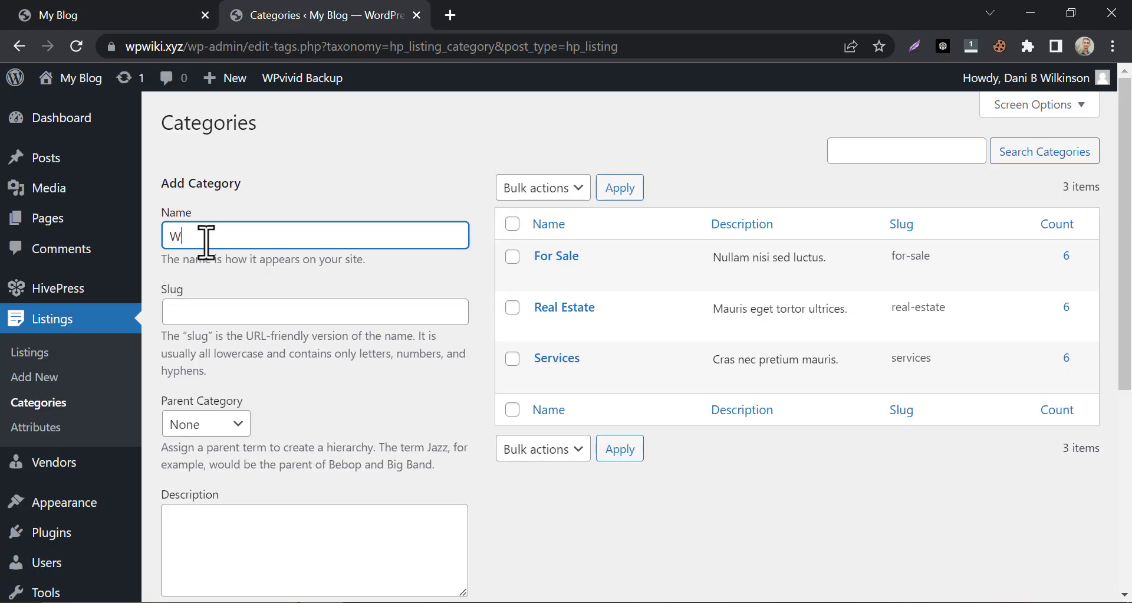
pyautogui.write('pwiki')
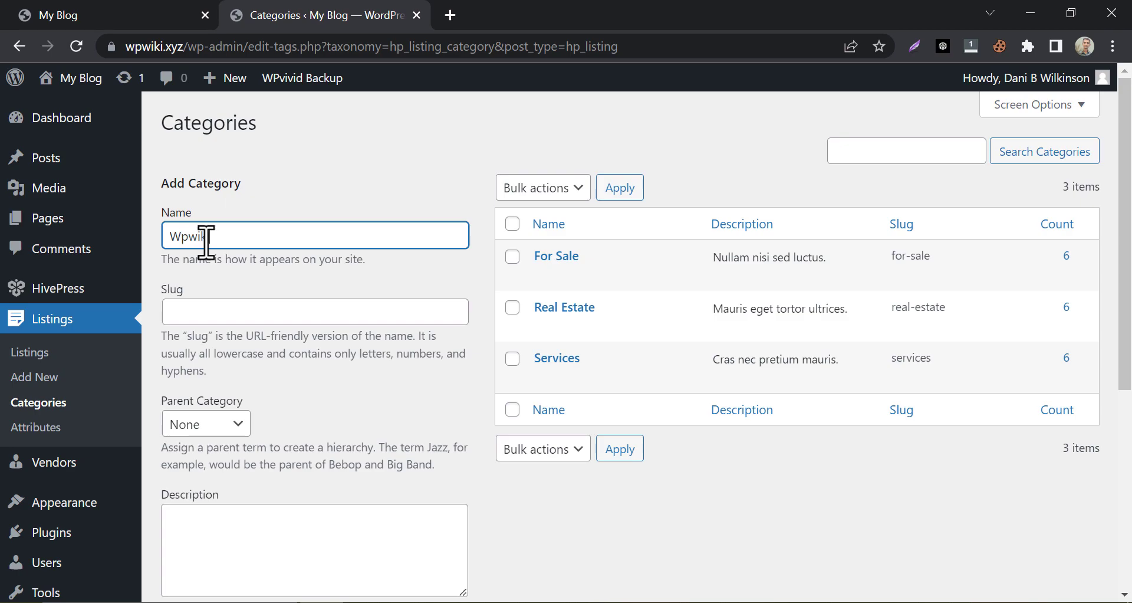
pyautogui.scroll(-3)
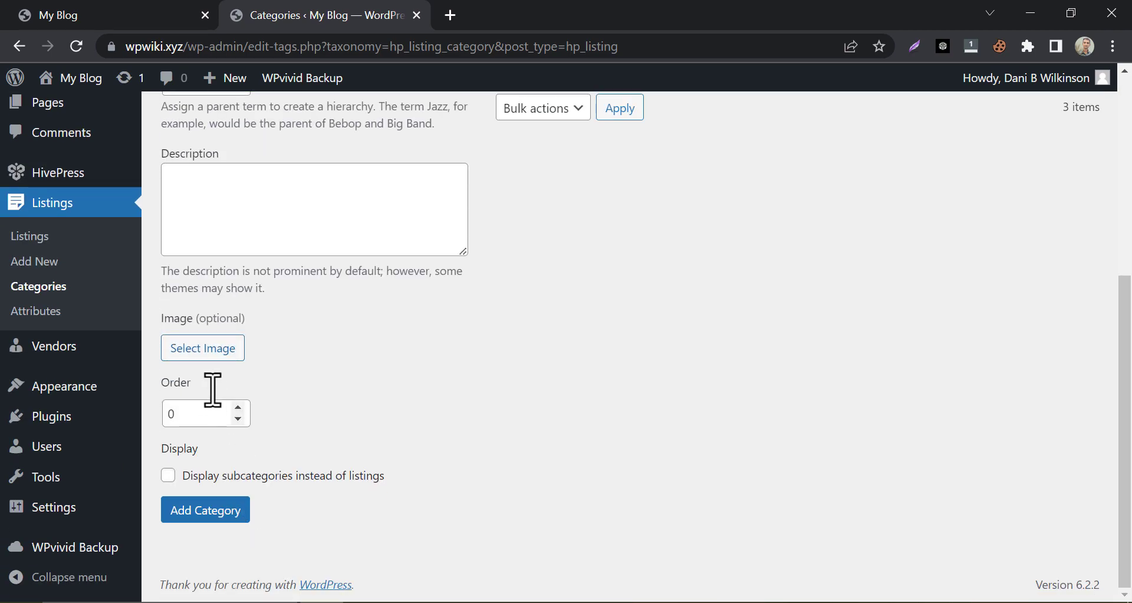
pyautogui.click(202, 348)
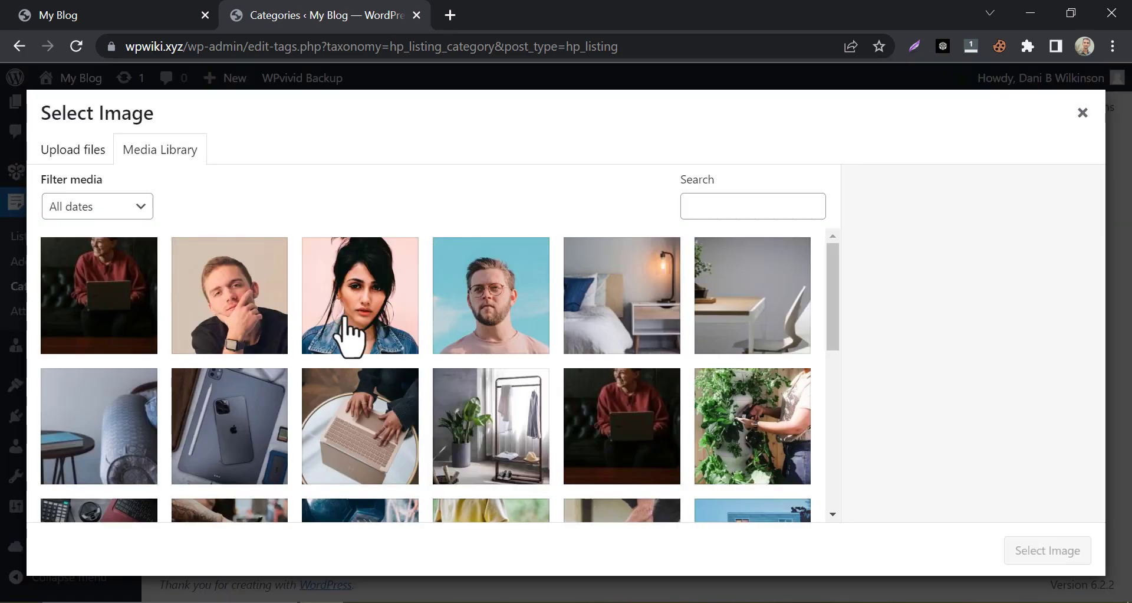
pyautogui.scroll(-3)
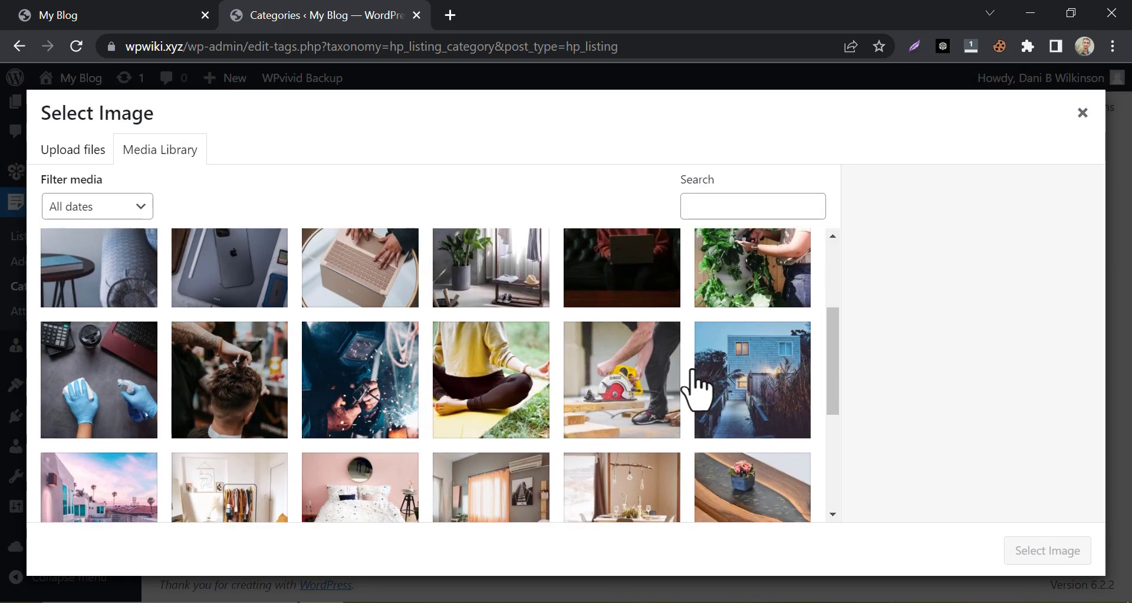
pyautogui.scroll(-3)
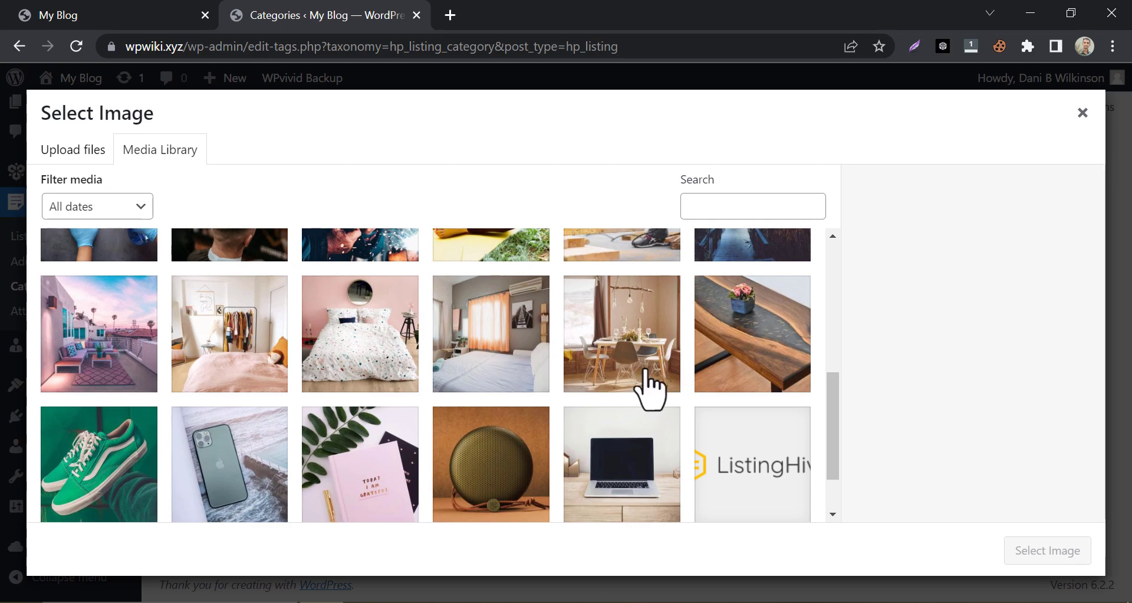
pyautogui.click(491, 334)
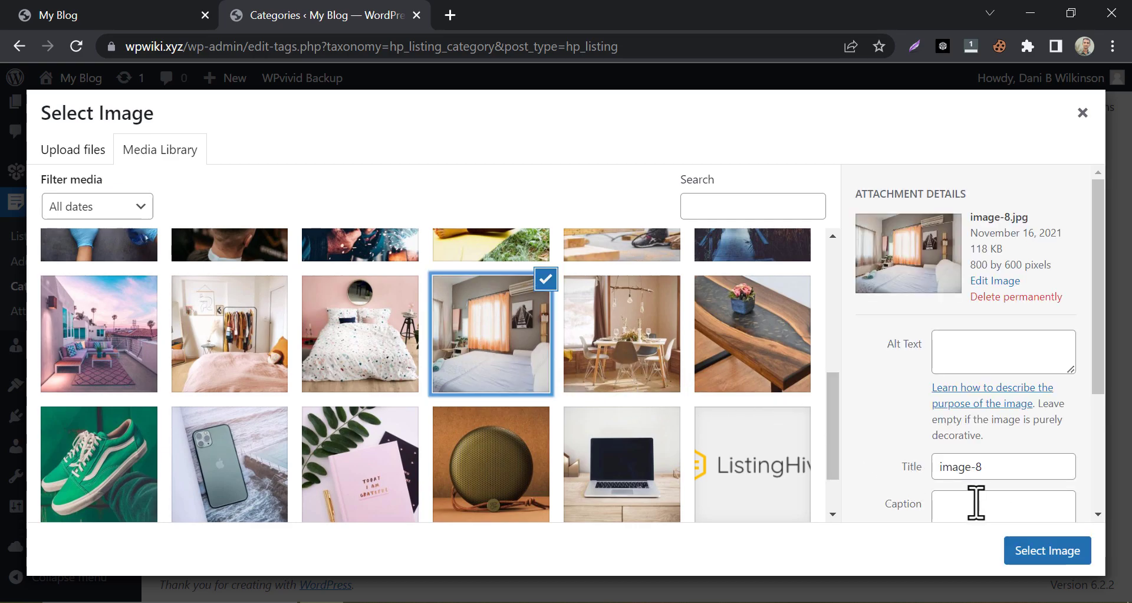
pyautogui.click(1047, 550)
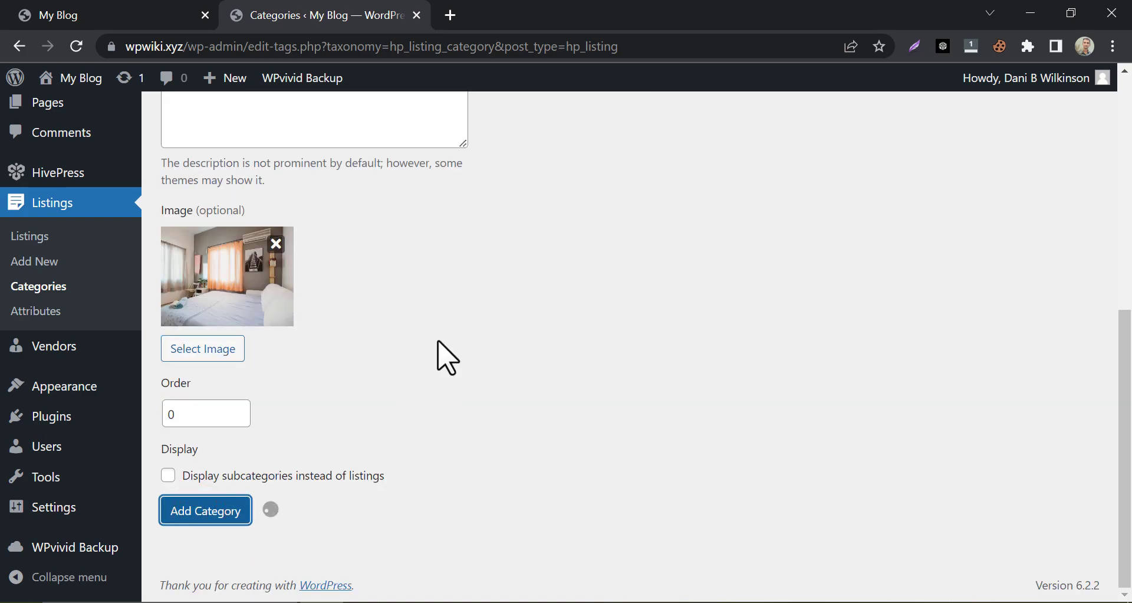
pyautogui.click(205, 510)
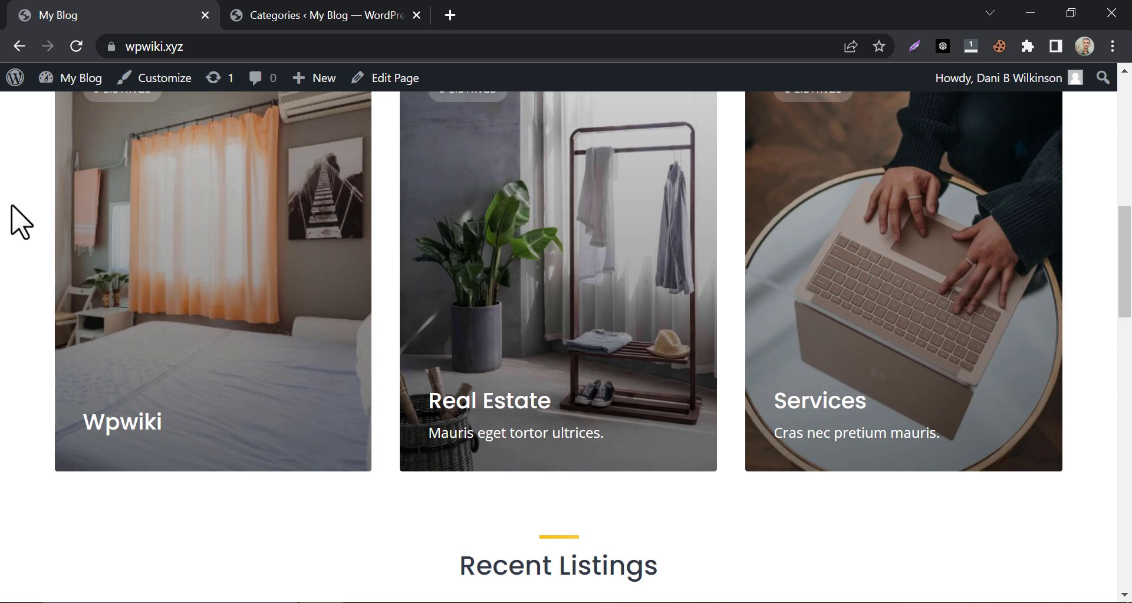
# Open the Wpwiki card under Top Categories, showing 0 listings.
pyautogui.click(147, 318)
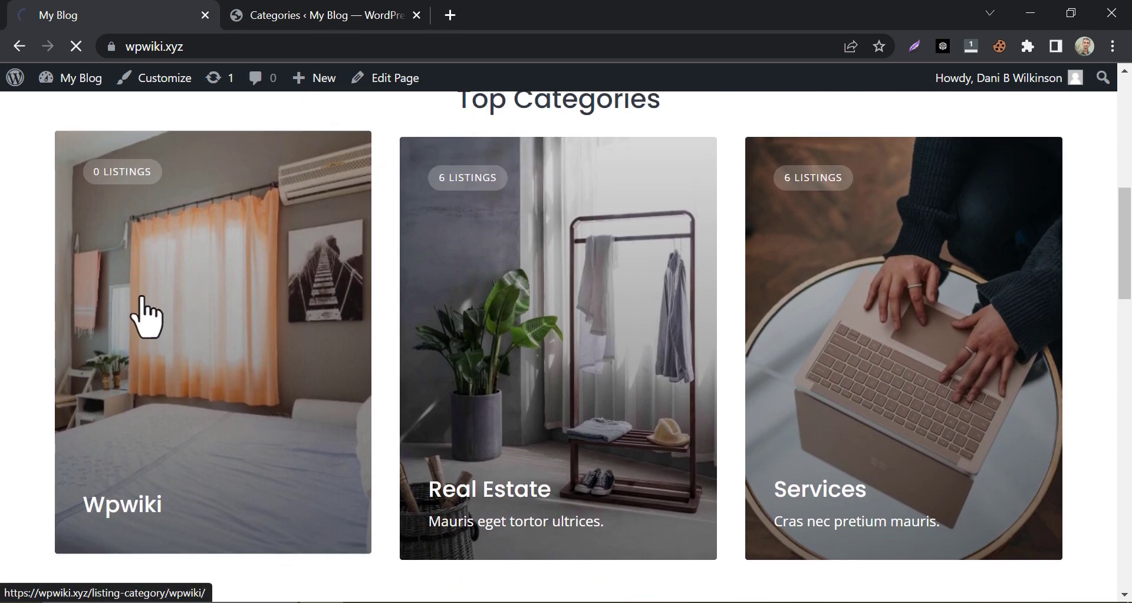
pyautogui.click(148, 320)
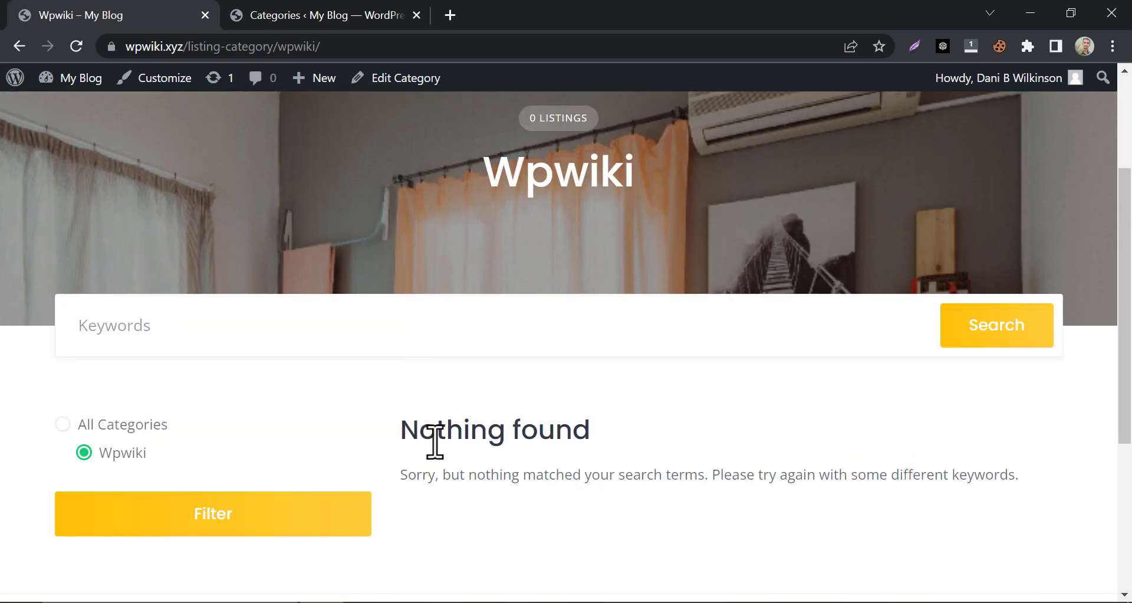
pyautogui.moveTo(407, 411)
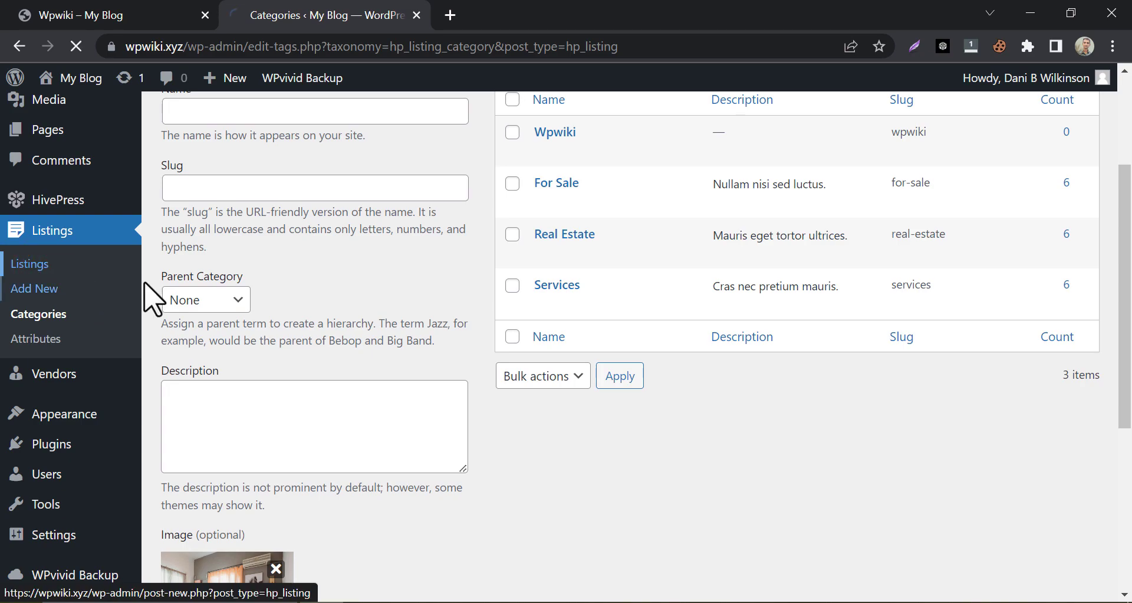
# Create a new listing titled 'Wp Listing' and tick 'Mark this listing as verified'.
pyautogui.click(29, 263)
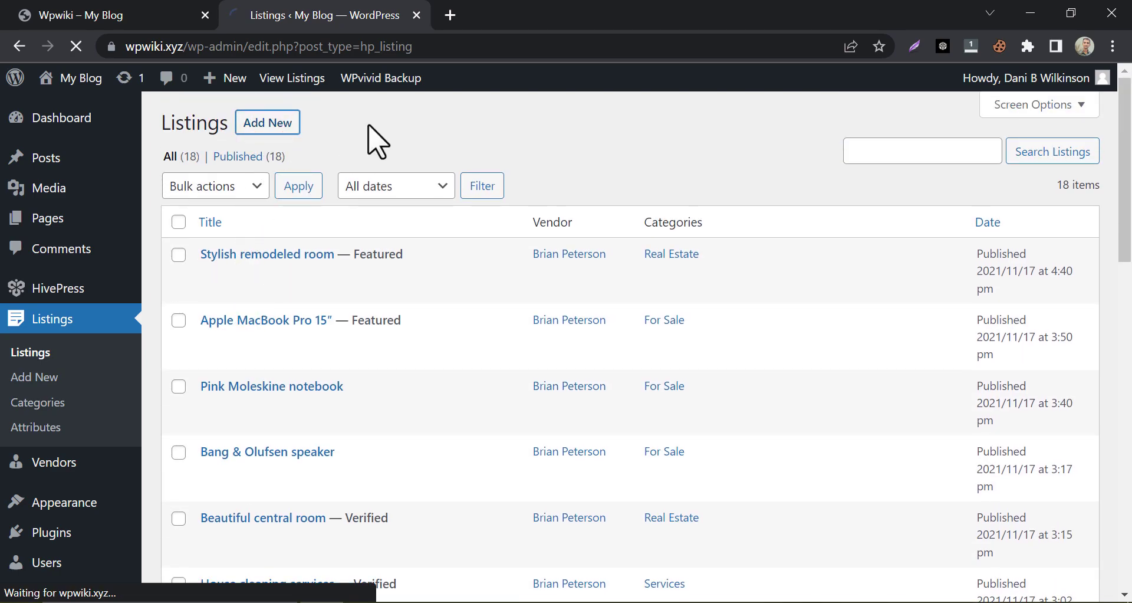
pyautogui.click(267, 122)
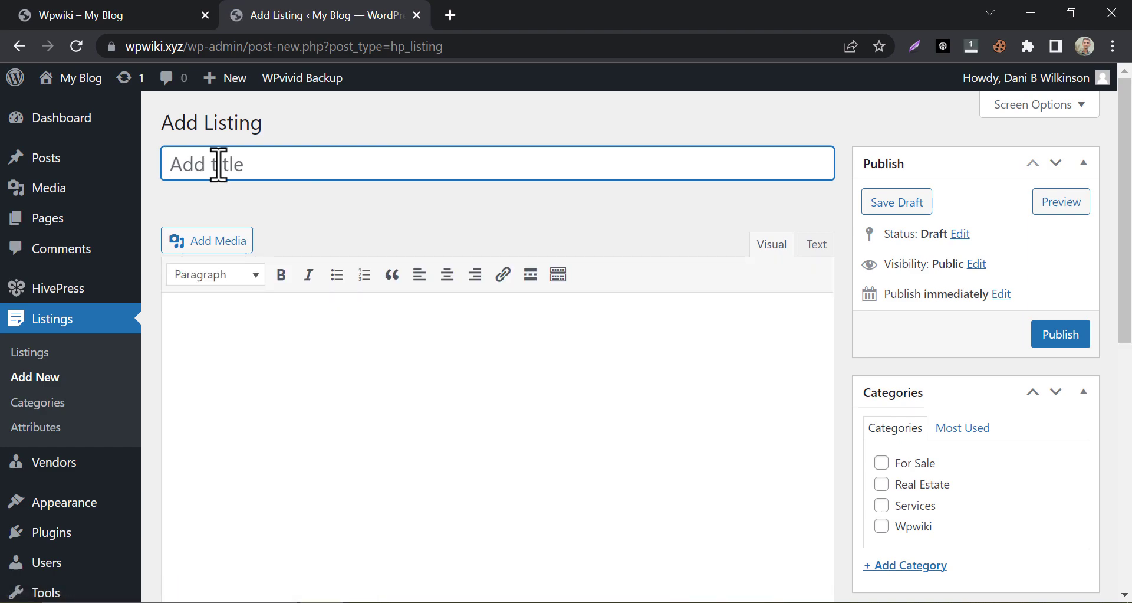
pyautogui.moveTo(273, 163)
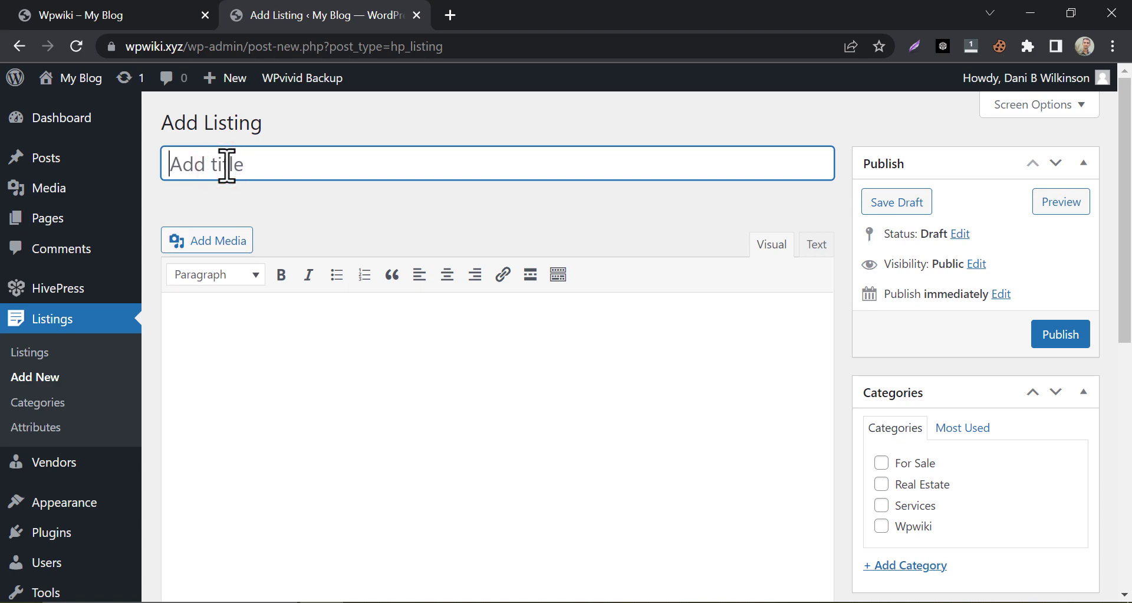
pyautogui.write('Wp')
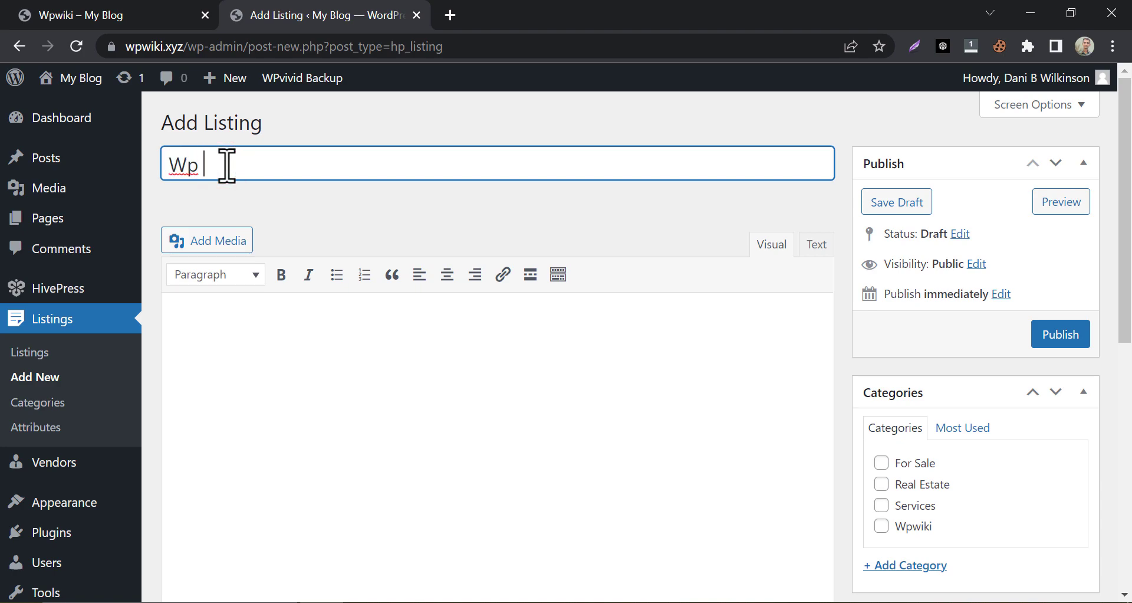
pyautogui.write('Listing')
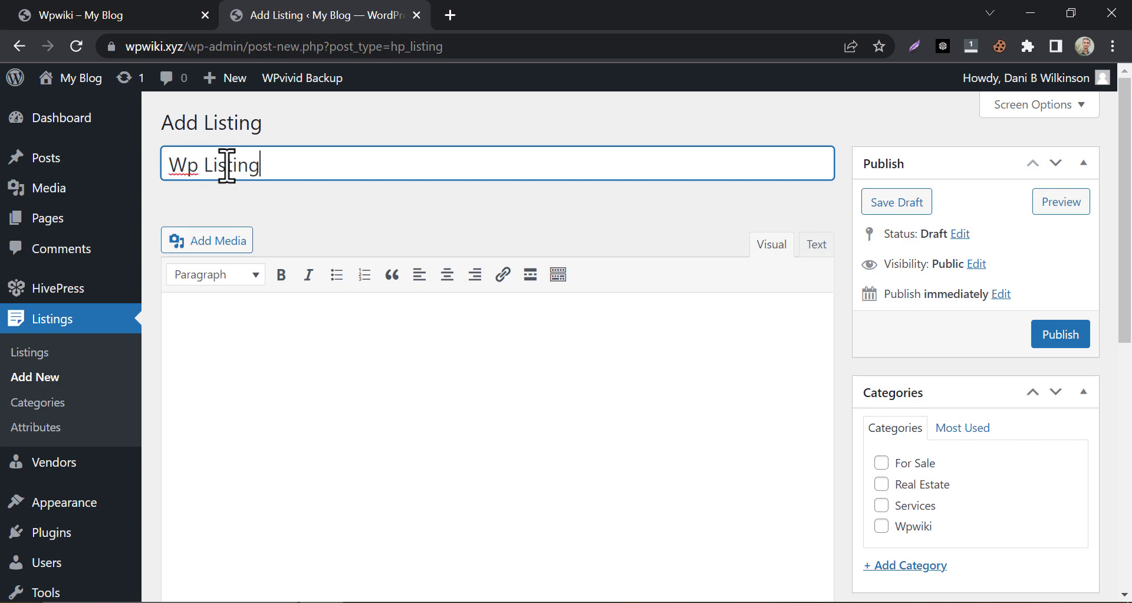
pyautogui.scroll(-3)
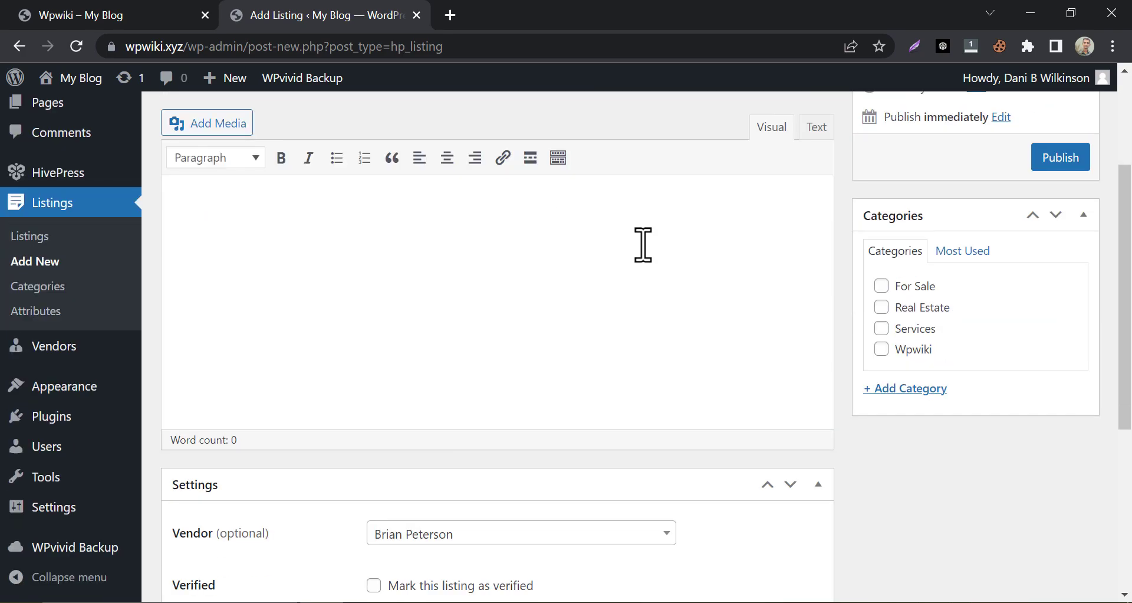
pyautogui.moveTo(883, 286)
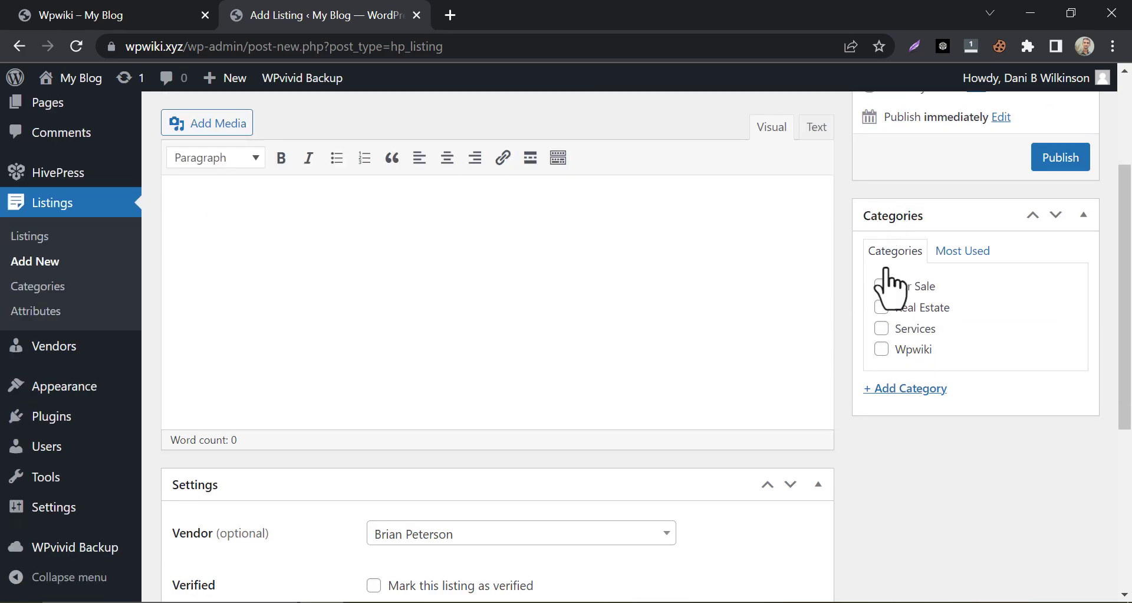
pyautogui.scroll(-3)
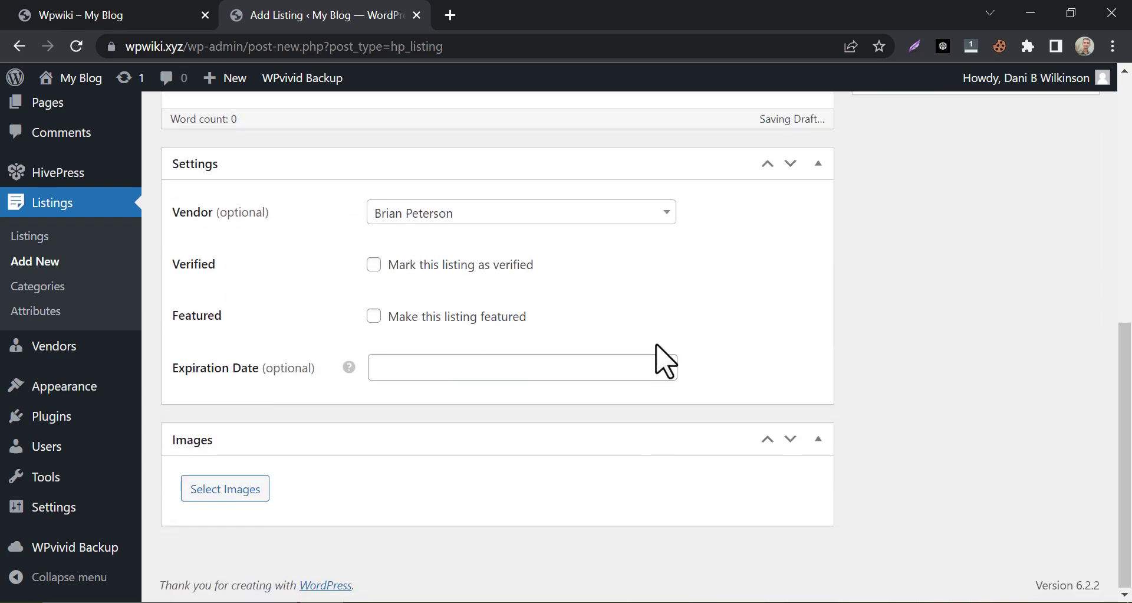
pyautogui.click(522, 212)
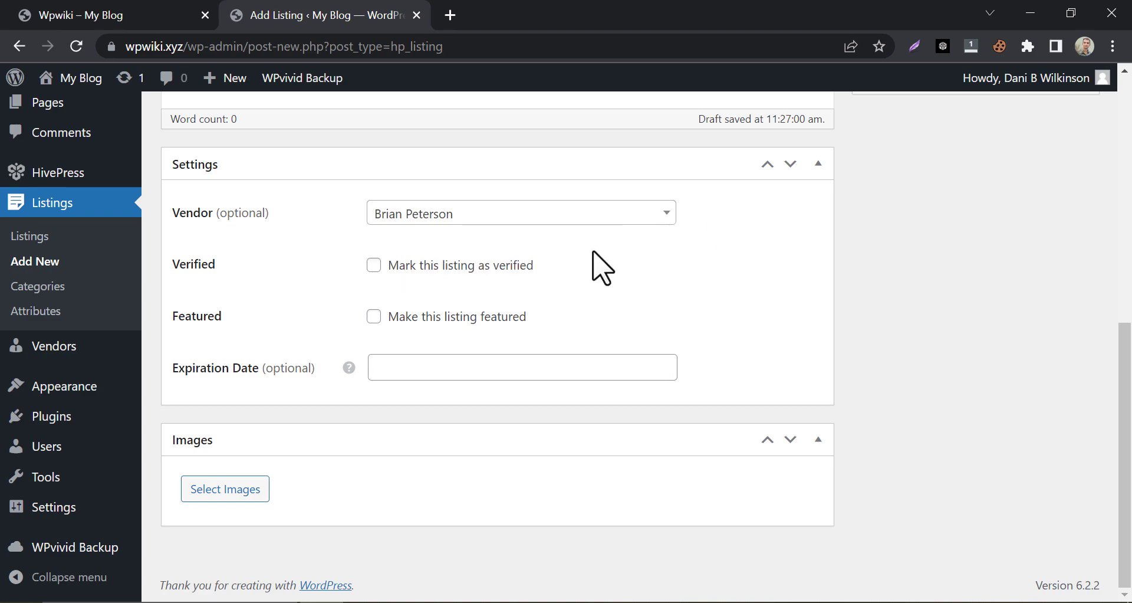
pyautogui.click(374, 265)
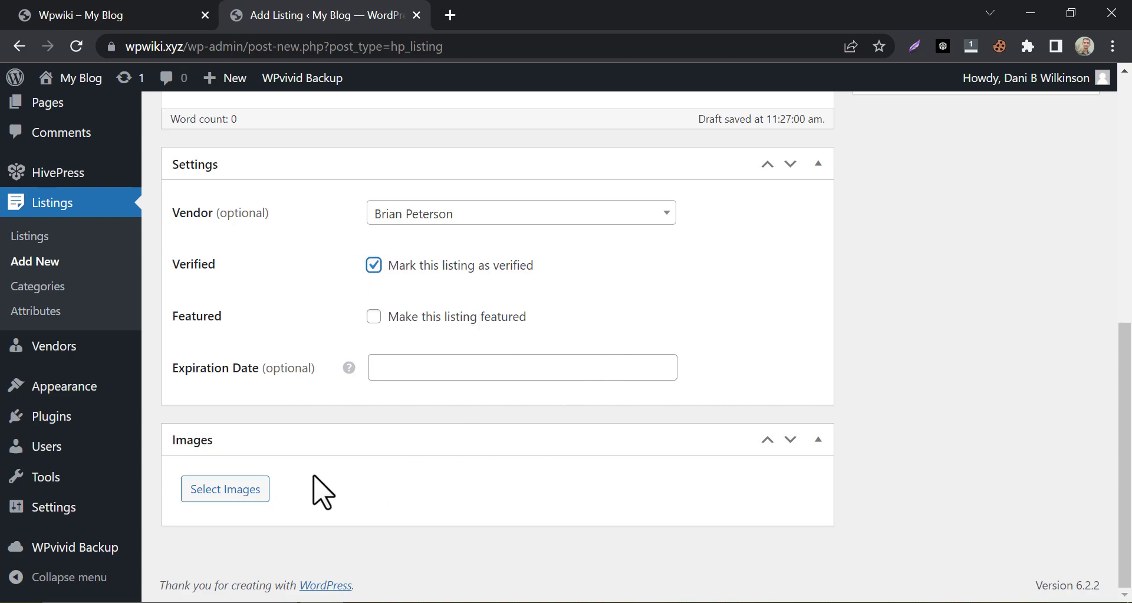
# Upload the shower photo to Wp Listing and publish it under Wpwiki.
pyautogui.click(225, 488)
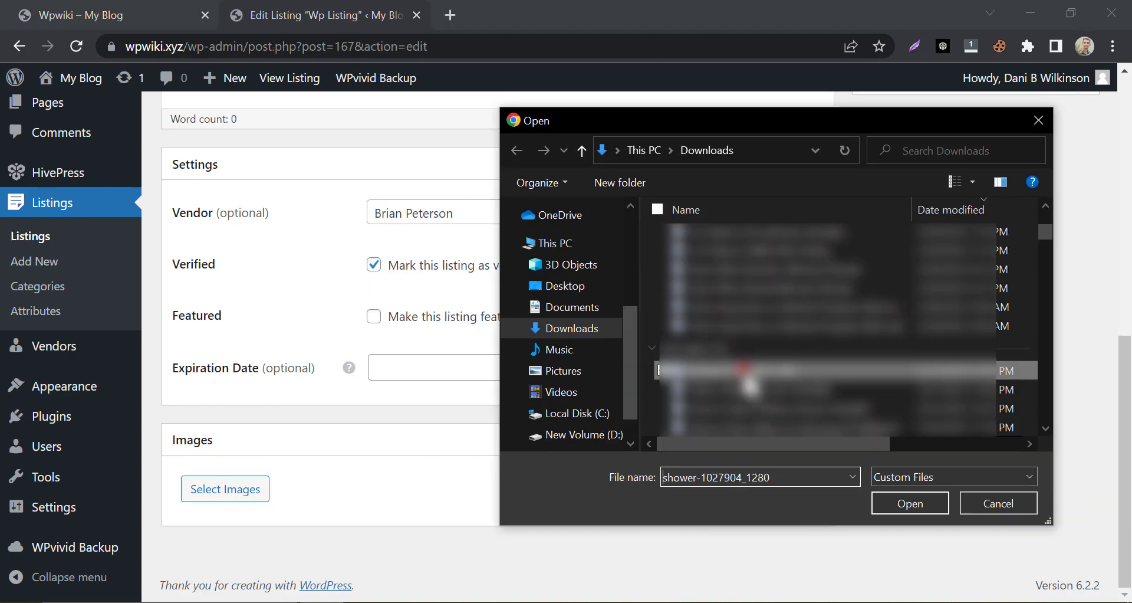
pyautogui.click(910, 502)
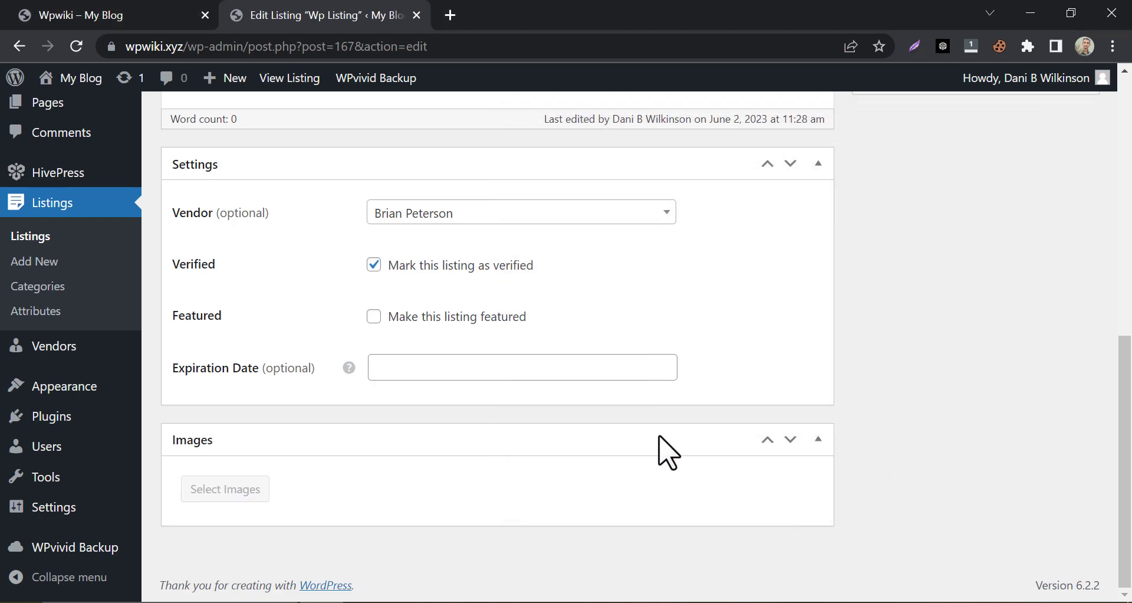
pyautogui.click(224, 488)
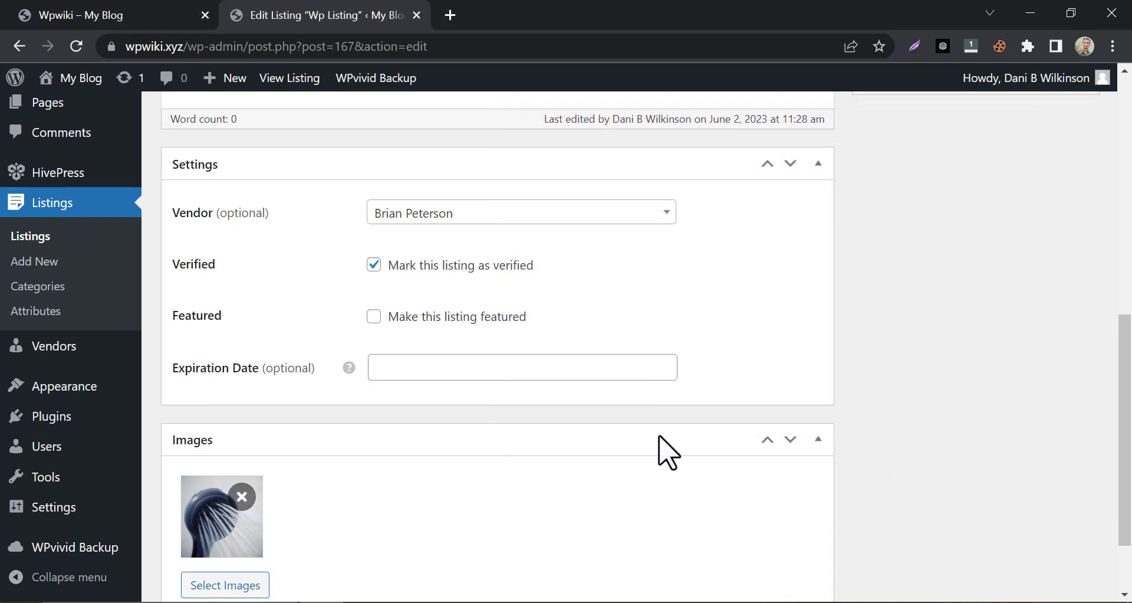
pyautogui.click(1054, 366)
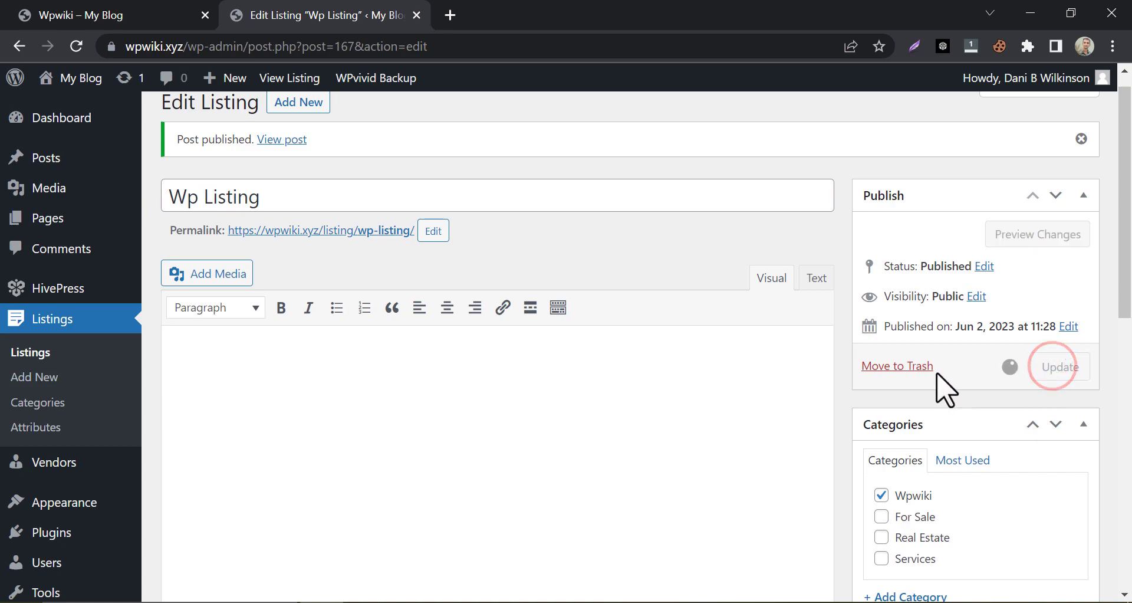
pyautogui.click(1060, 366)
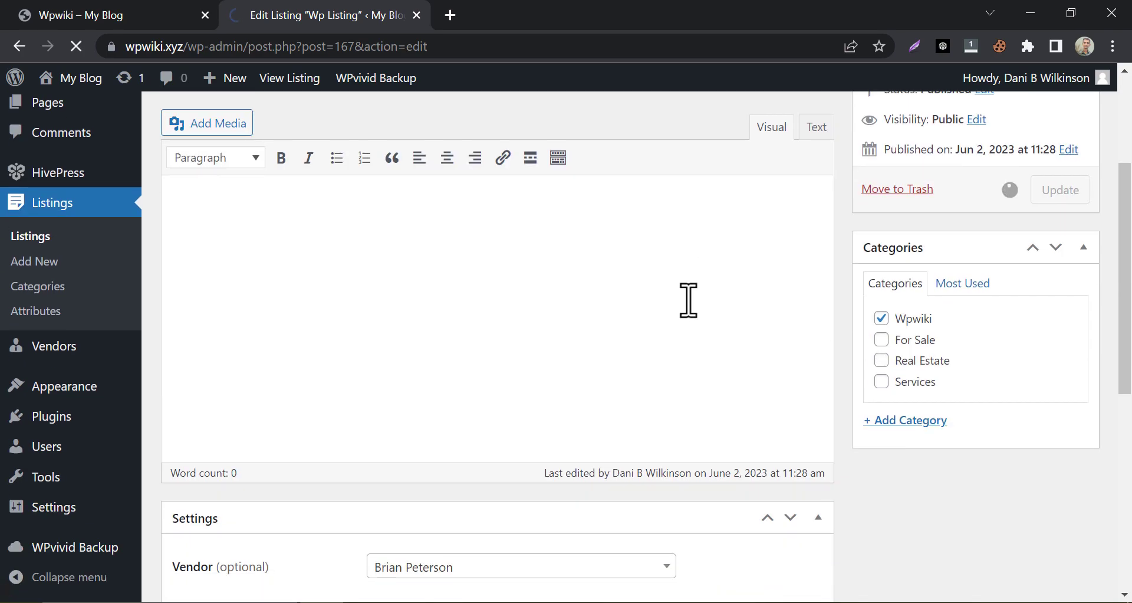
pyautogui.click(1061, 189)
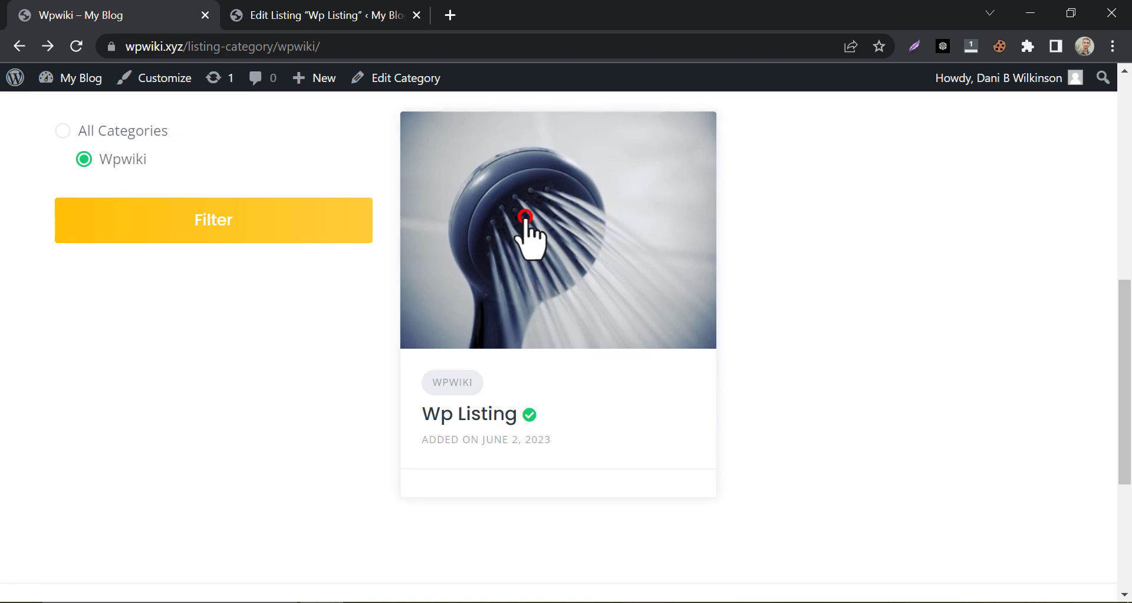
# View the published Wp Listing page, then open Listings > Attributes showing nine attributes.
pyautogui.click(527, 228)
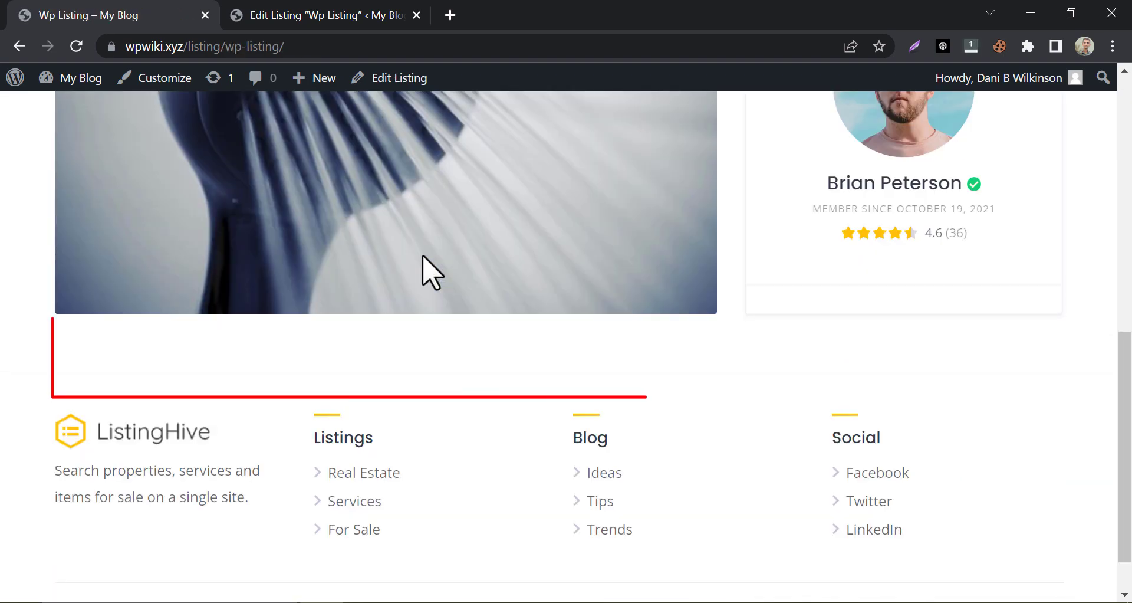
pyautogui.scroll(-3)
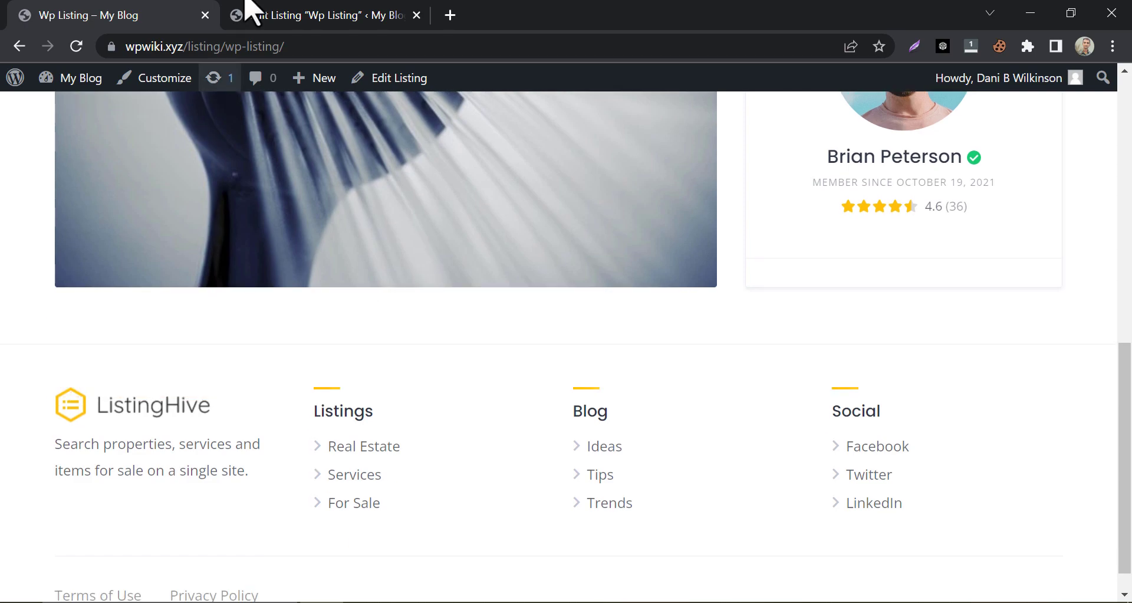
pyautogui.click(321, 16)
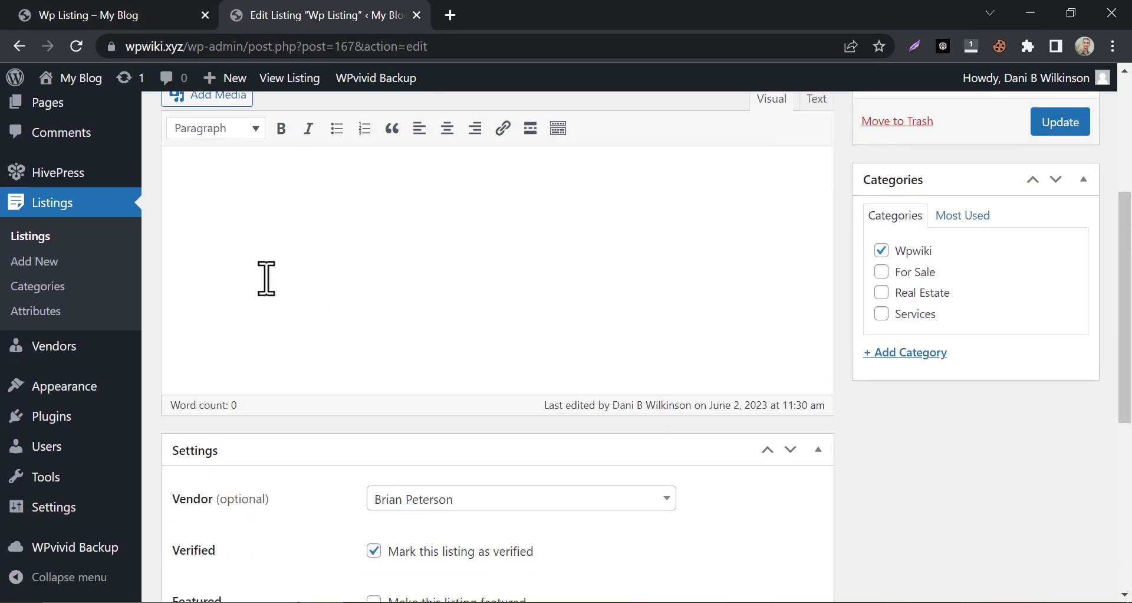
pyautogui.click(1060, 121)
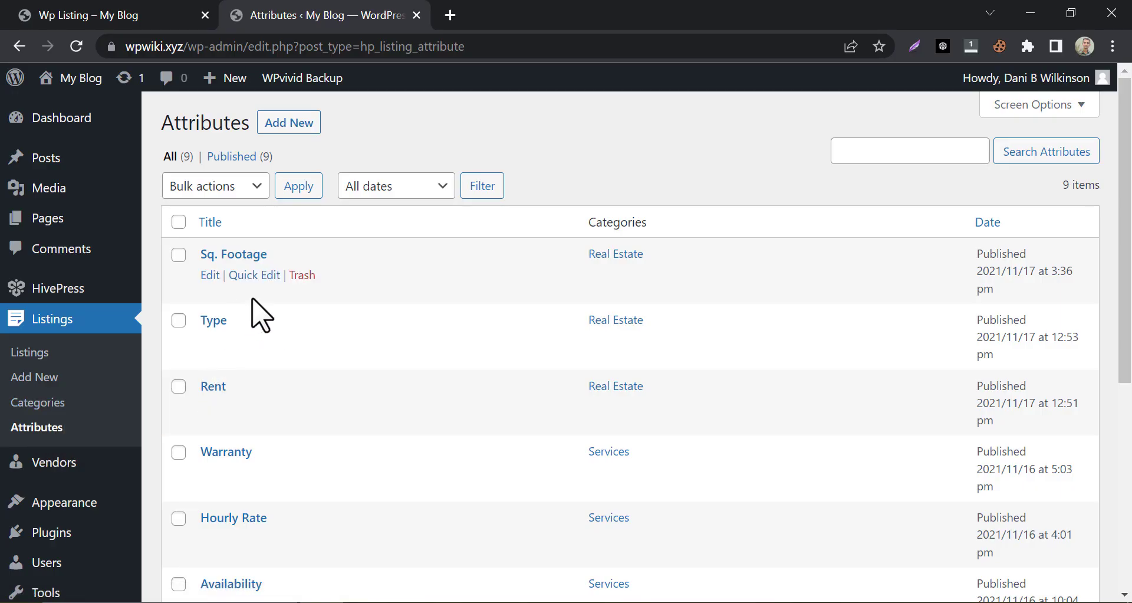
# Start a new Checkboxes listing attribute assigned to Wpwiki, then view the ListingHive homepage.
pyautogui.click(288, 122)
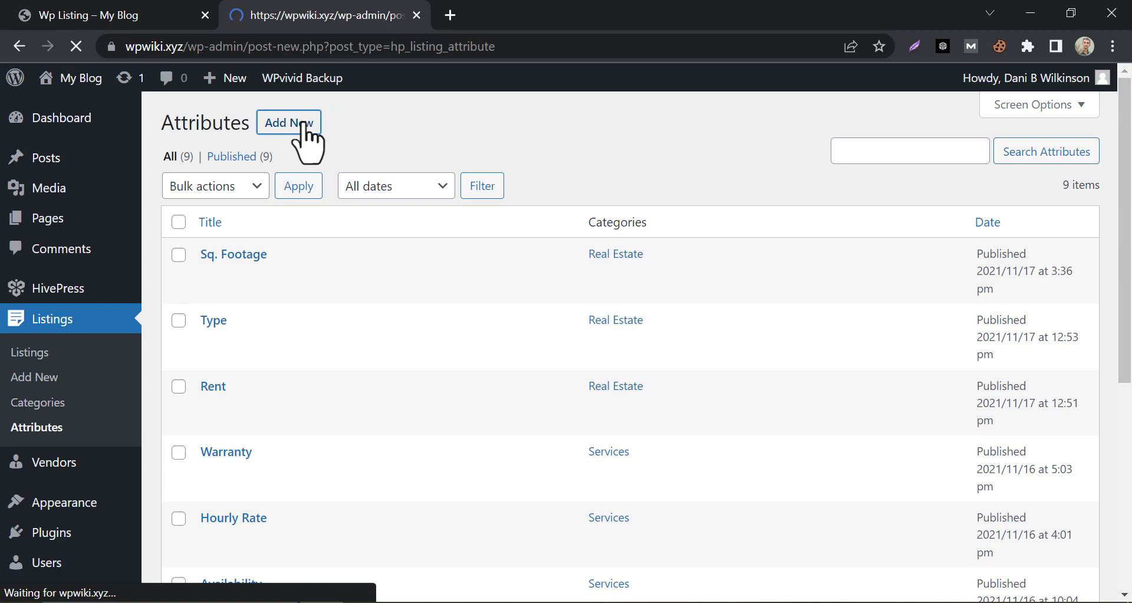
pyautogui.click(288, 122)
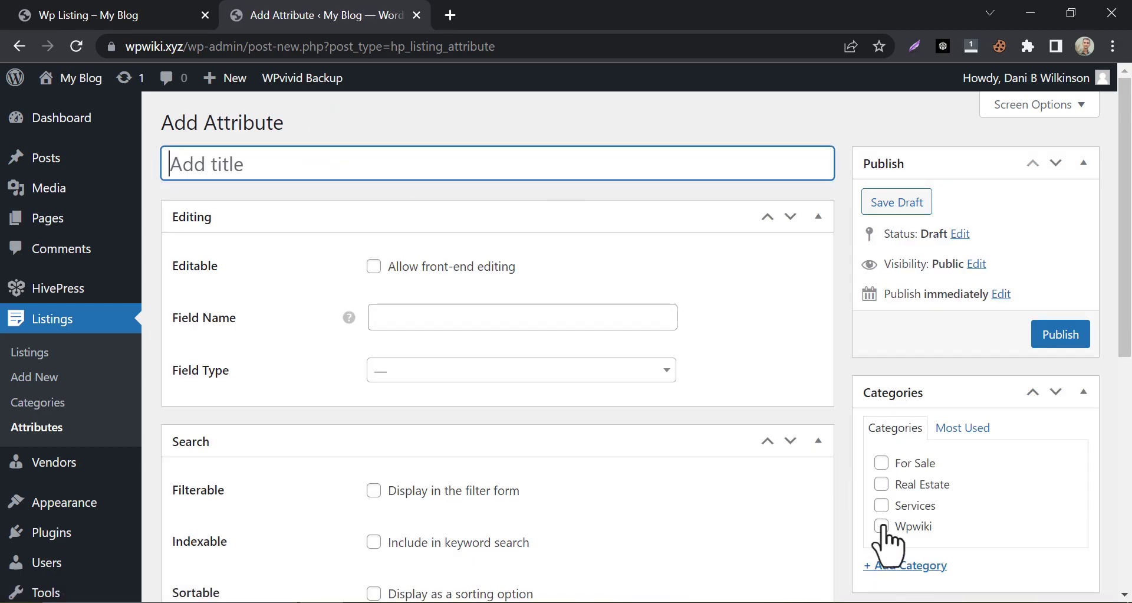
pyautogui.click(522, 369)
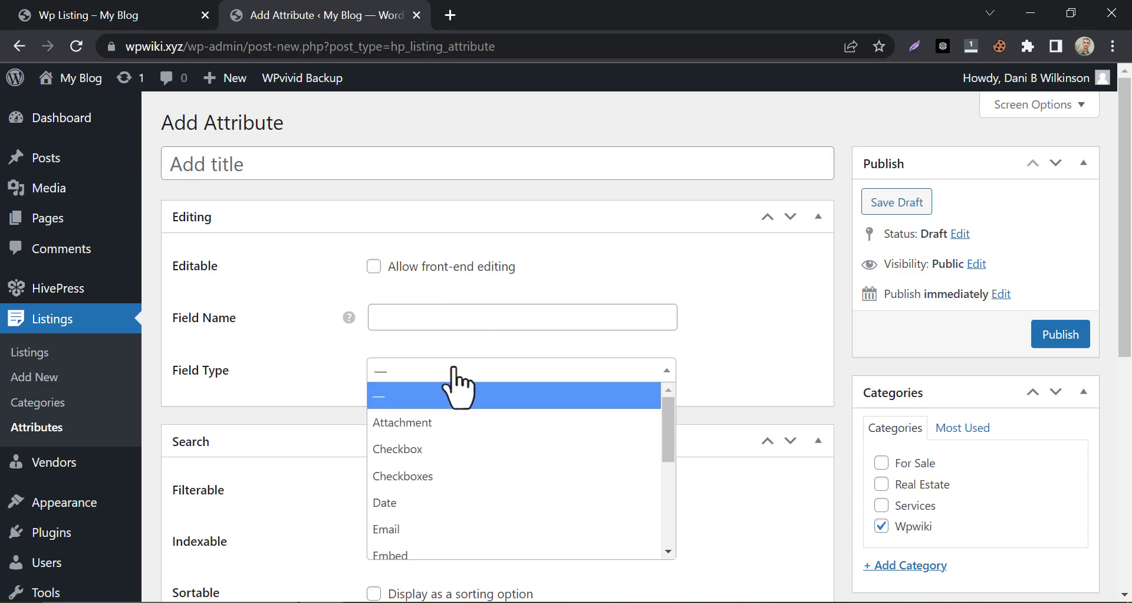
pyautogui.moveTo(426, 484)
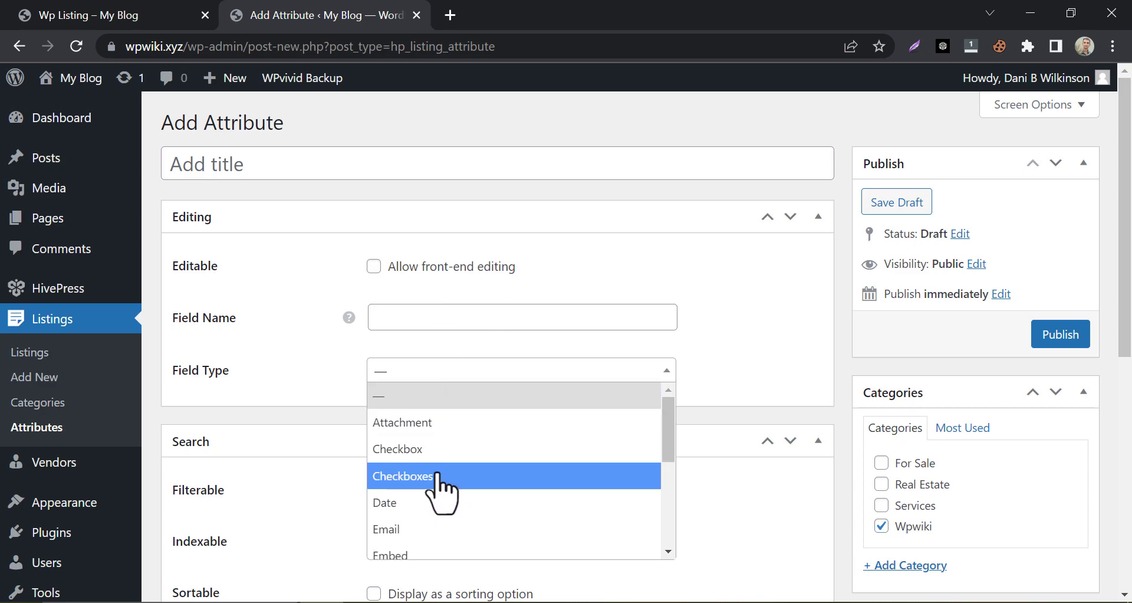
pyautogui.click(89, 15)
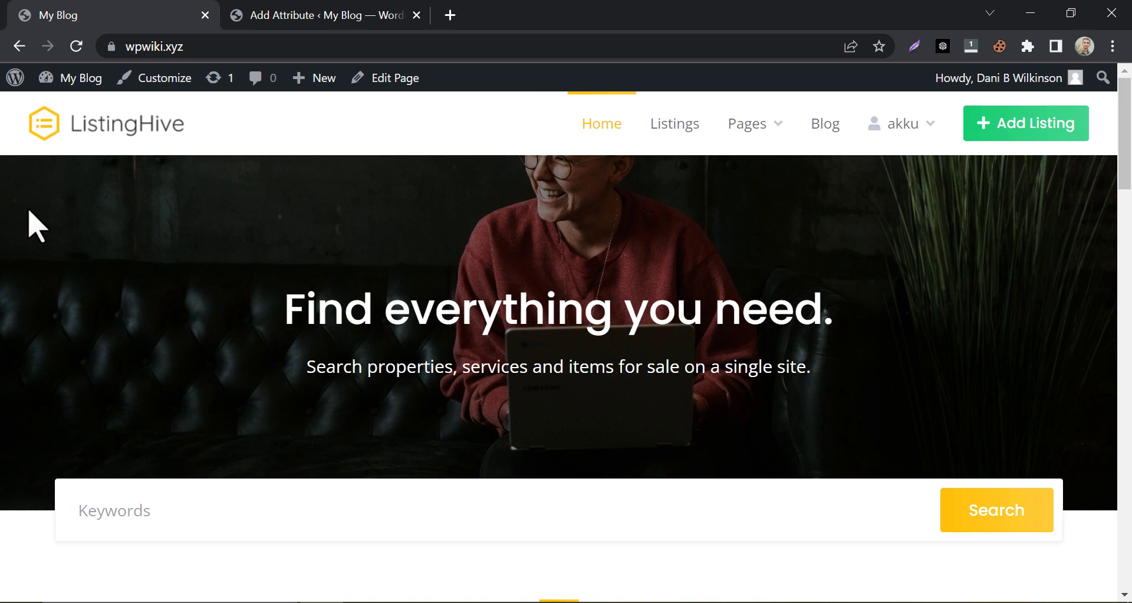
pyautogui.moveTo(279, 436)
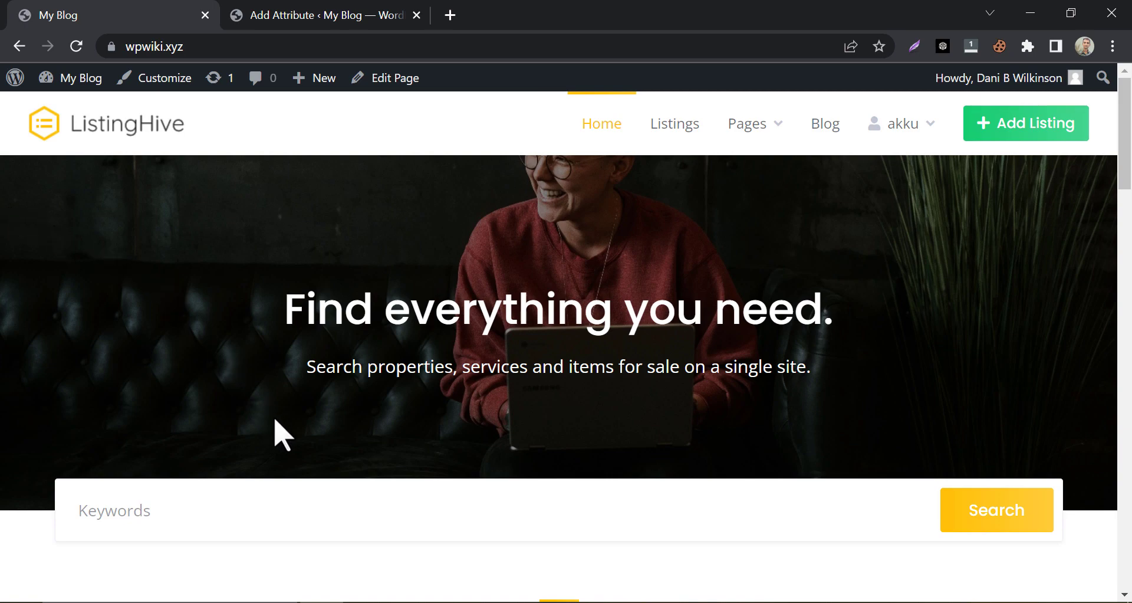